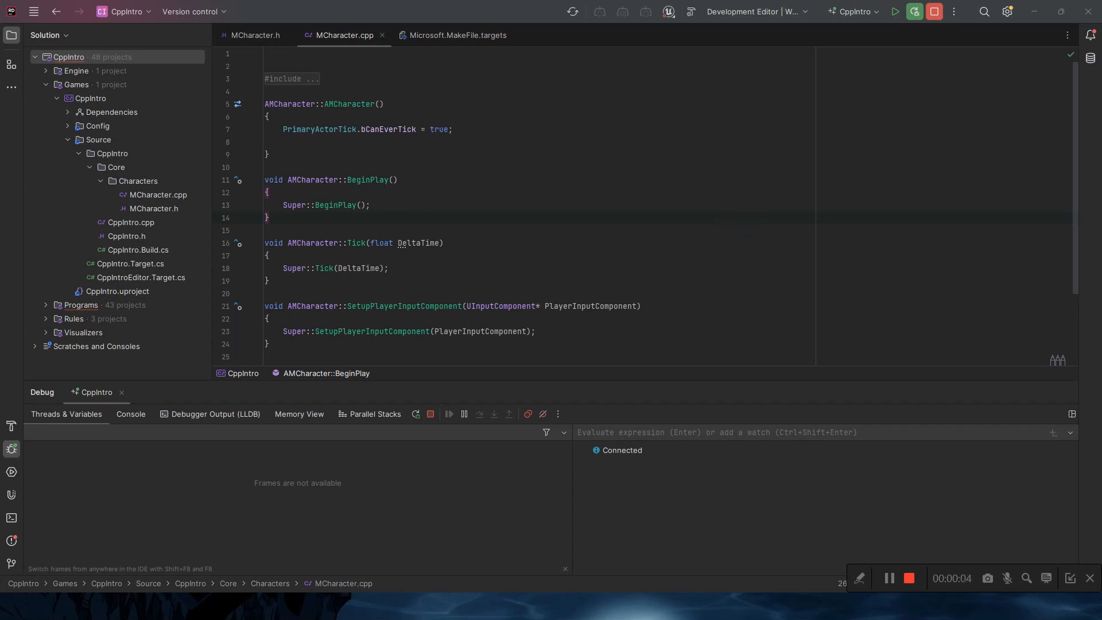
- Switch from the MCharacter code in Rider to the CppIntro Unreal Editor window
{"action": "left_click", "coordinate": [671, 183]}
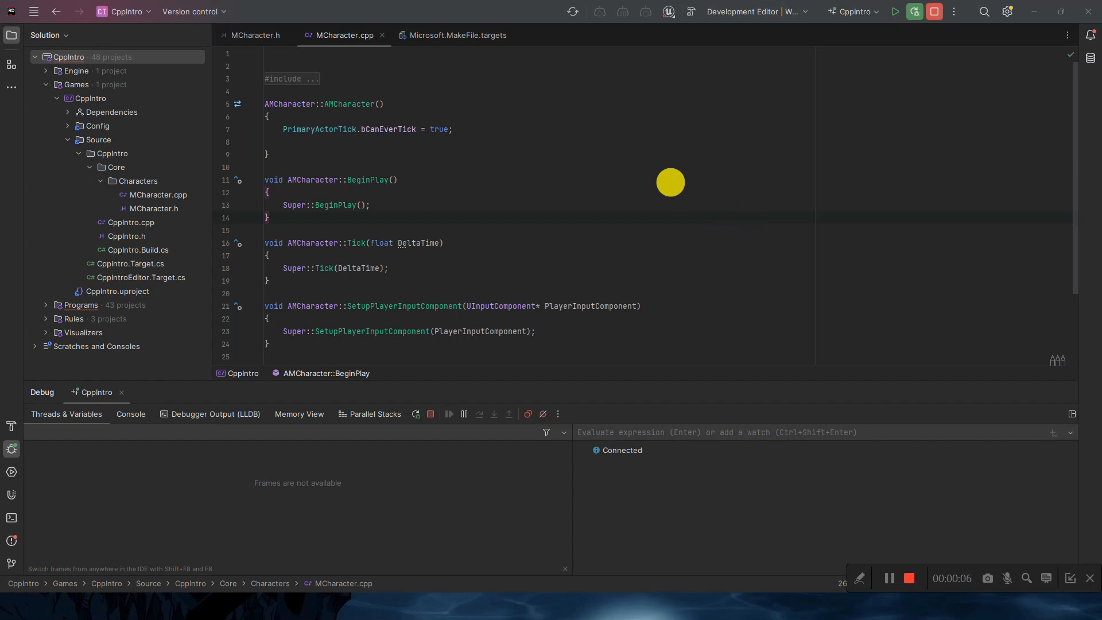
{"action": "key", "text": "alt+tab"}
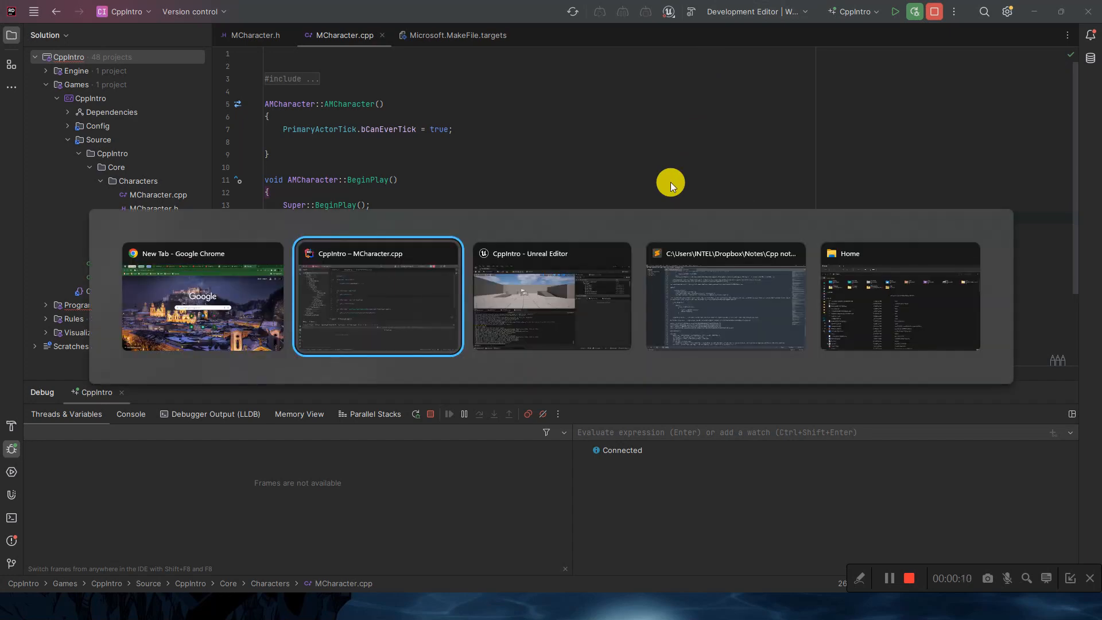
{"action": "left_click", "coordinate": [551, 296]}
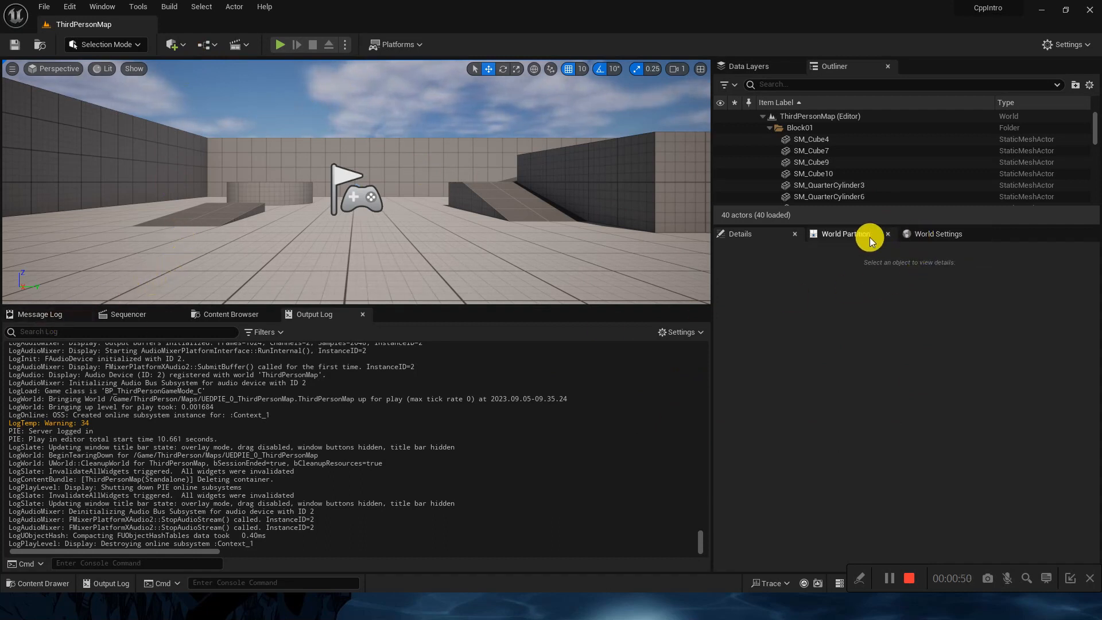
- Open BP_ThirdPersonCharacter, add an AgeArray variable, and delete the Addition variable
{"action": "left_click", "coordinate": [939, 234]}
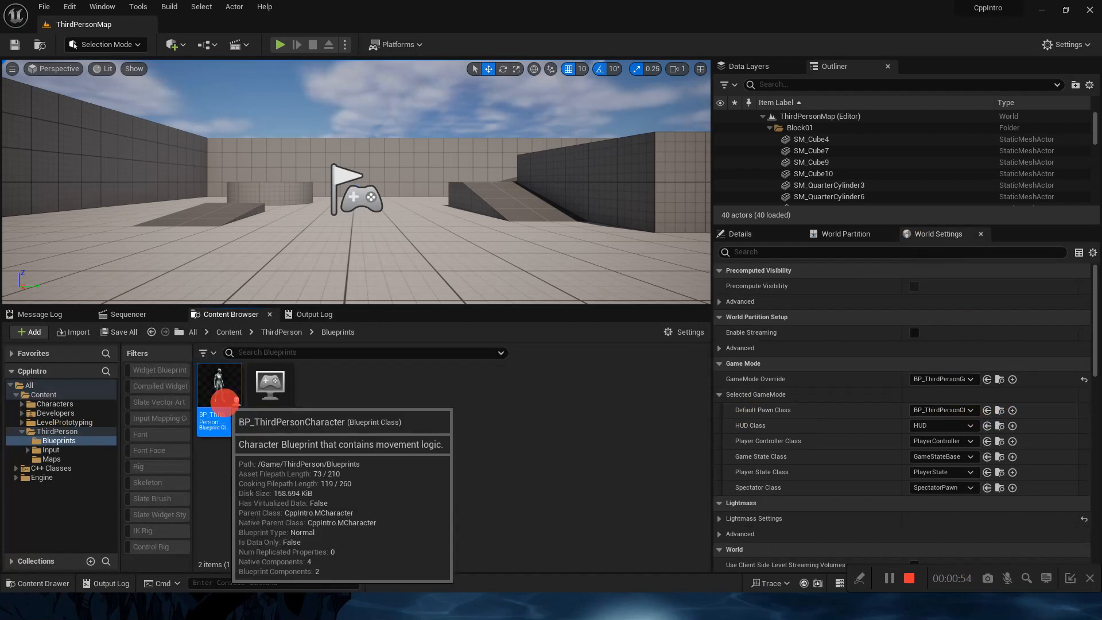
{"action": "double_click", "coordinate": [219, 384]}
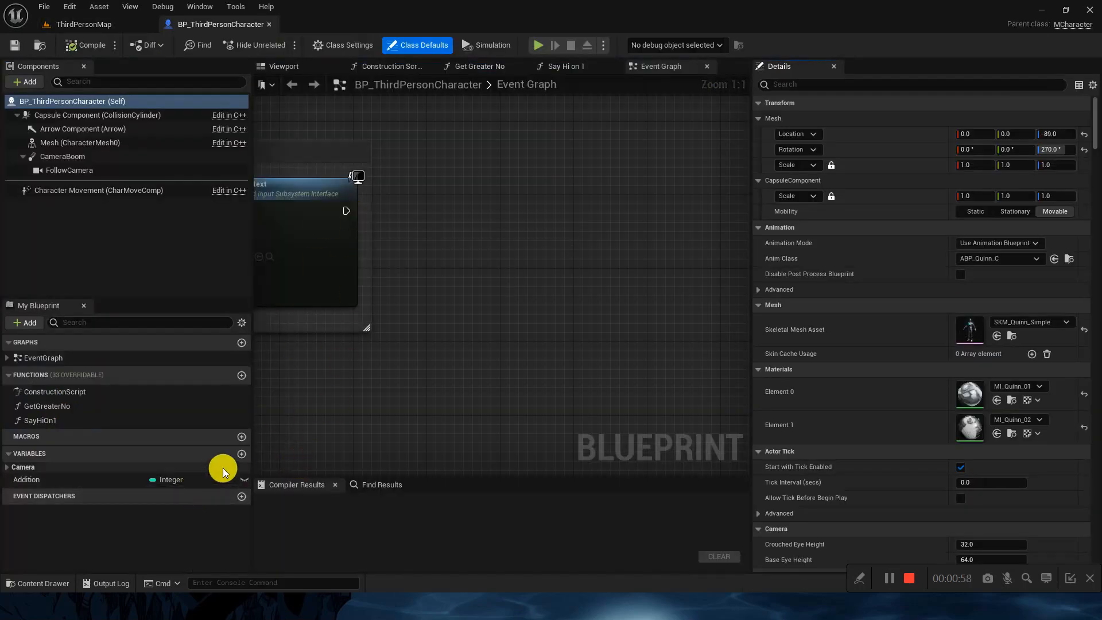
{"action": "left_click", "coordinate": [241, 453]}
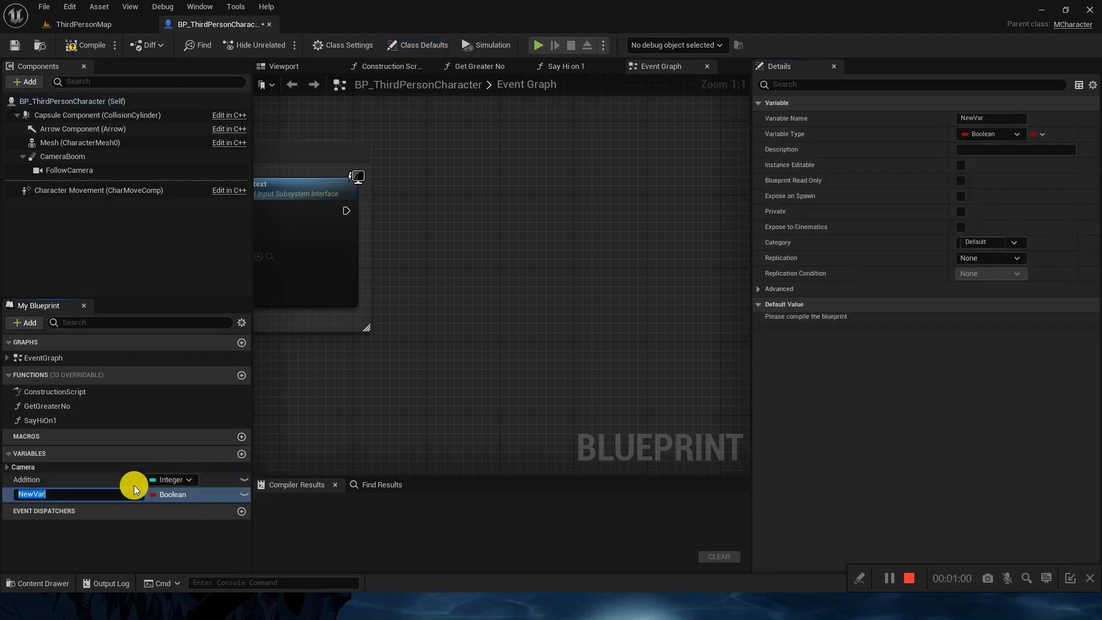
{"action": "type", "text": "AgeA"}
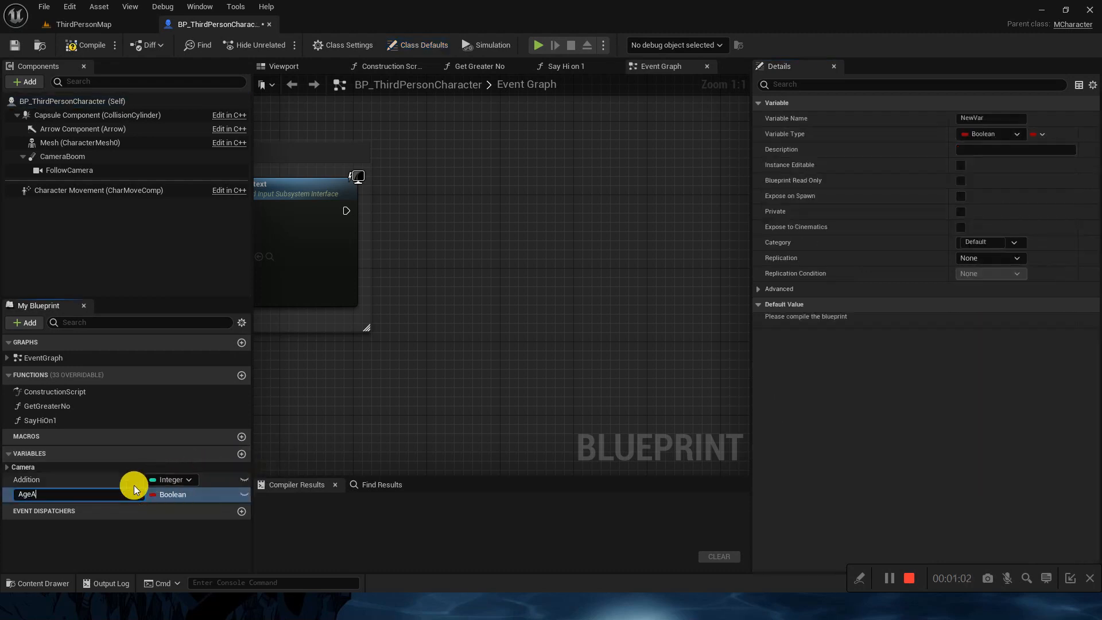
{"action": "key", "text": "Enter"}
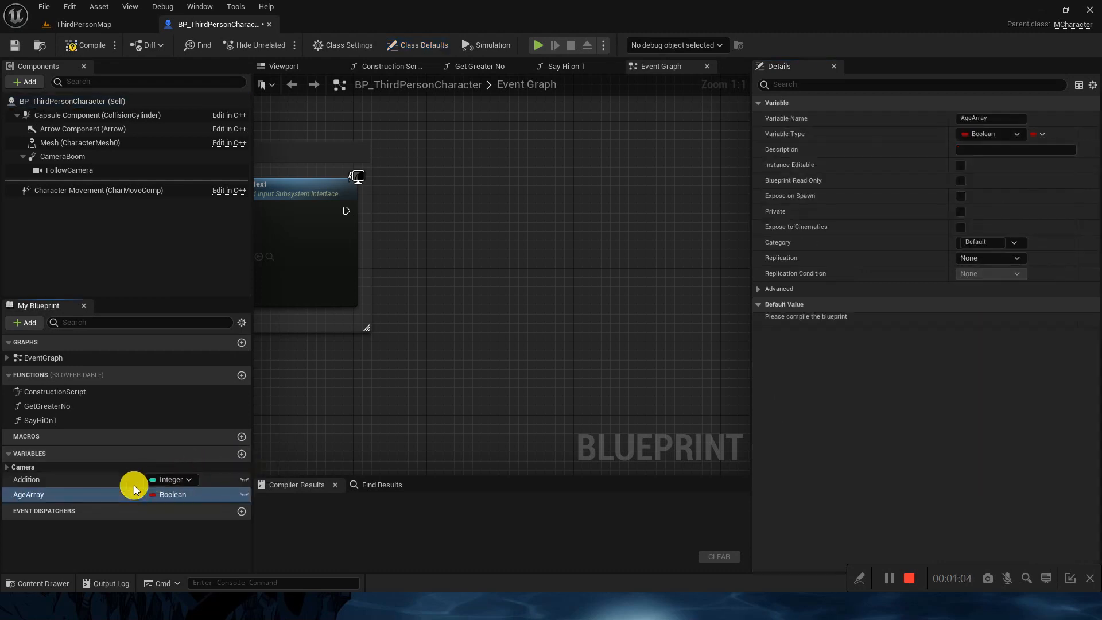
{"action": "right_click", "coordinate": [26, 479]}
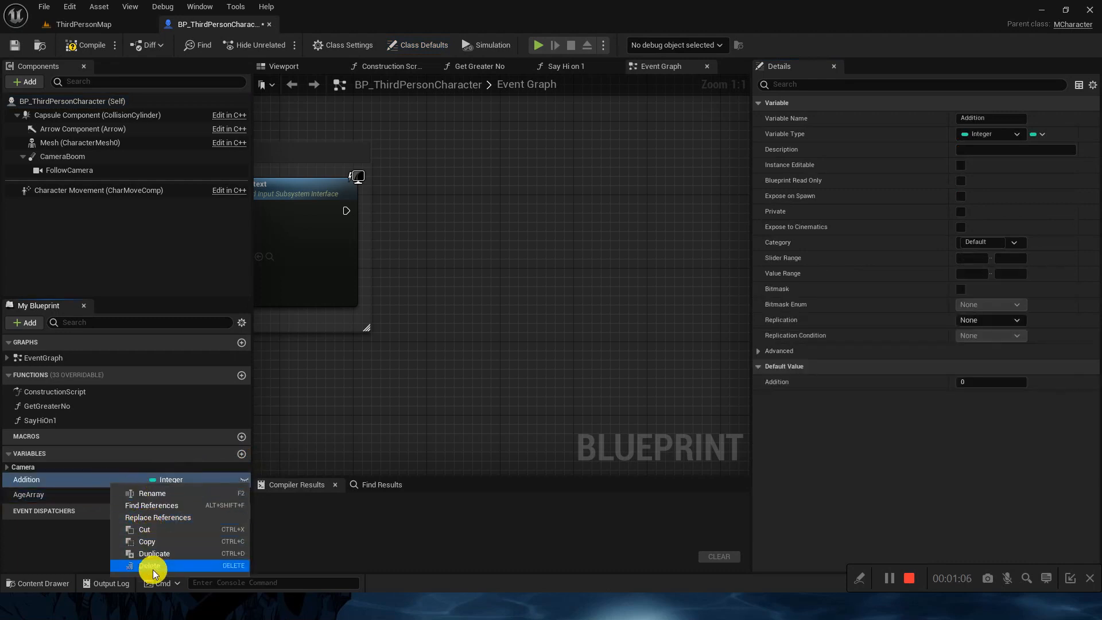
{"action": "left_click", "coordinate": [152, 565]}
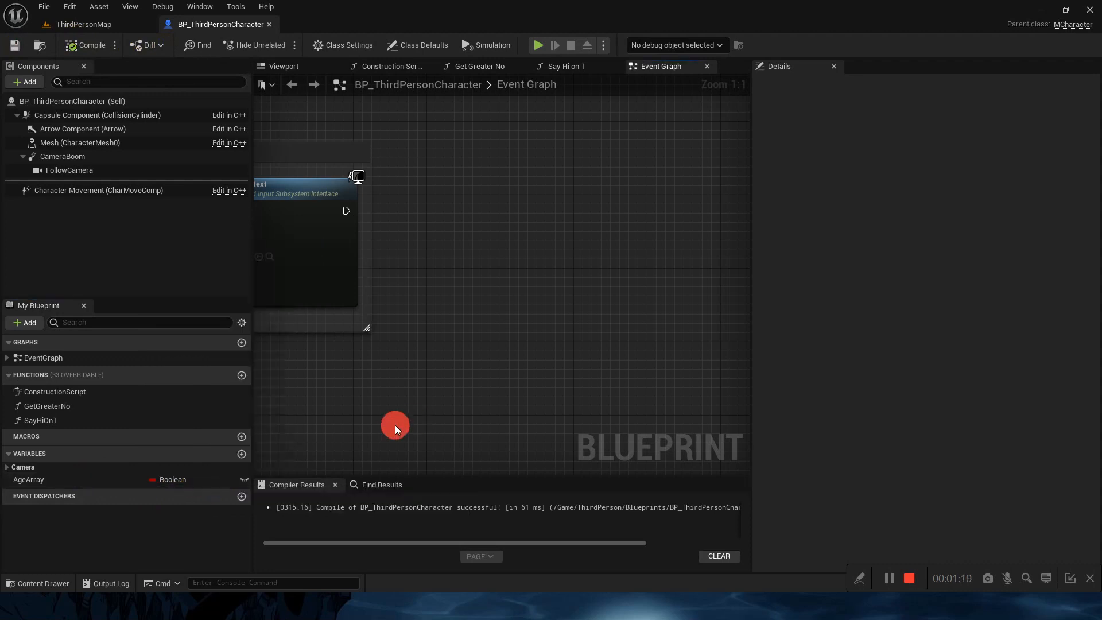
- Make AgeArray an array of integers
{"action": "left_click", "coordinate": [28, 480]}
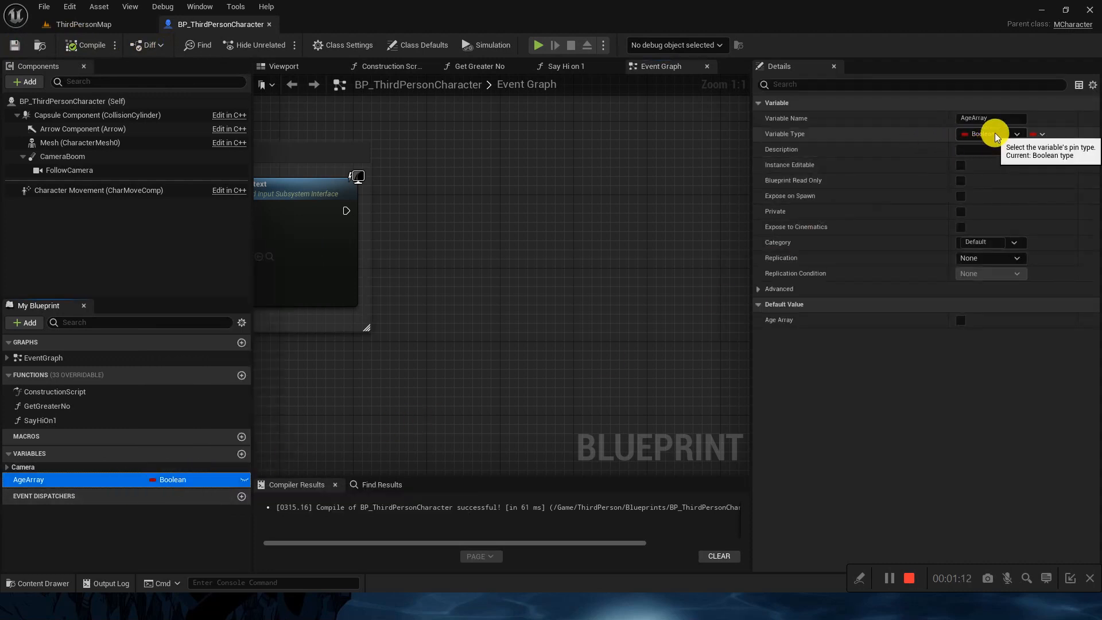
{"action": "left_click", "coordinate": [1016, 134]}
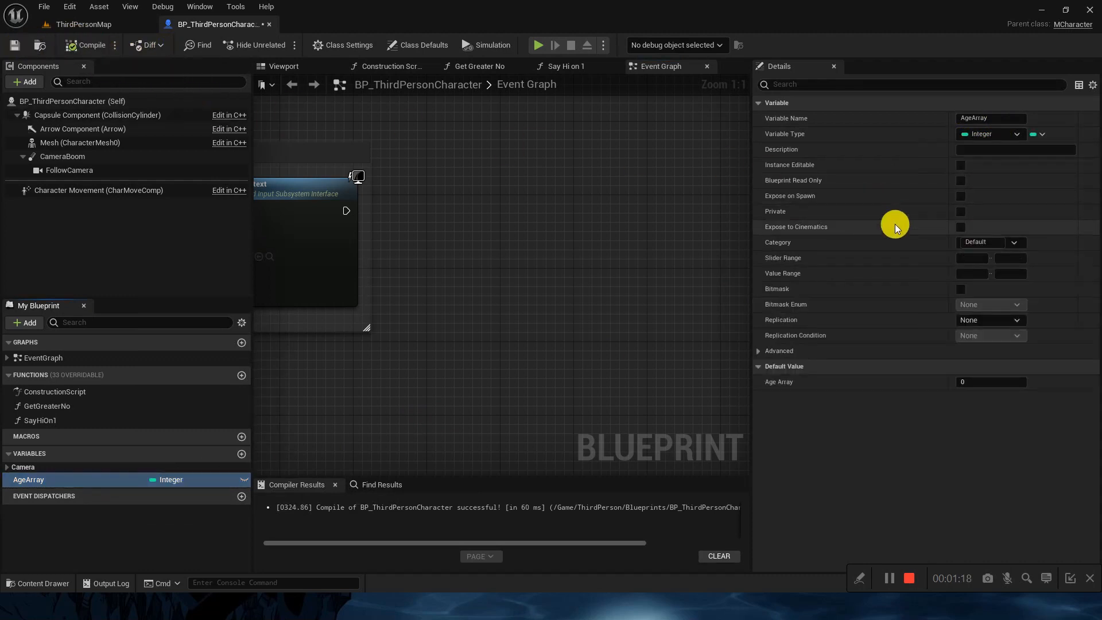
{"action": "mouse_move", "coordinate": [1034, 148]}
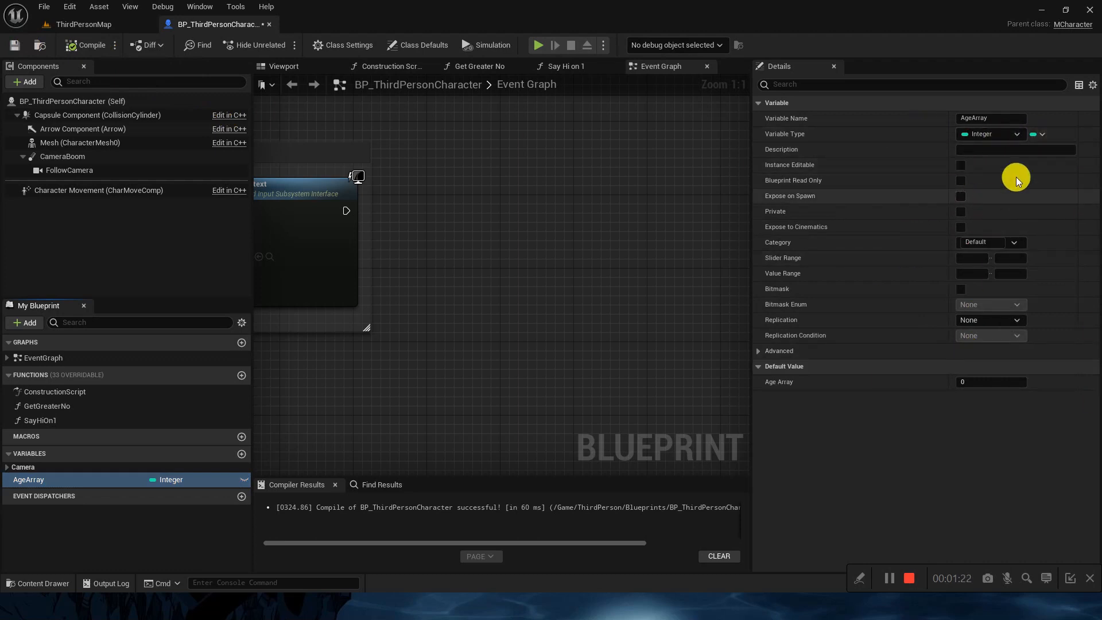
{"action": "left_click", "coordinate": [1042, 134]}
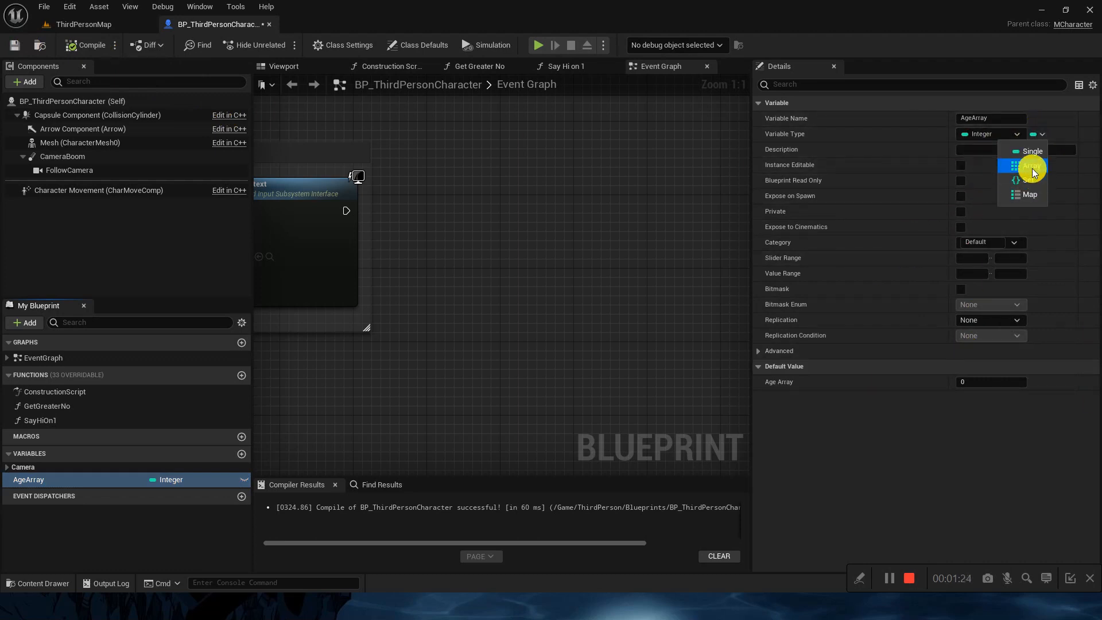
{"action": "left_click", "coordinate": [1030, 166]}
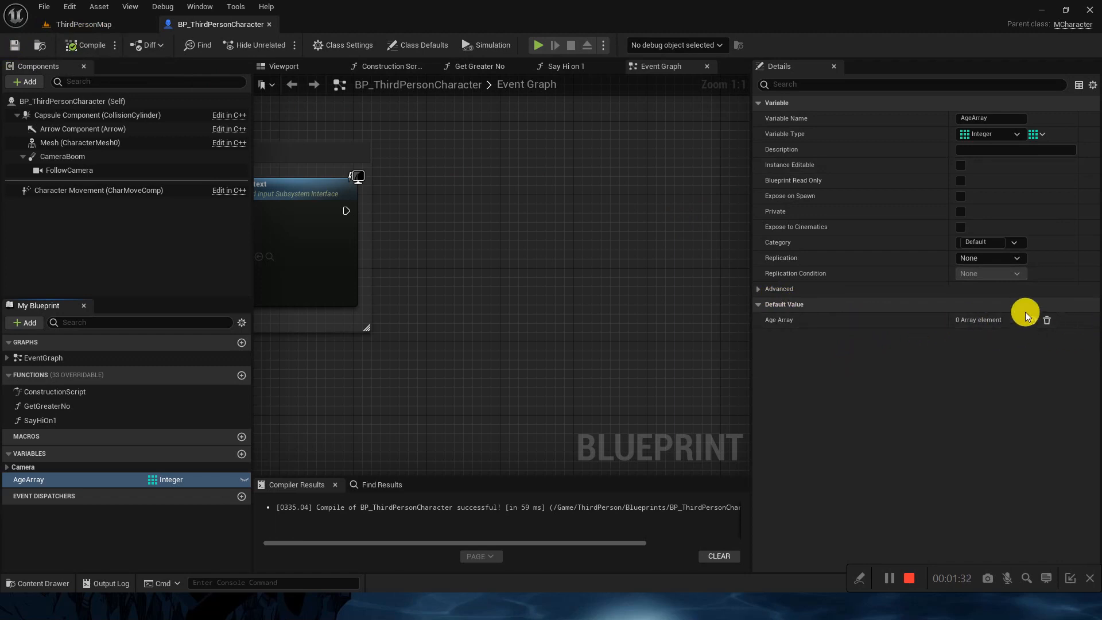
- Add five default elements to AgeArray, starting with the value 33
{"action": "left_click", "coordinate": [1032, 320]}
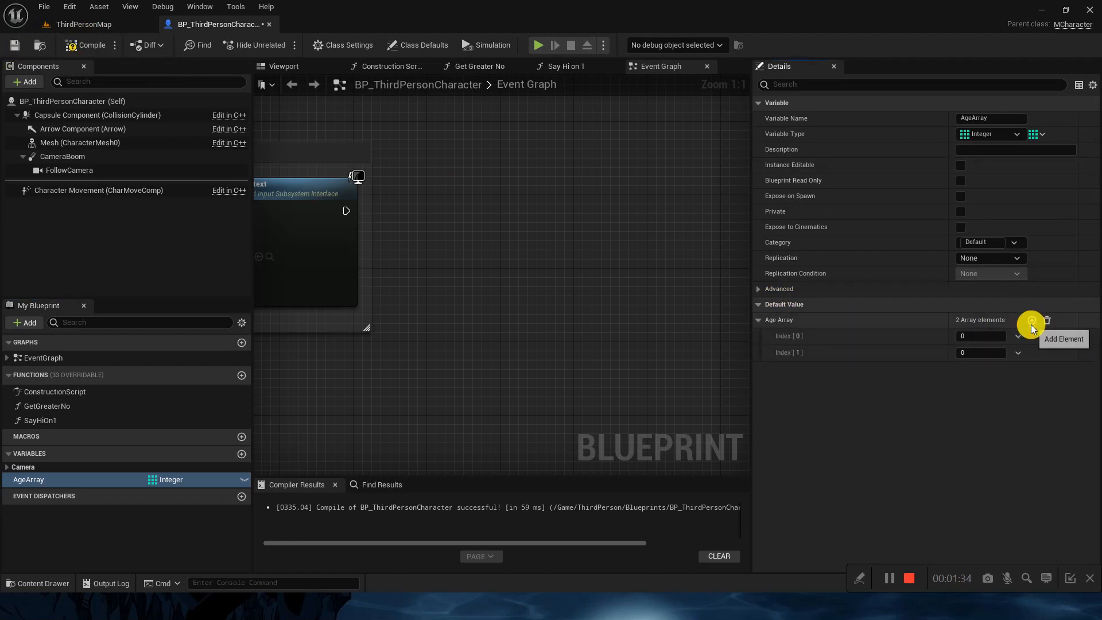
{"action": "left_click", "coordinate": [1031, 321]}
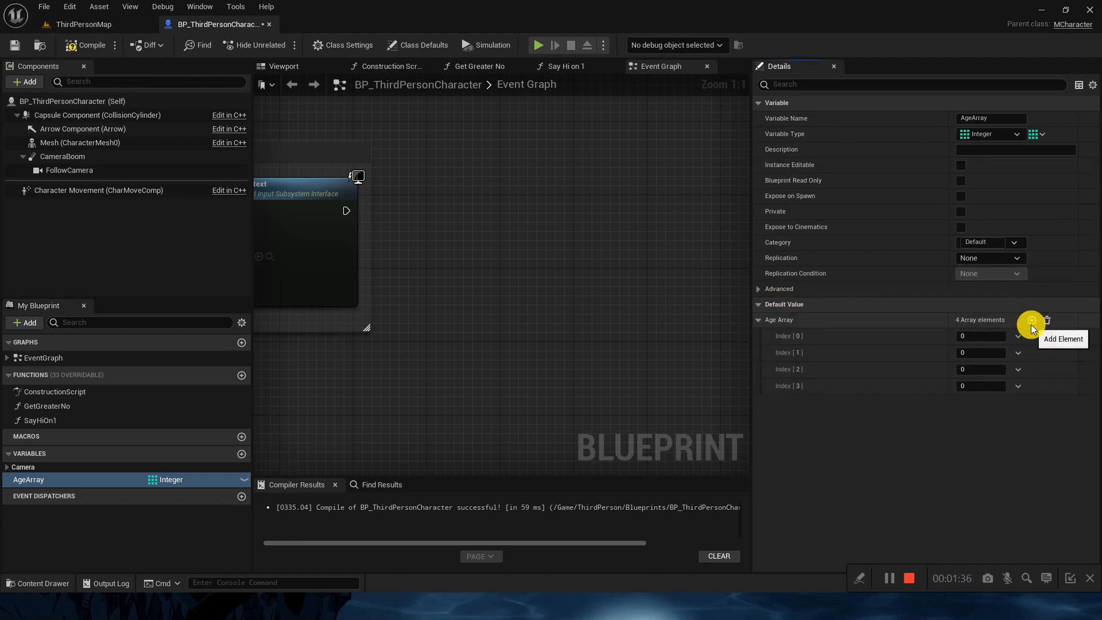
{"action": "left_click", "coordinate": [1032, 320]}
{"action": "type", "text": "1"}
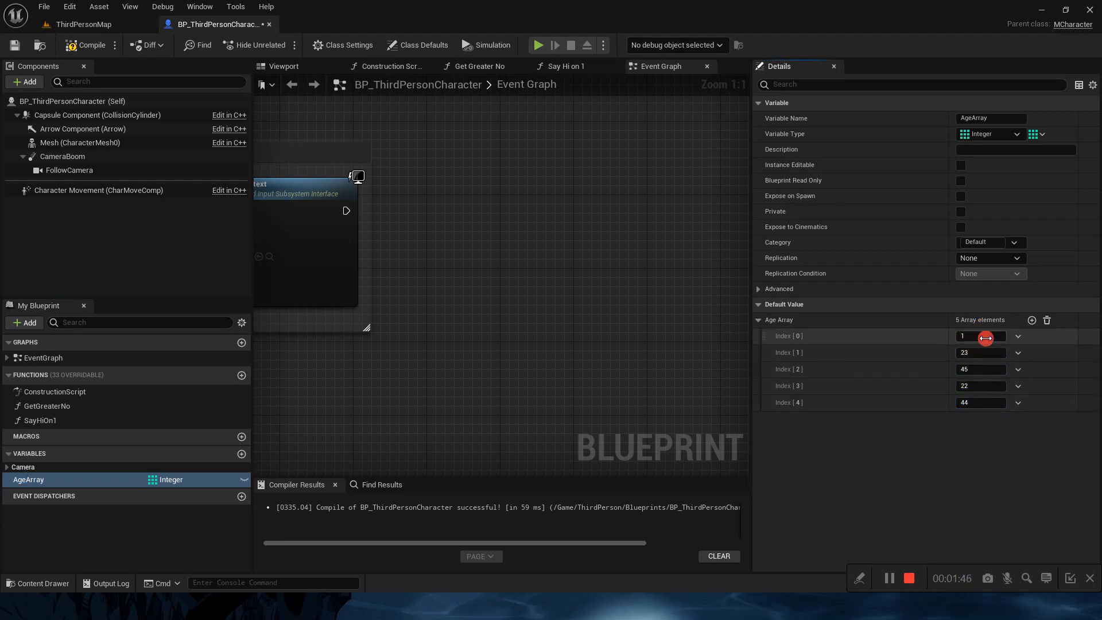
{"action": "type", "text": "33"}
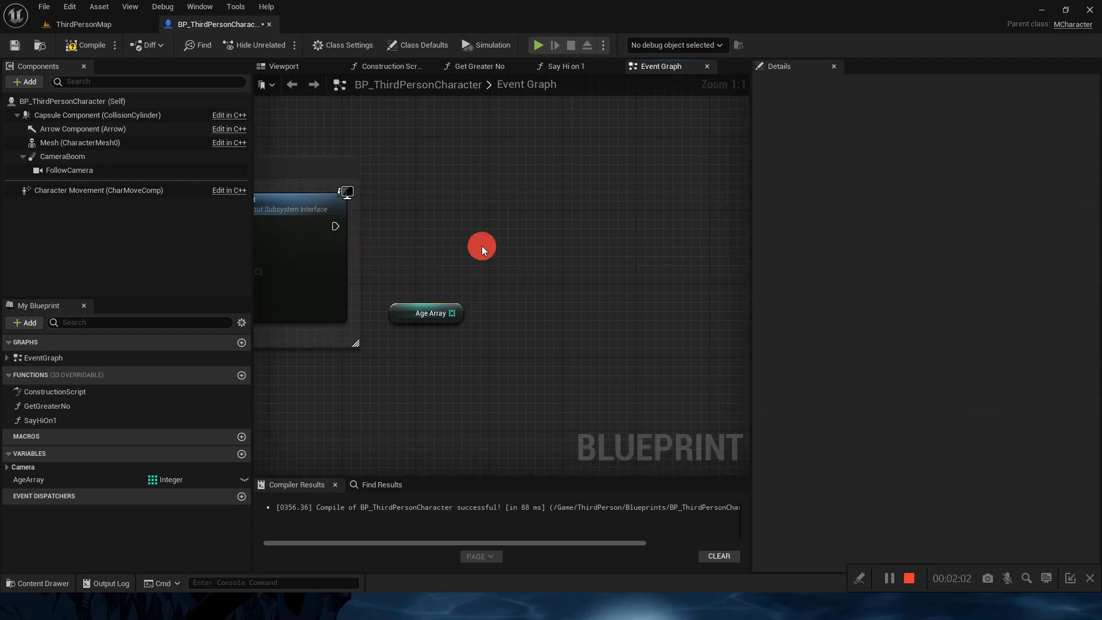
- Create a For Each Loop from the Age Array node and feed each element into an Add node
{"action": "left_click", "coordinate": [426, 322]}
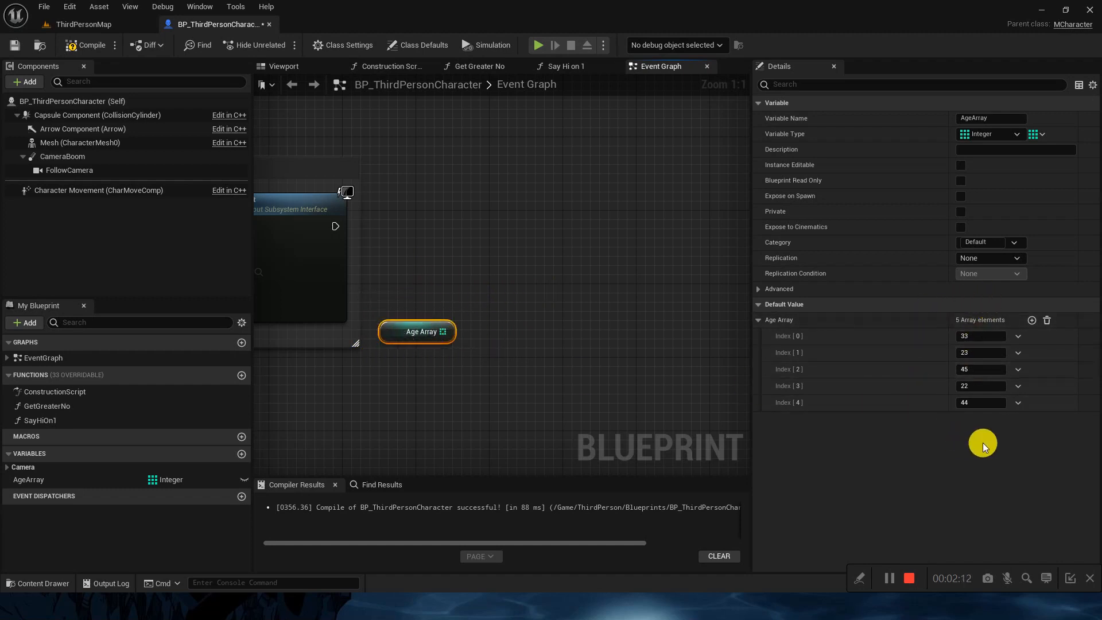
{"action": "mouse_move", "coordinate": [998, 324]}
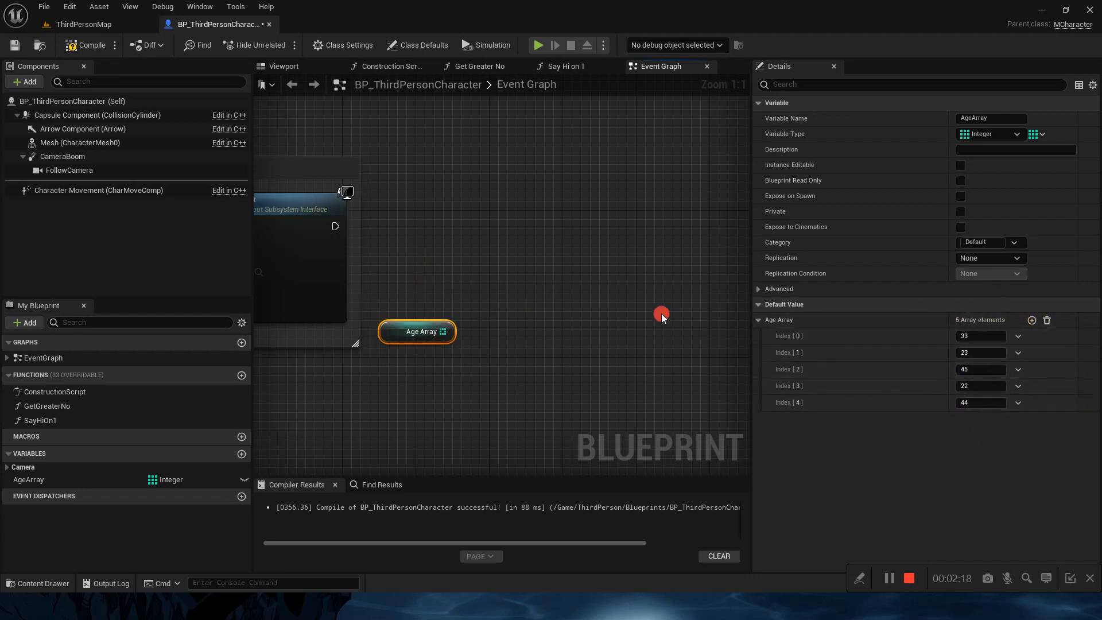
{"action": "left_click_drag", "start_coordinate": [444, 331], "coordinate": [475, 285]}
{"action": "type", "text": "f"}
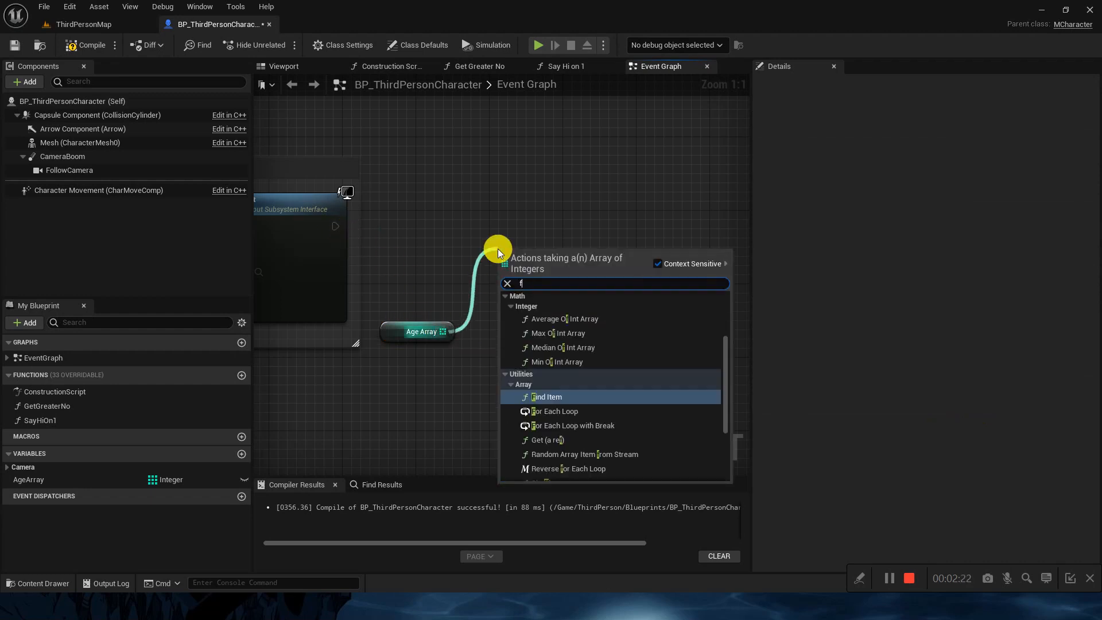
{"action": "left_click", "coordinate": [556, 411]}
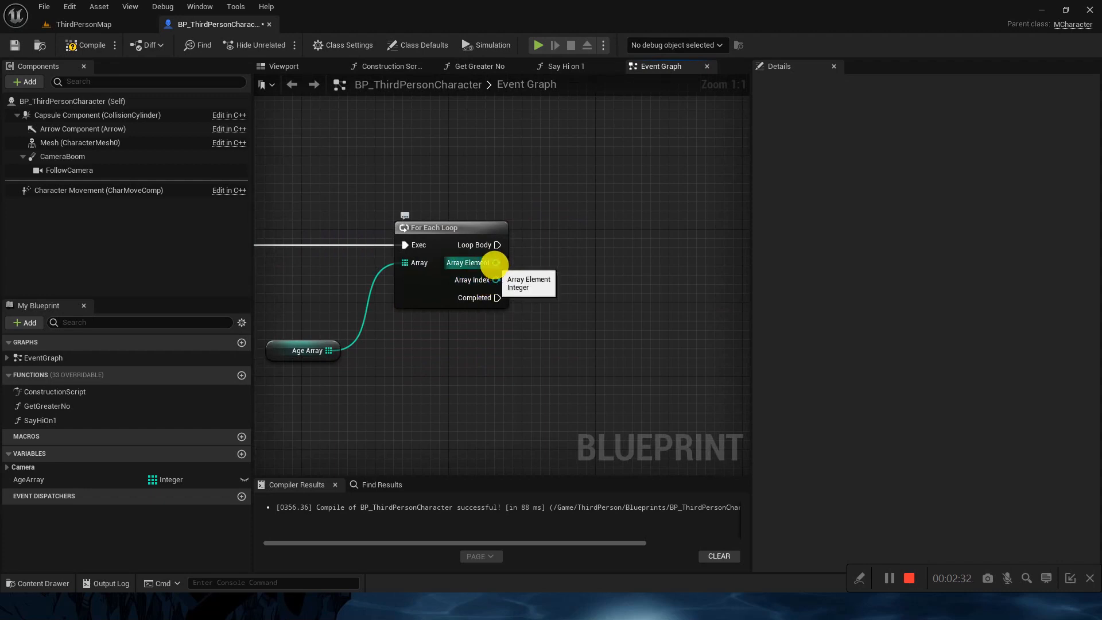
{"action": "left_click_drag", "start_coordinate": [497, 262], "coordinate": [555, 253]}
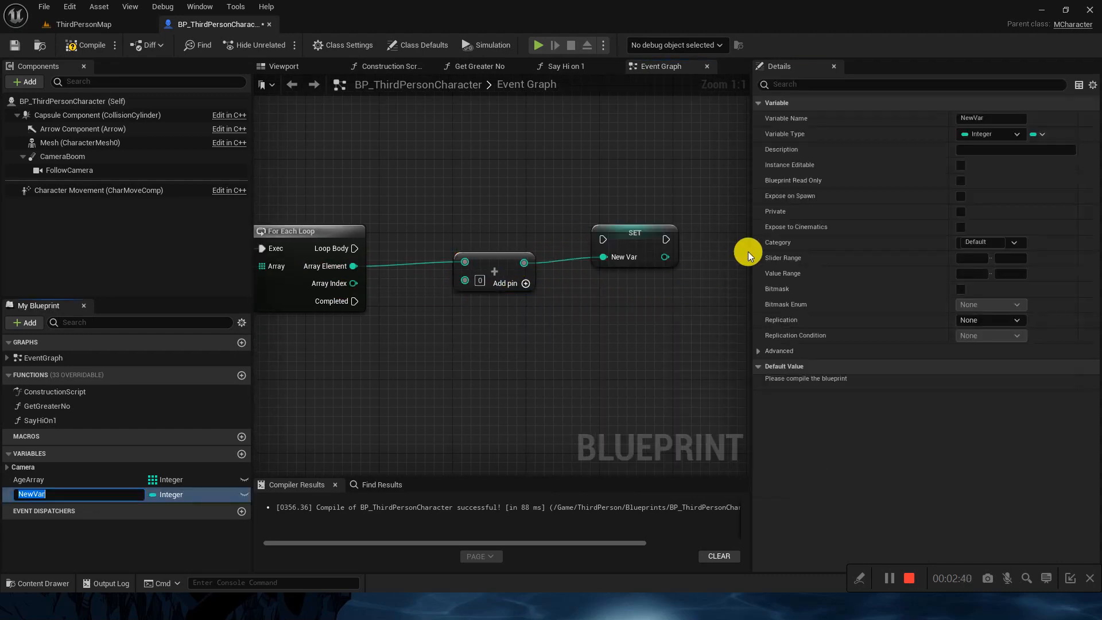
- Name the promoted variable ArrayAddition and wire it into the add and set nodes as a running total
{"action": "type", "text": "ArrayAds"}
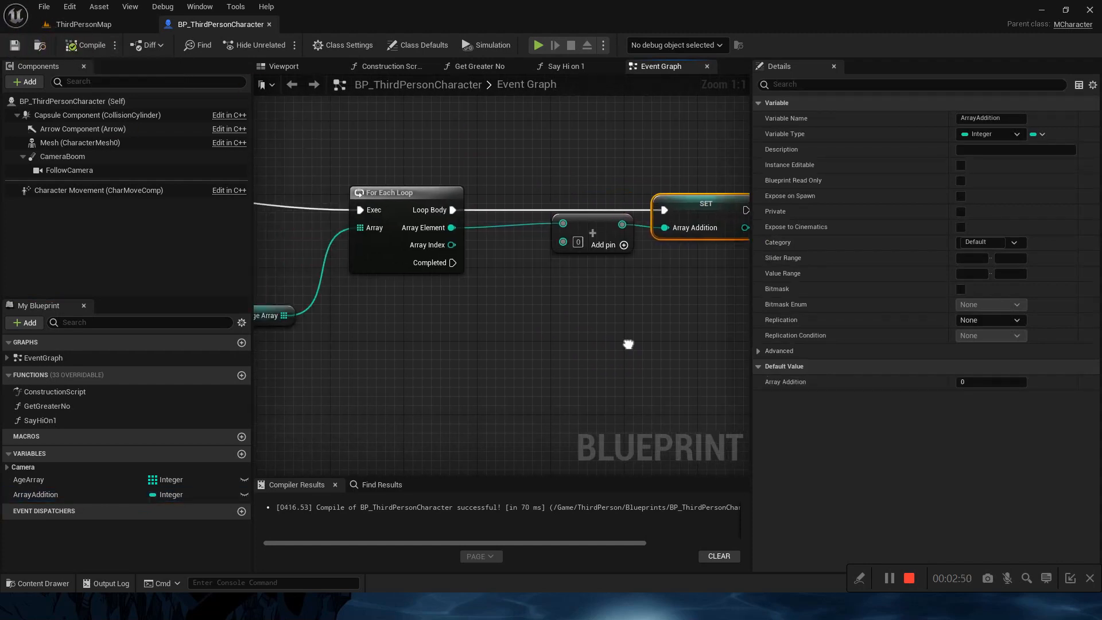
{"action": "left_click", "coordinate": [570, 264]}
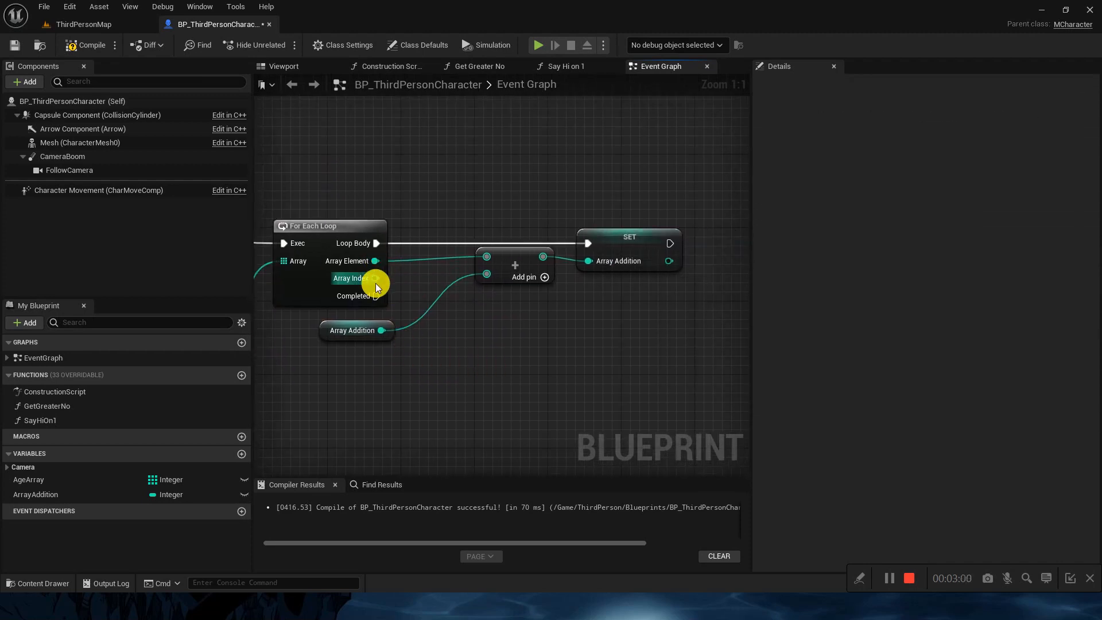
{"action": "mouse_move", "coordinate": [375, 281]}
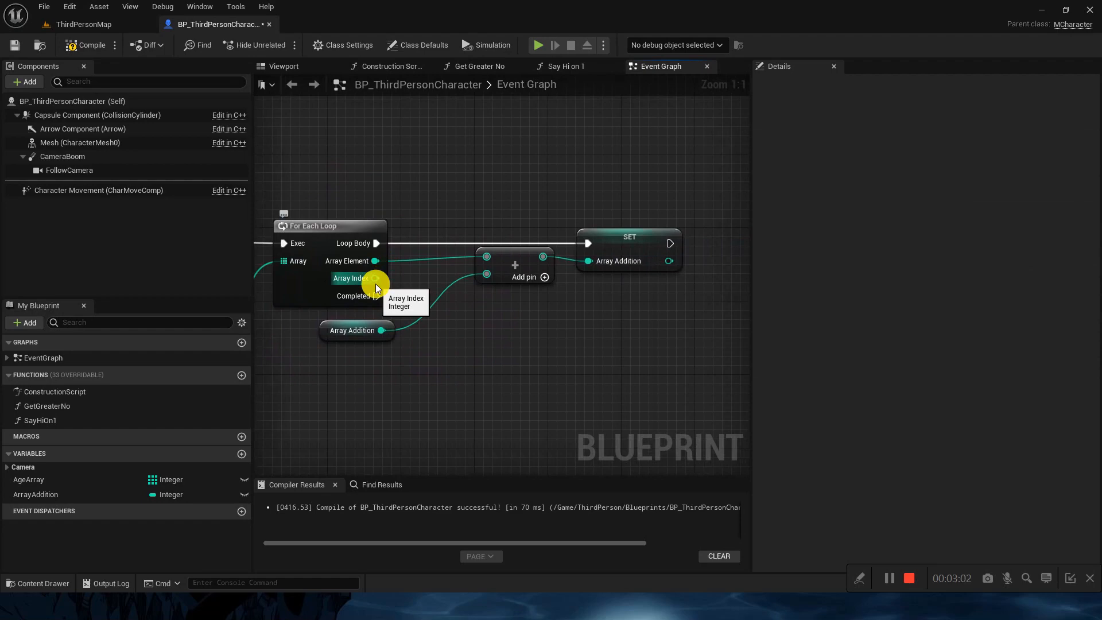
{"action": "left_click", "coordinate": [28, 480]}
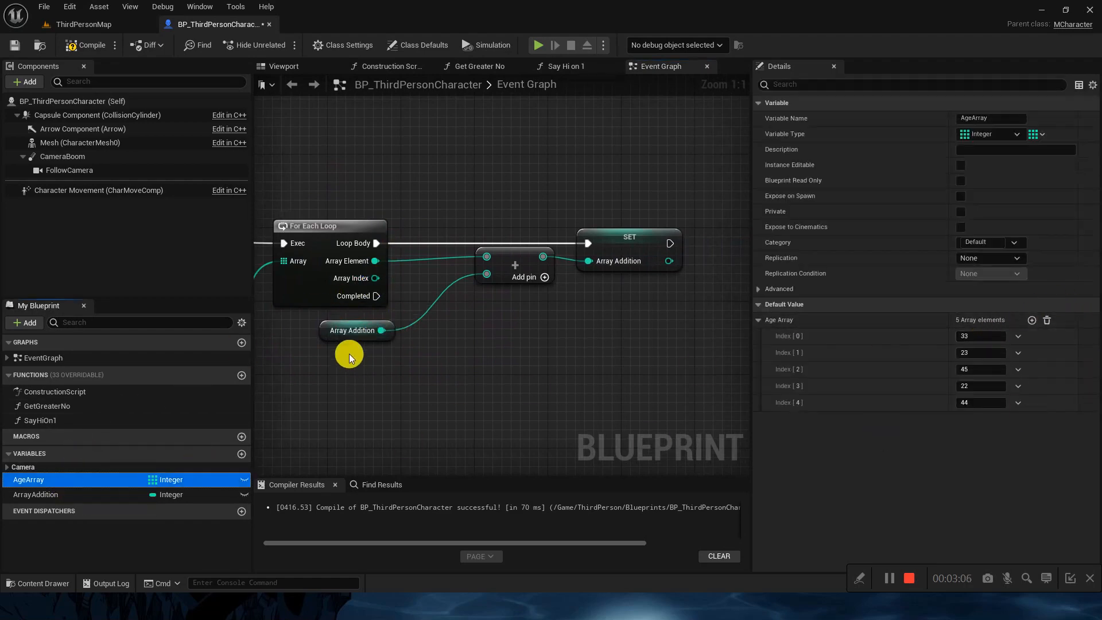
{"action": "mouse_move", "coordinate": [722, 342]}
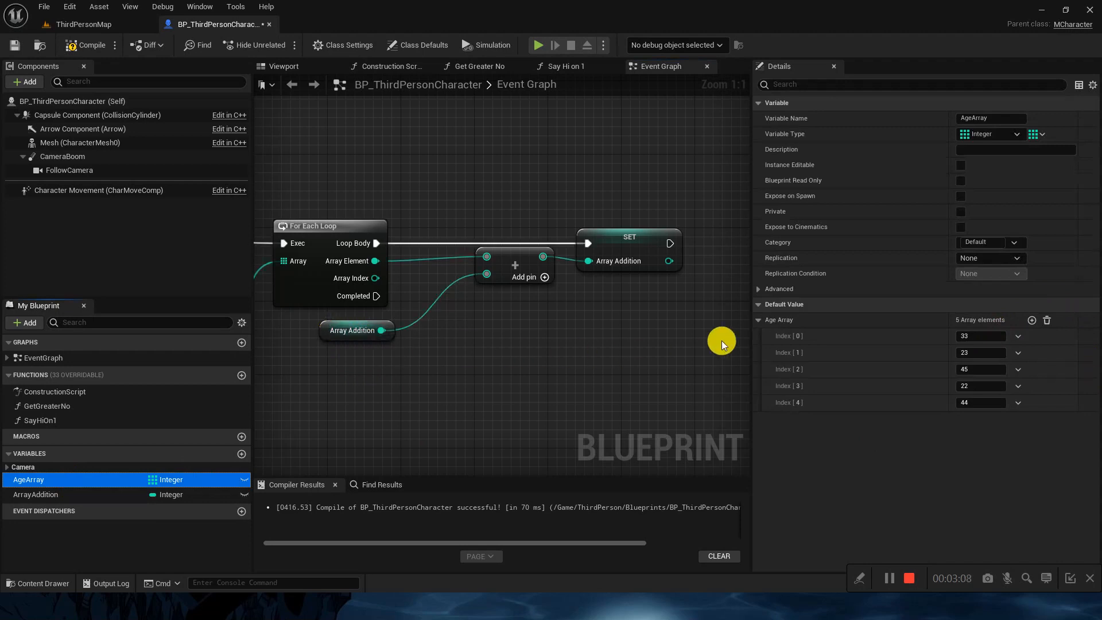
{"action": "mouse_move", "coordinate": [639, 205]}
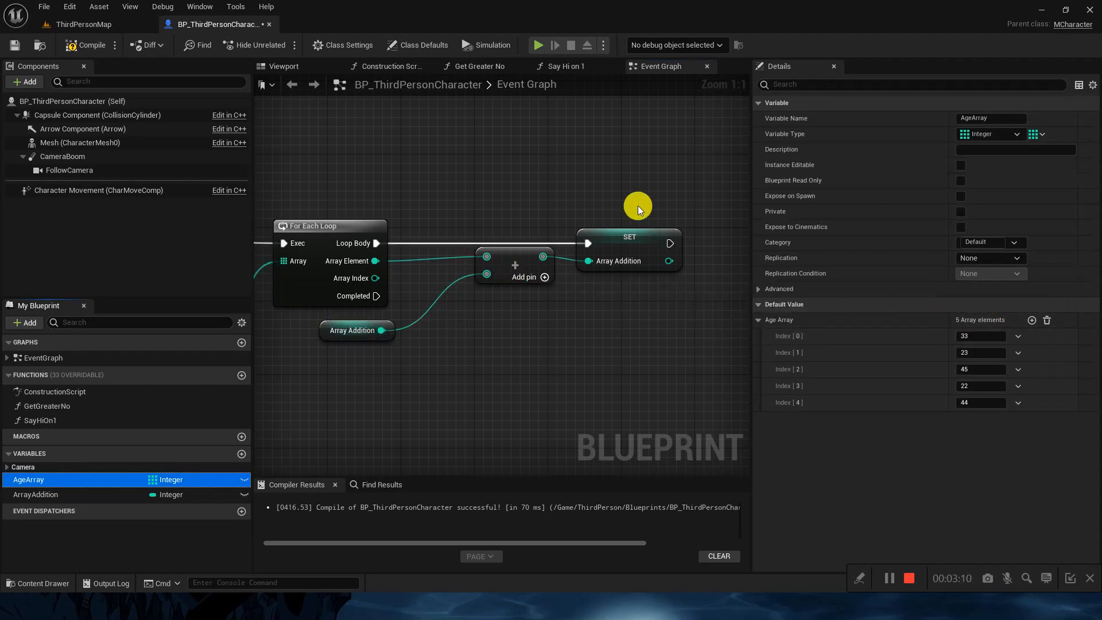
{"action": "left_click", "coordinate": [629, 237]}
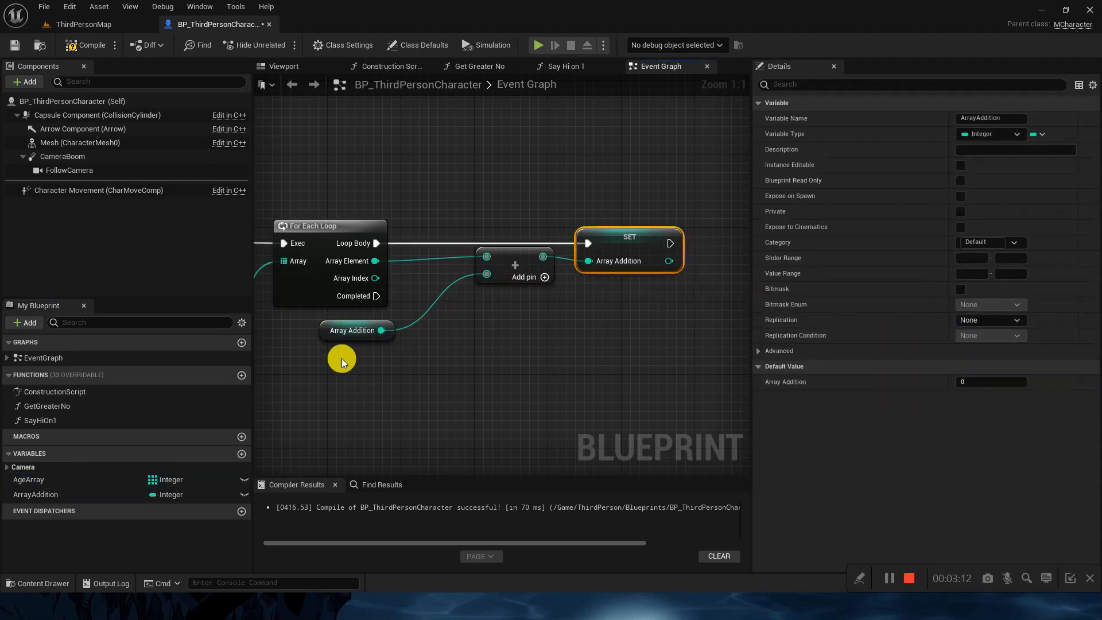
{"action": "left_click", "coordinate": [28, 479]}
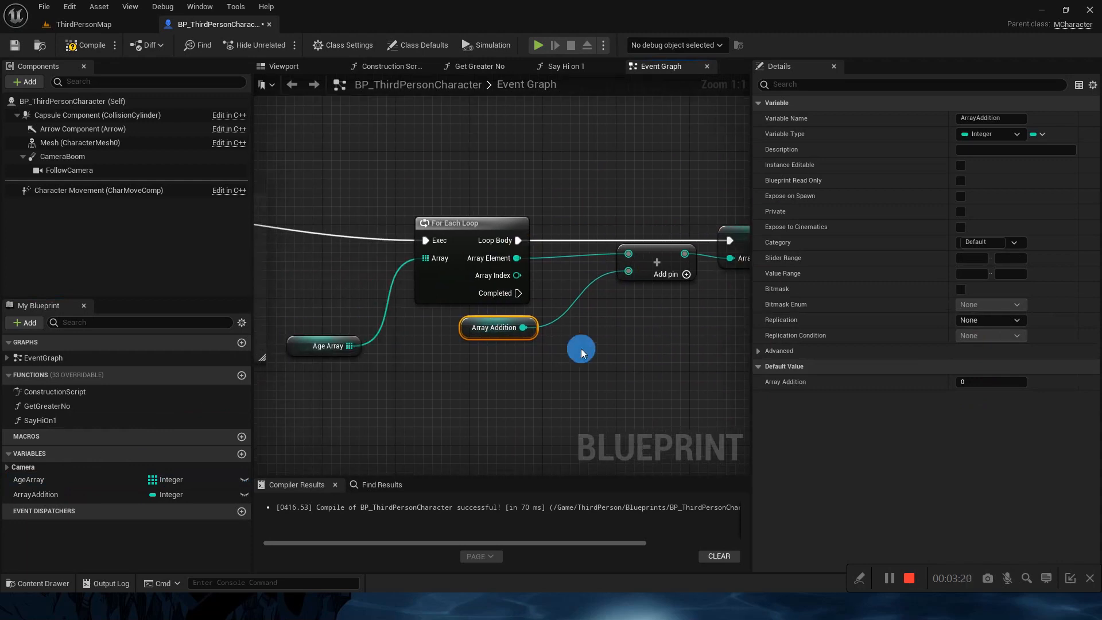
{"action": "left_click", "coordinate": [323, 346]}
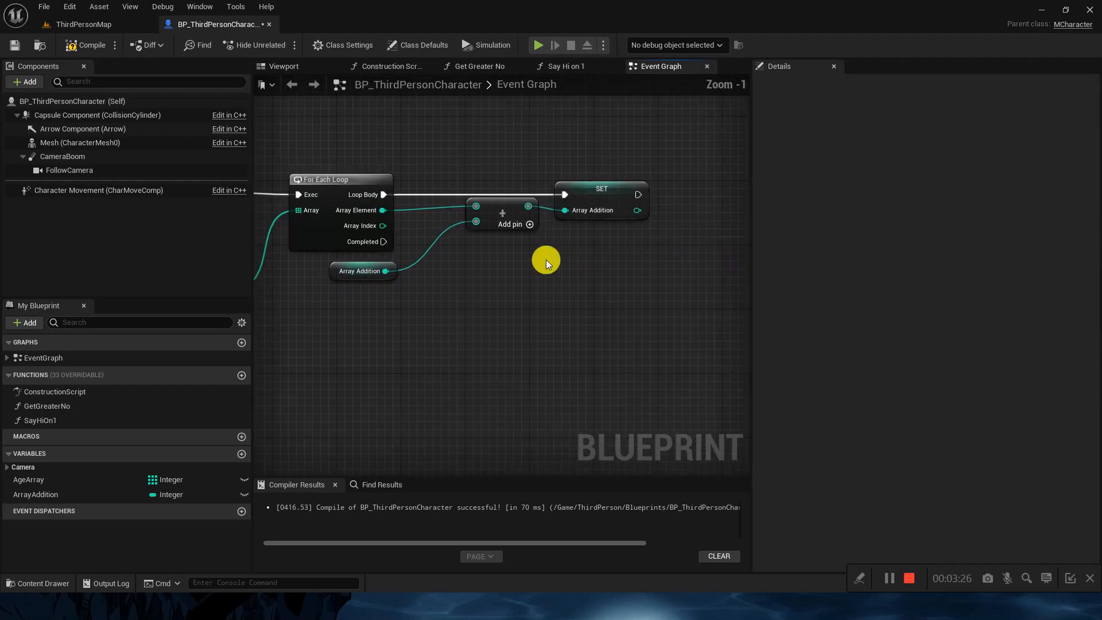
- Add a Print String after the loop completes, then play the level to test the total
{"action": "left_click_drag", "start_coordinate": [385, 241], "coordinate": [515, 310]}
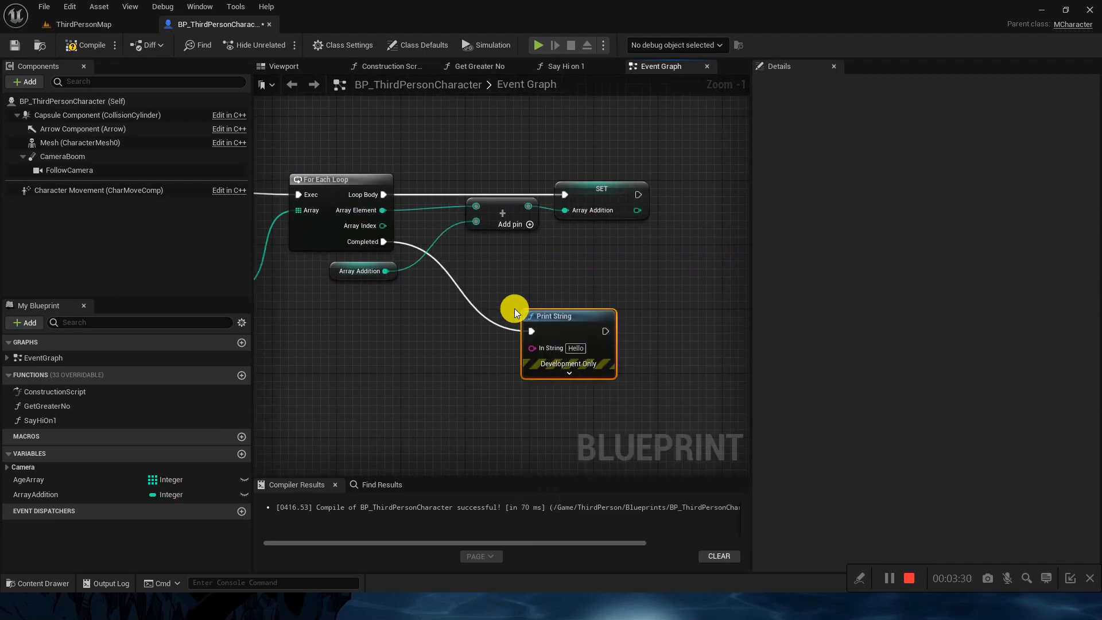
{"action": "left_click", "coordinate": [35, 494]}
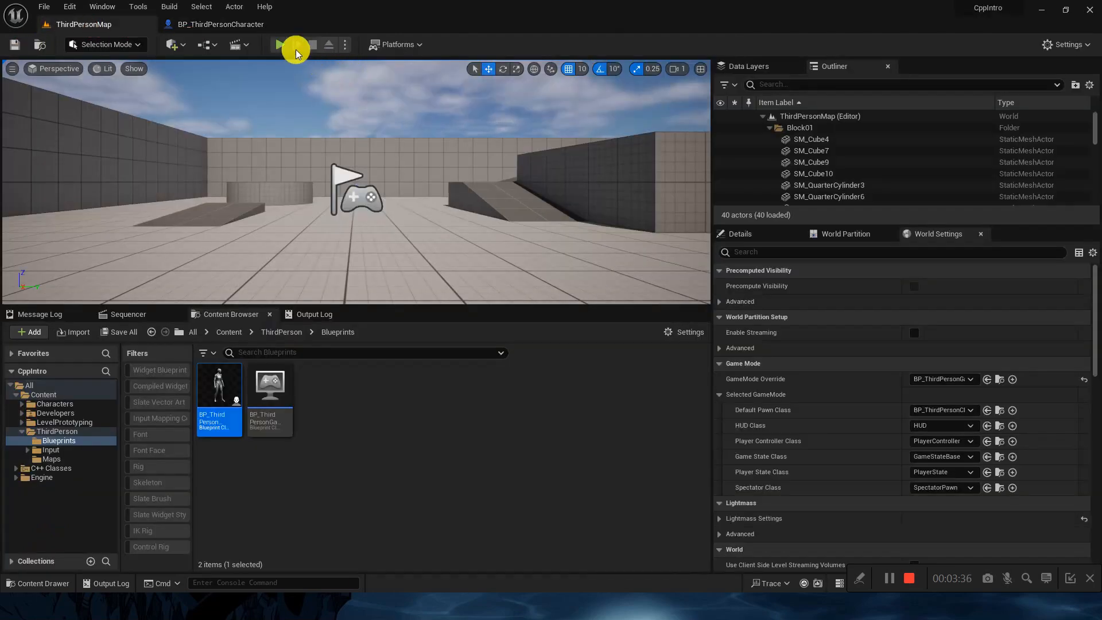
{"action": "left_click", "coordinate": [282, 45]}
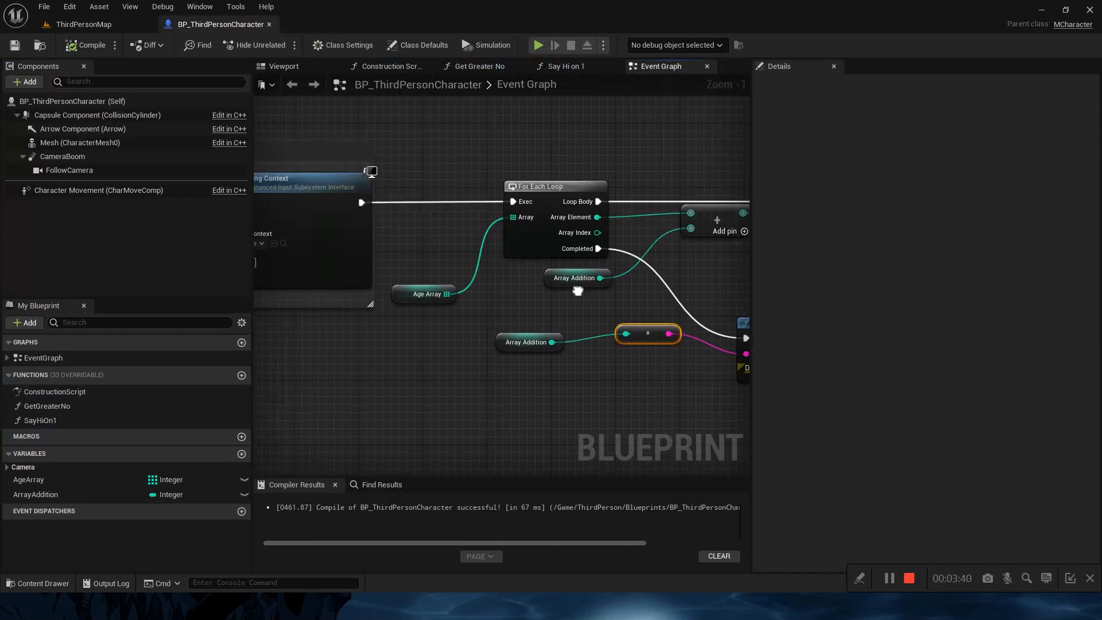
{"action": "scroll", "scroll_direction": "down", "scroll_amount": 3}
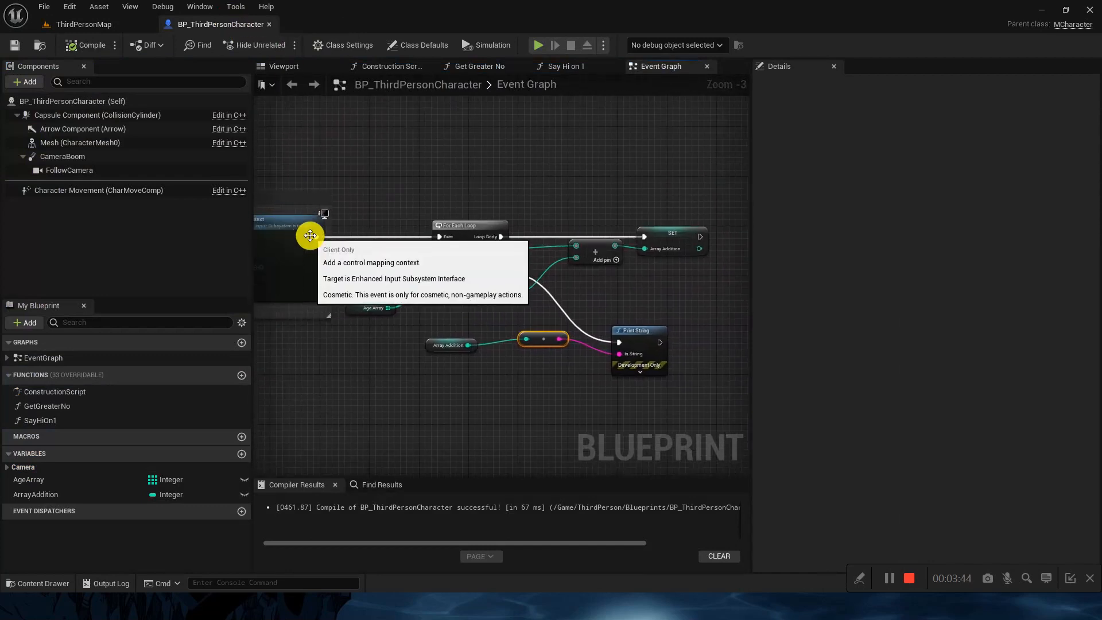
{"action": "mouse_move", "coordinate": [319, 236]}
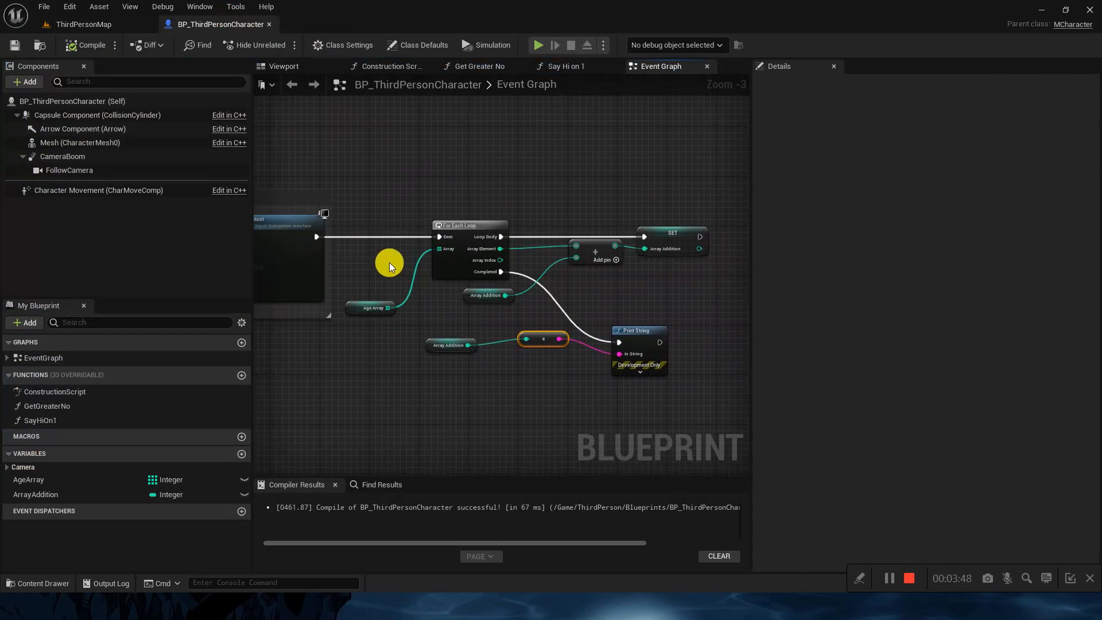
- Check AgeArray's default values 33, 23, 45, 22 and 44
{"action": "left_click", "coordinate": [370, 307]}
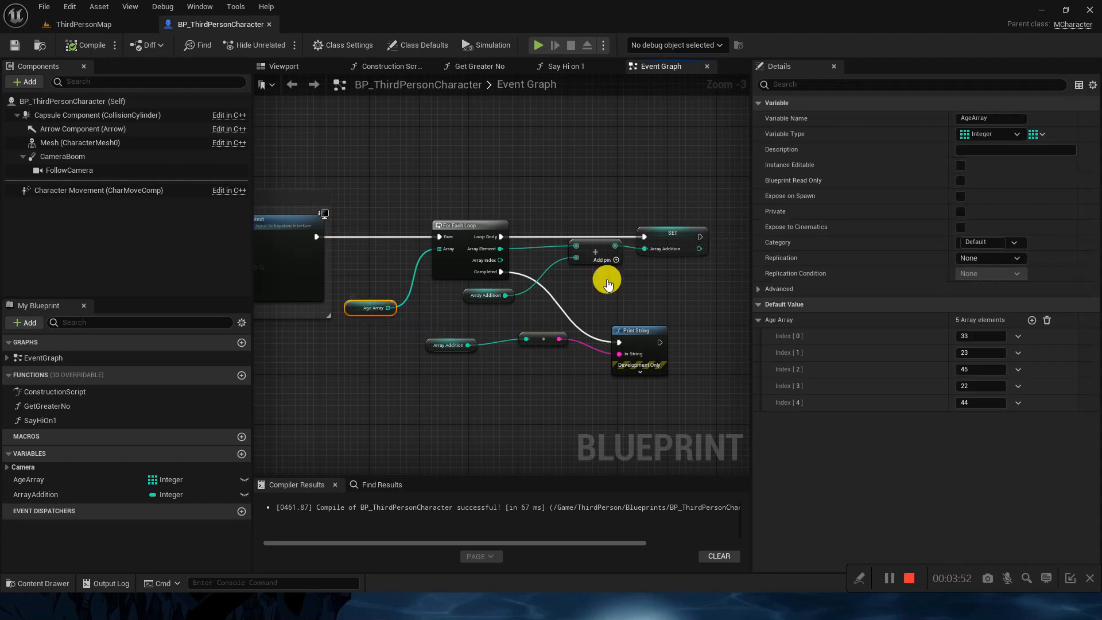
{"action": "mouse_move", "coordinate": [583, 400]}
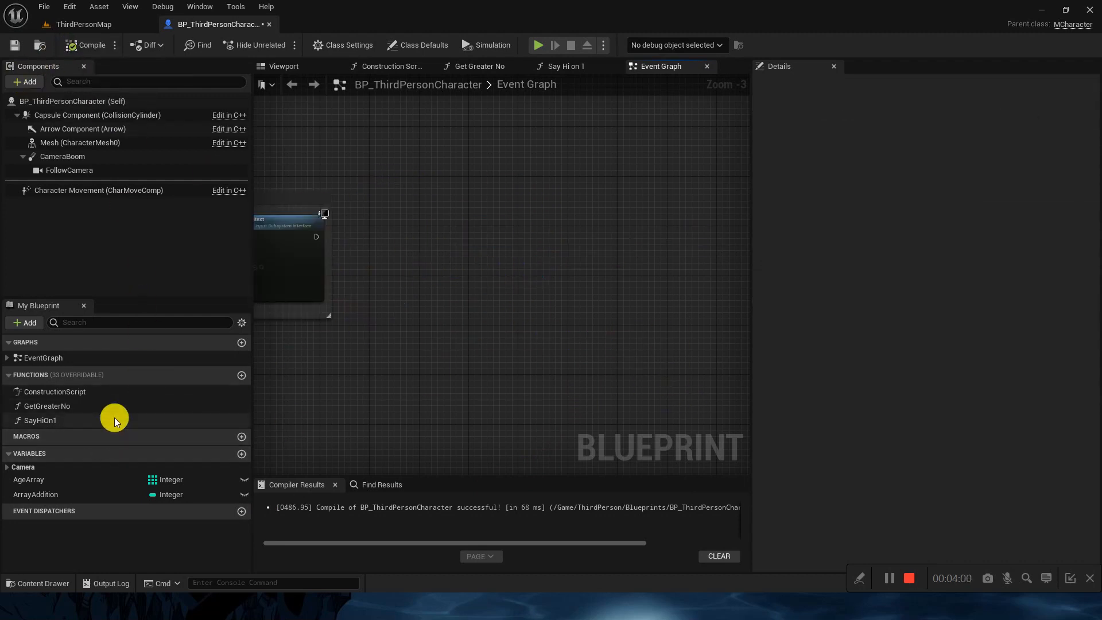
- Add a new Blueprint function and name it DoArrayAddition
{"action": "left_click", "coordinate": [242, 374]}
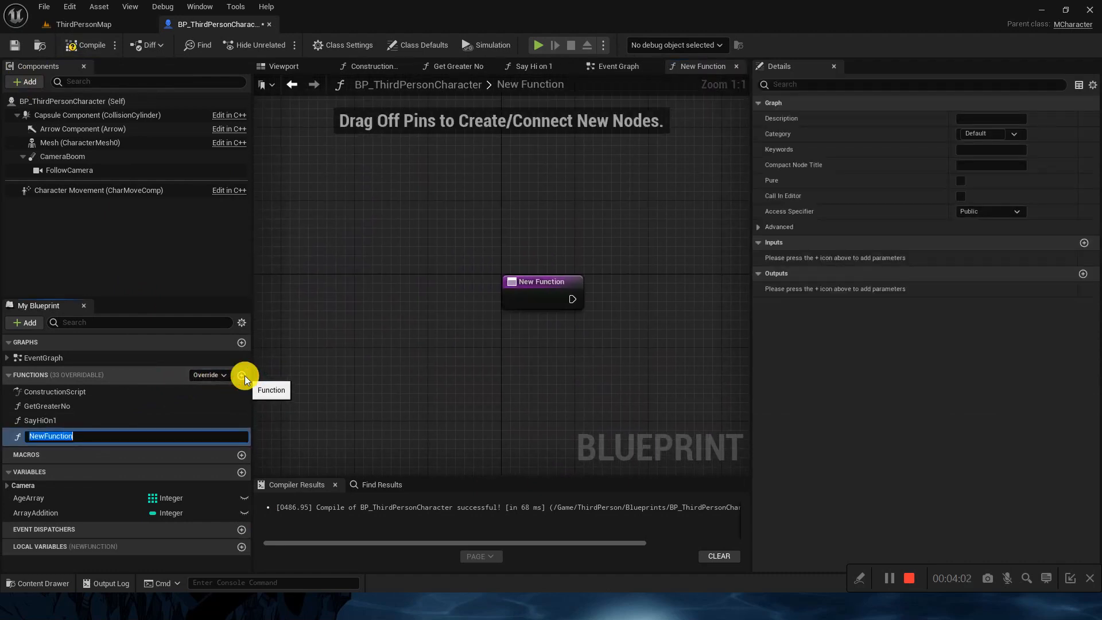
{"action": "type", "text": "ArrayAd"}
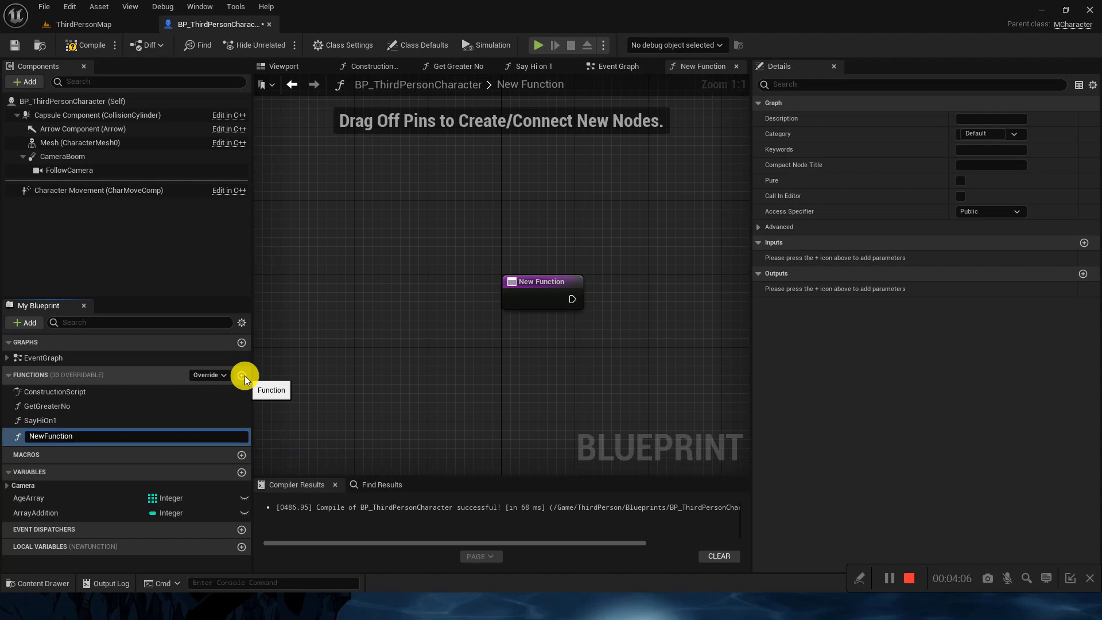
{"action": "type", "text": "Arra"}
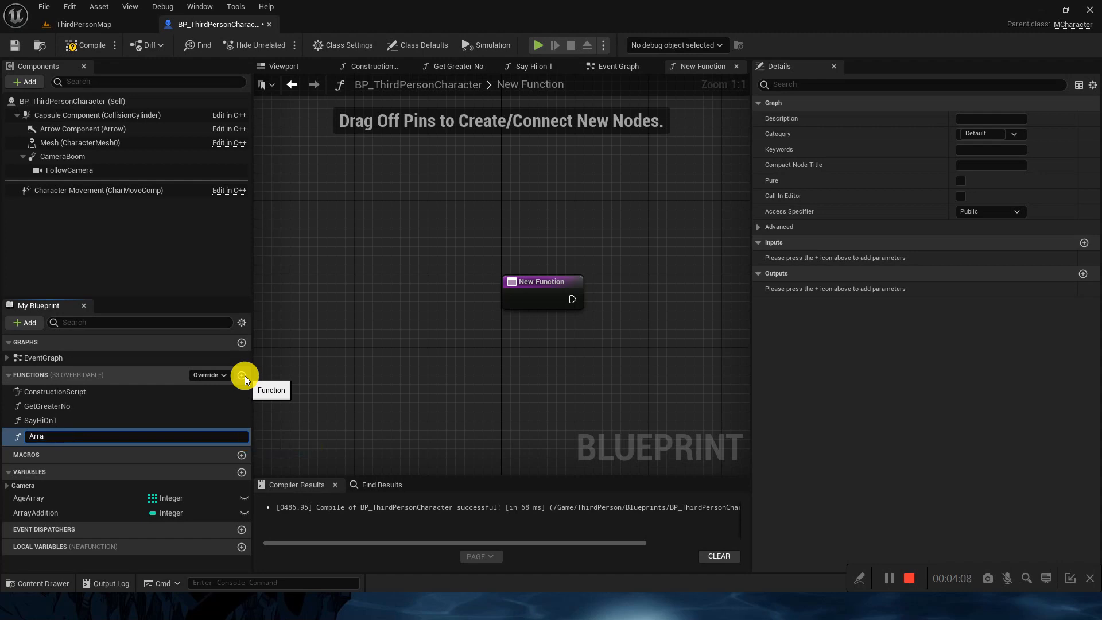
{"action": "type", "text": "DoArrayAddition"}
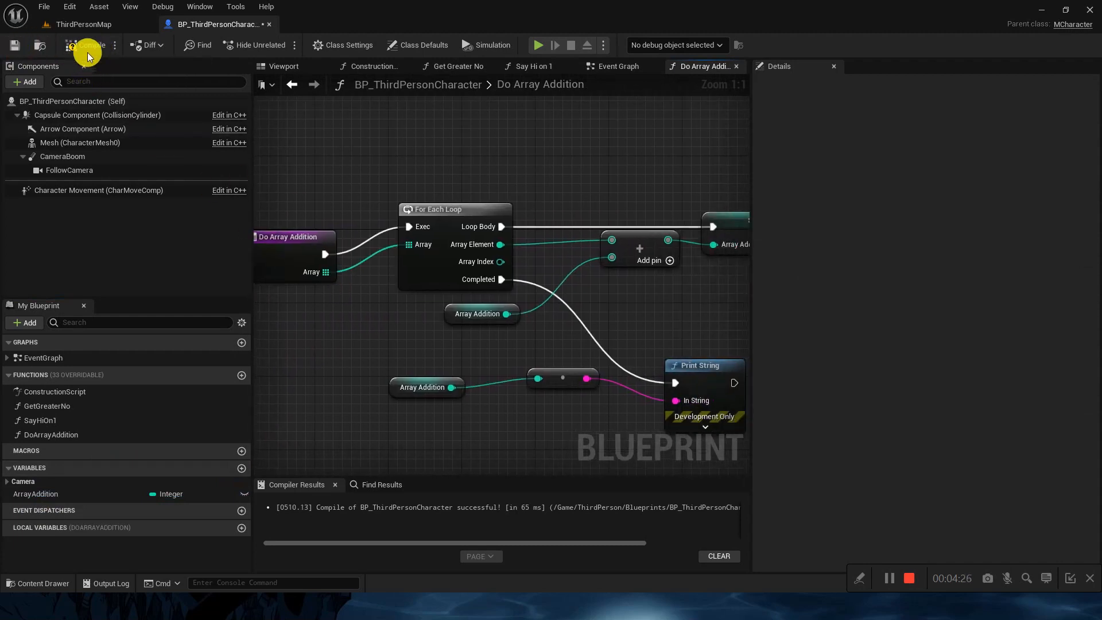
{"action": "mouse_move", "coordinate": [285, 268]}
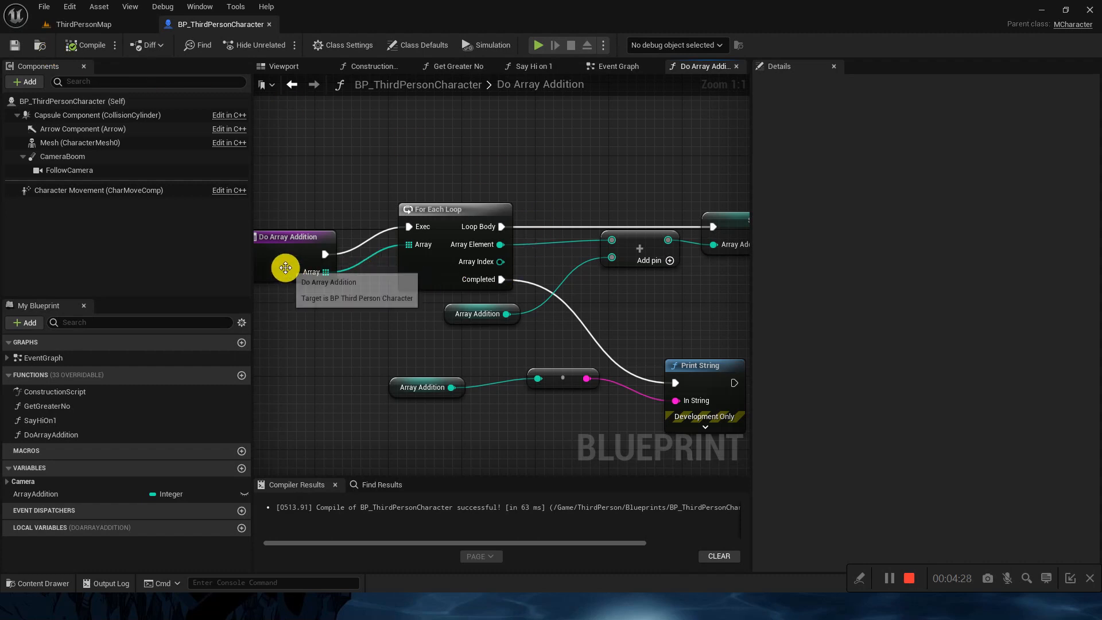
{"action": "left_click", "coordinate": [287, 236]}
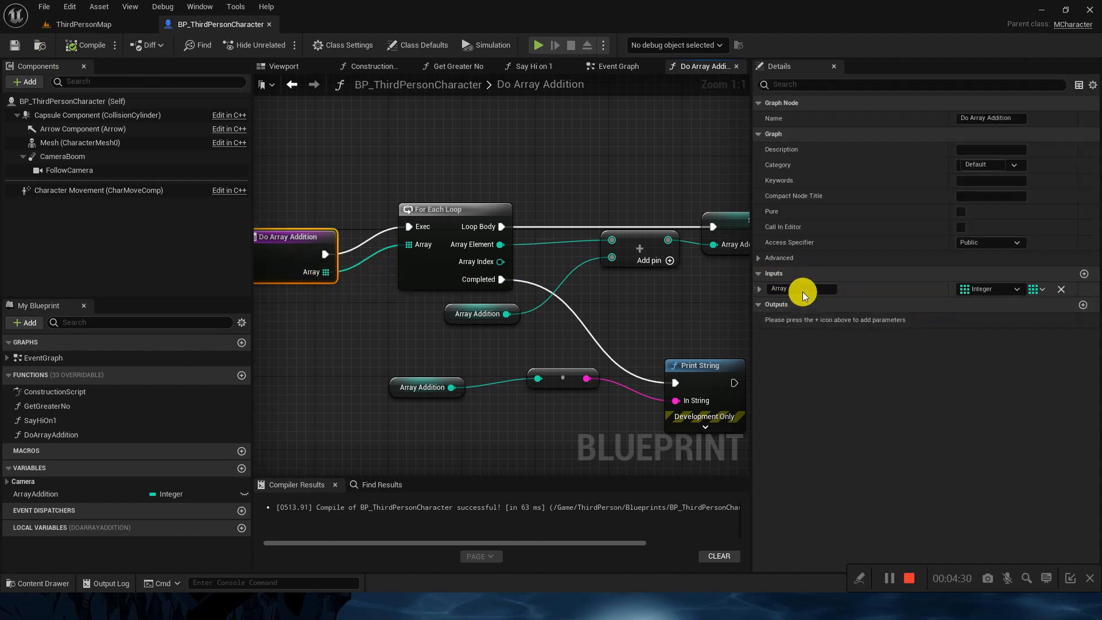
{"action": "mouse_move", "coordinate": [1032, 289]}
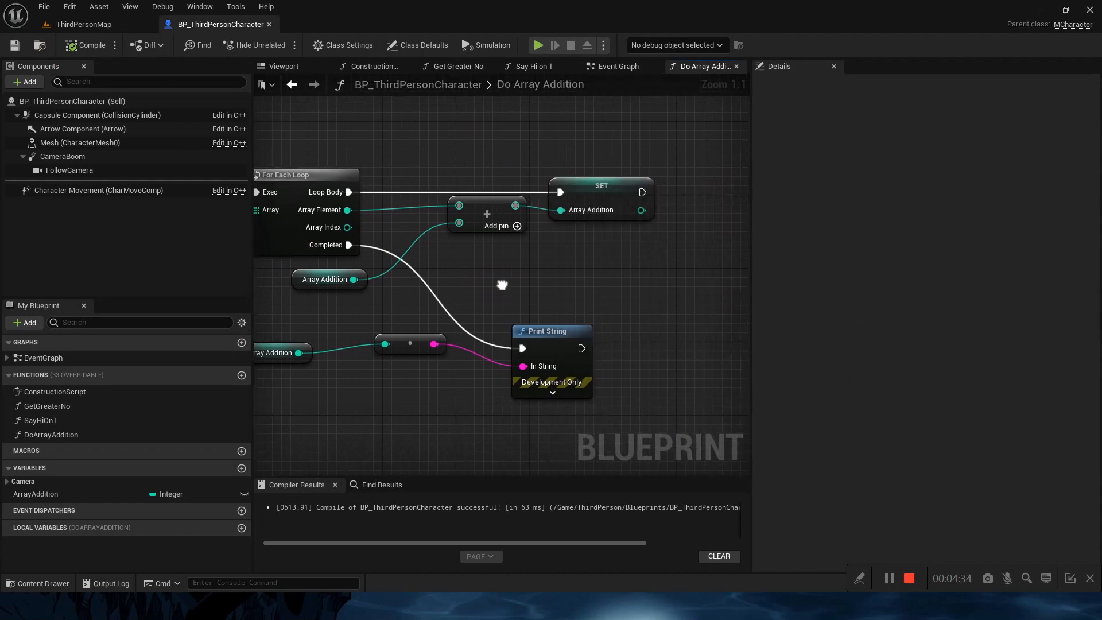
{"action": "left_click_drag", "start_coordinate": [501, 285], "coordinate": [473, 276]}
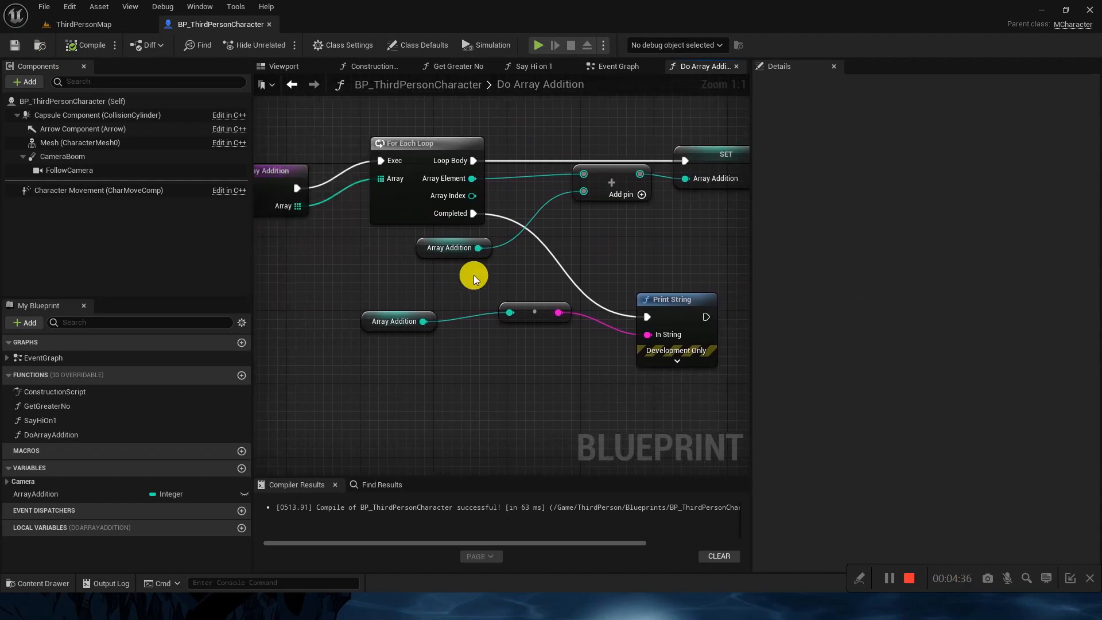
{"action": "left_click", "coordinate": [35, 493]}
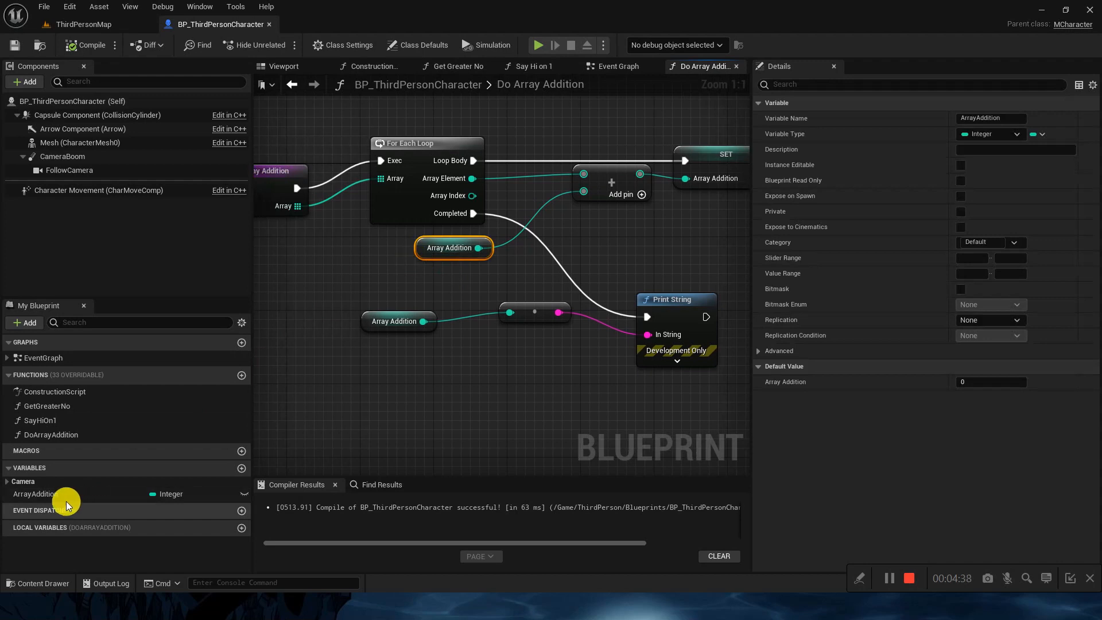
{"action": "mouse_move", "coordinate": [52, 498]}
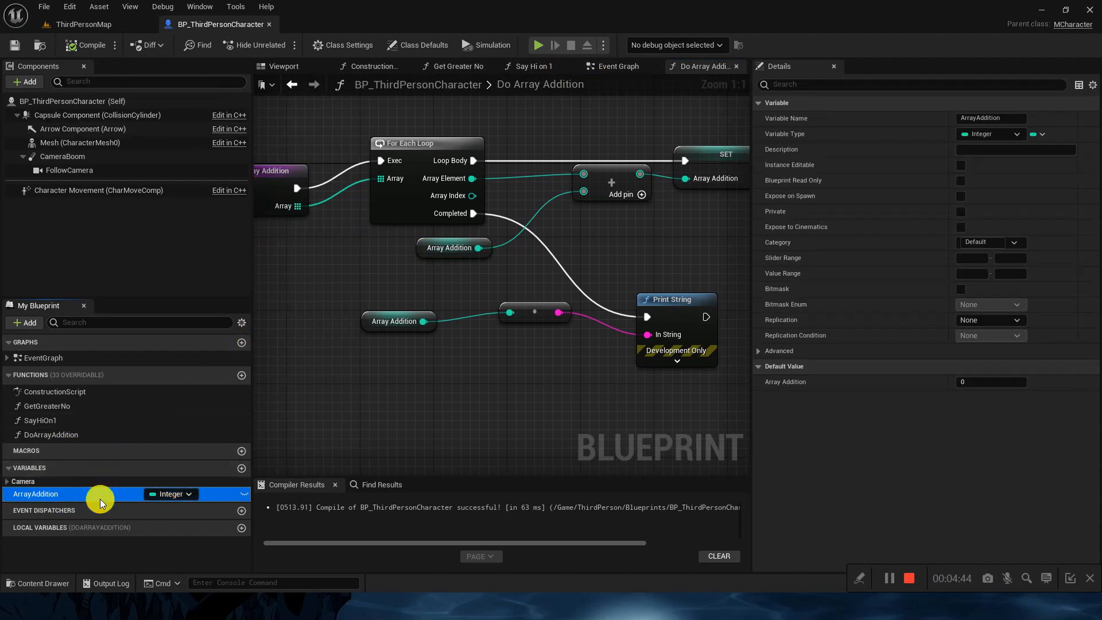
- Delete ArrayAddition and create a local single-integer variable named Addition
{"action": "double_click", "coordinate": [36, 494]}
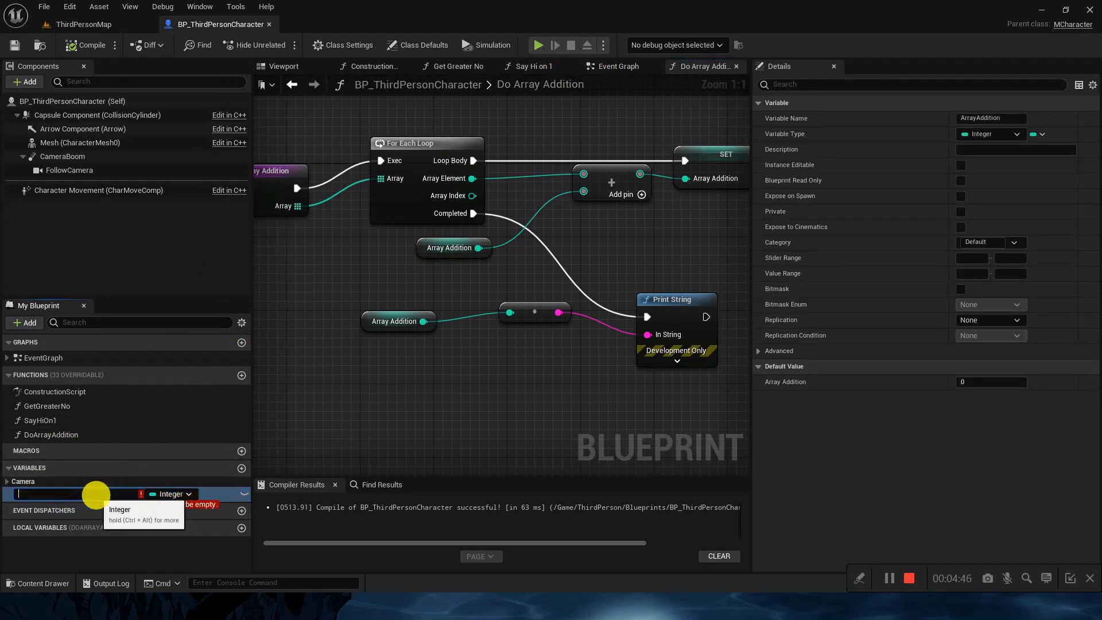
{"action": "key", "text": "Return"}
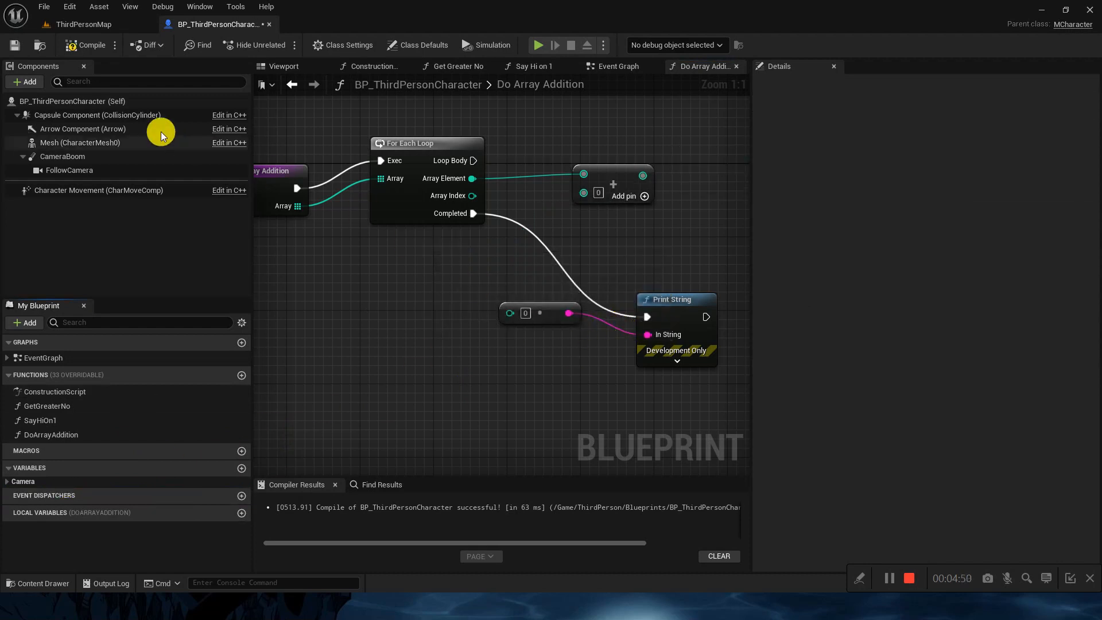
{"action": "mouse_move", "coordinate": [237, 536]}
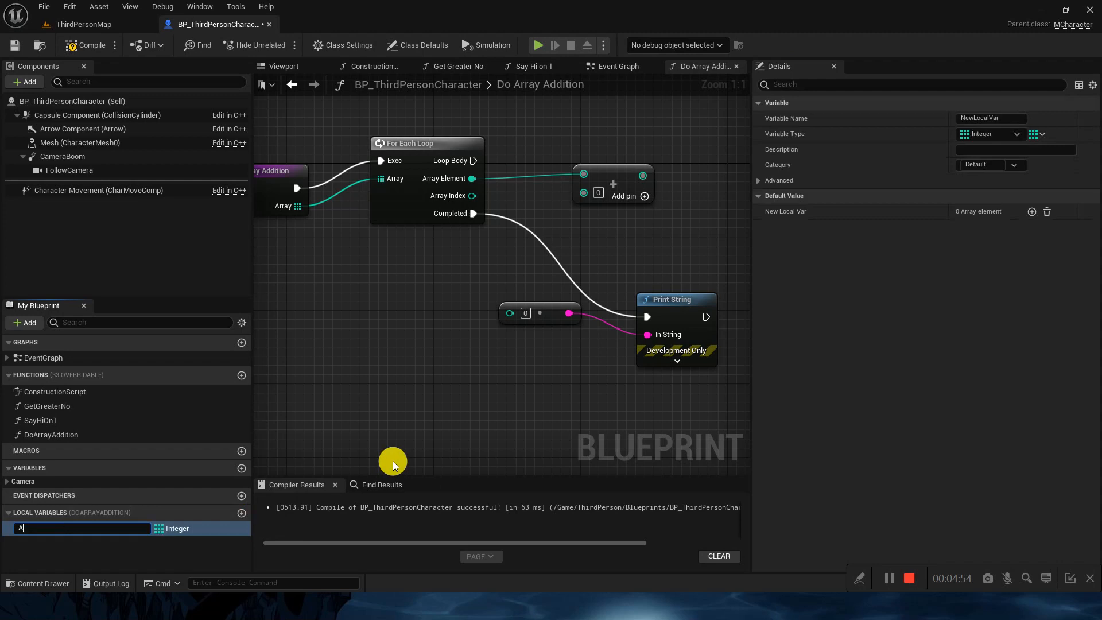
{"action": "type", "text": "Addition"}
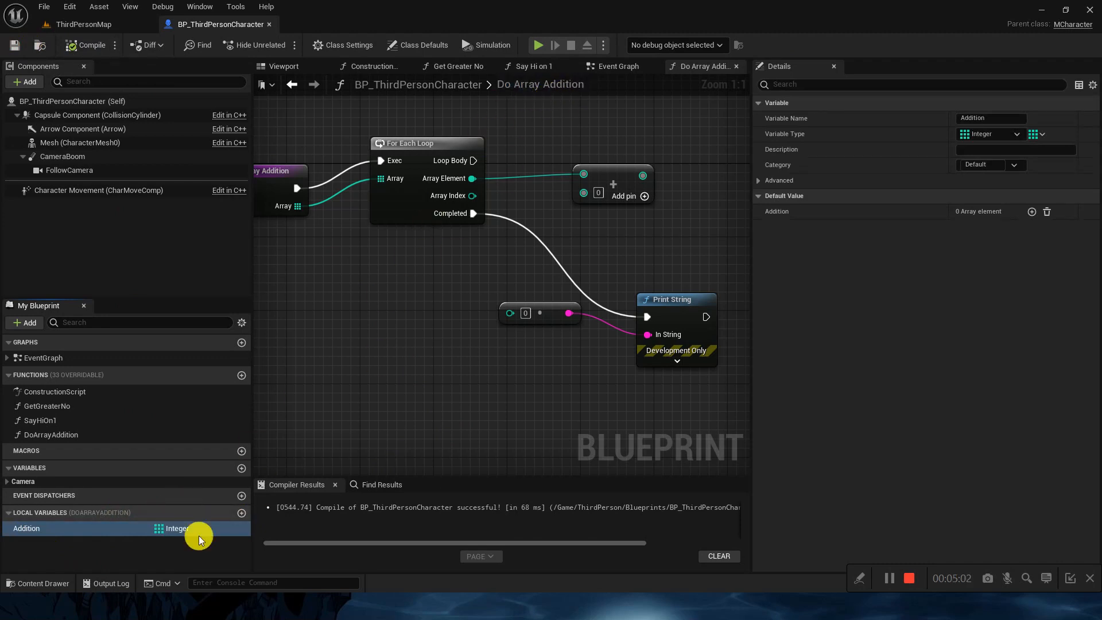
{"action": "left_click", "coordinate": [1016, 133]}
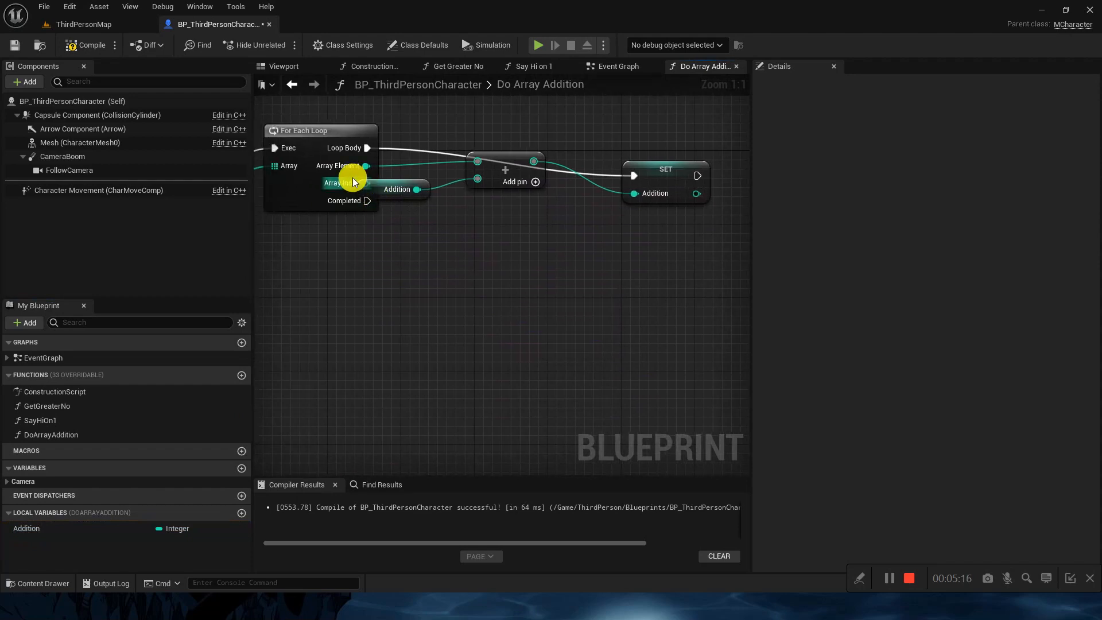
- Connect the Addition getter to the Return Node as the output, then compile
{"action": "left_click_drag", "start_coordinate": [367, 200], "coordinate": [452, 313]}
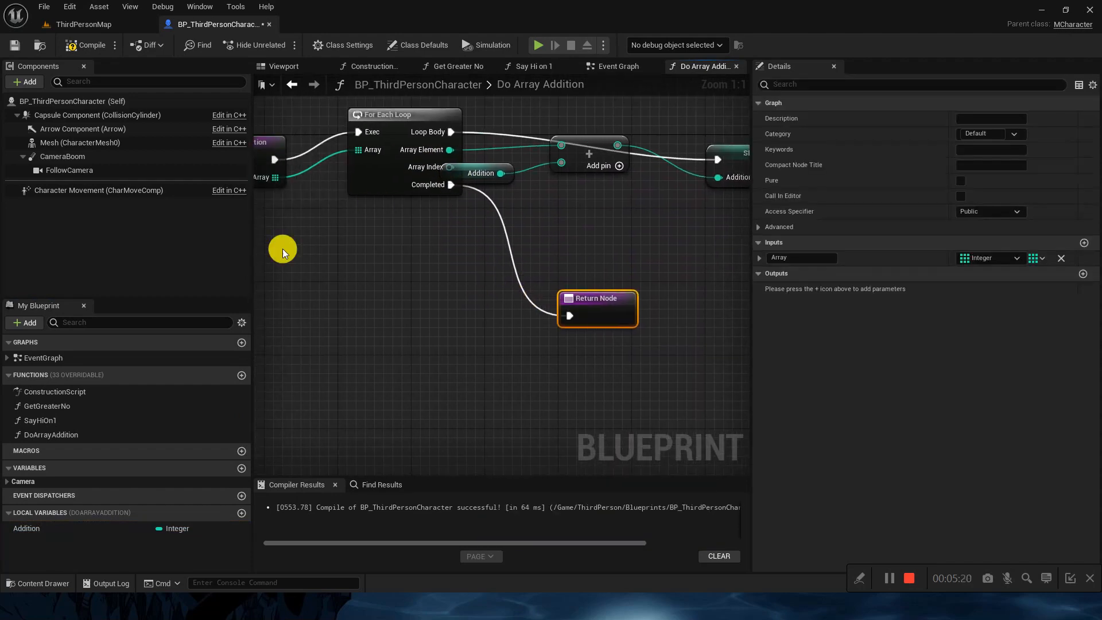
{"action": "left_click_drag", "start_coordinate": [281, 250], "coordinate": [366, 319]}
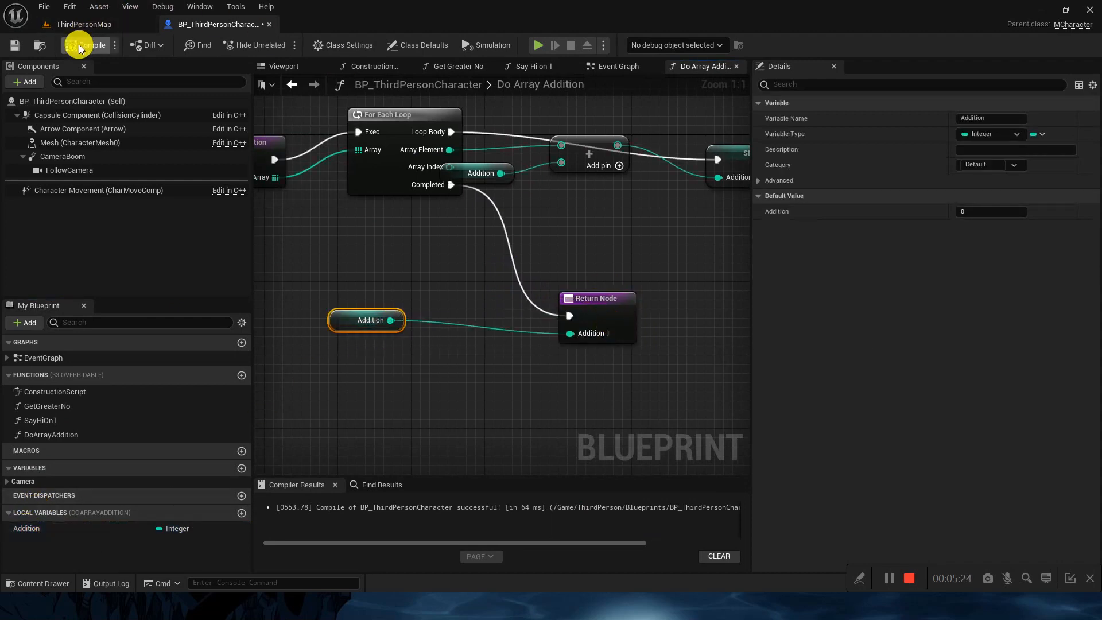
{"action": "left_click", "coordinate": [83, 46]}
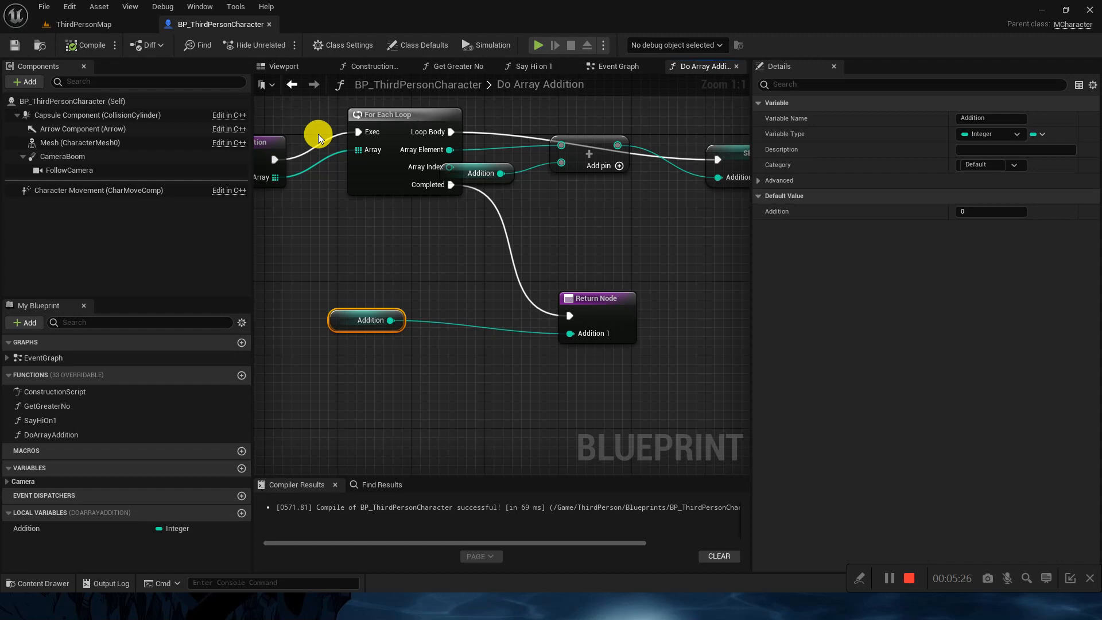
{"action": "mouse_move", "coordinate": [965, 553]}
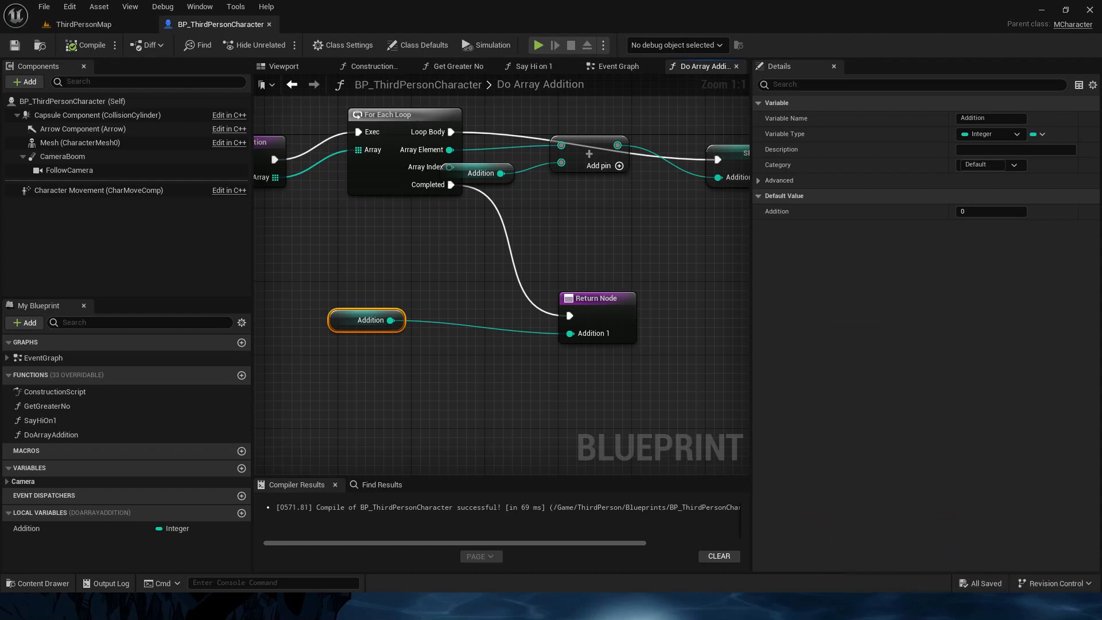
{"action": "mouse_move", "coordinate": [608, 344]}
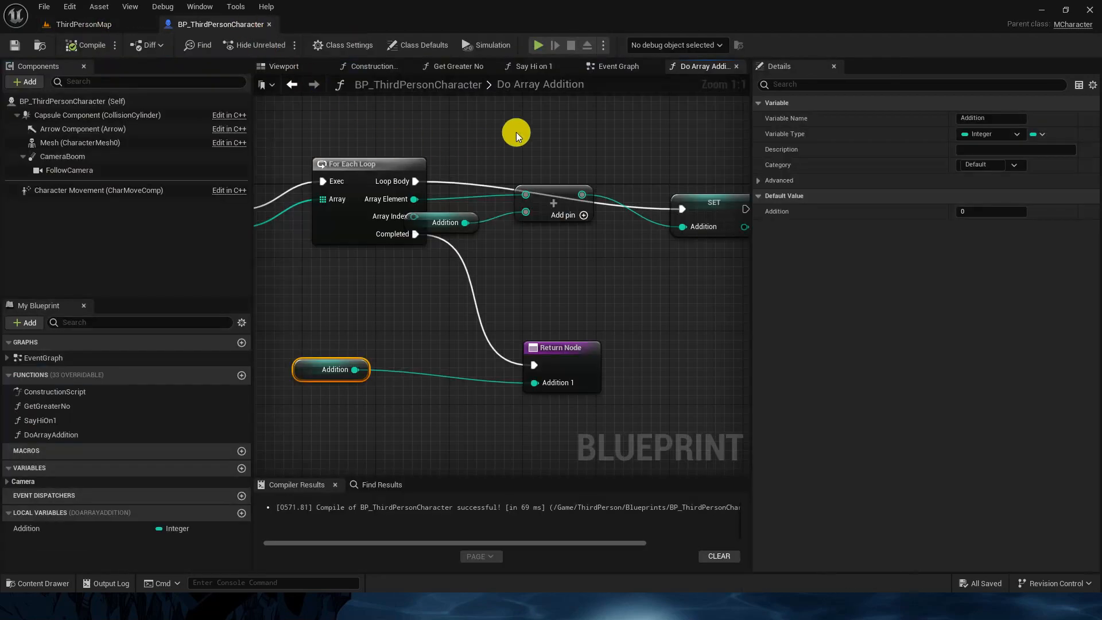
- In the character's Event Graph, place a Do Array Addition call after the input mapping context setup
{"action": "left_click", "coordinate": [618, 66]}
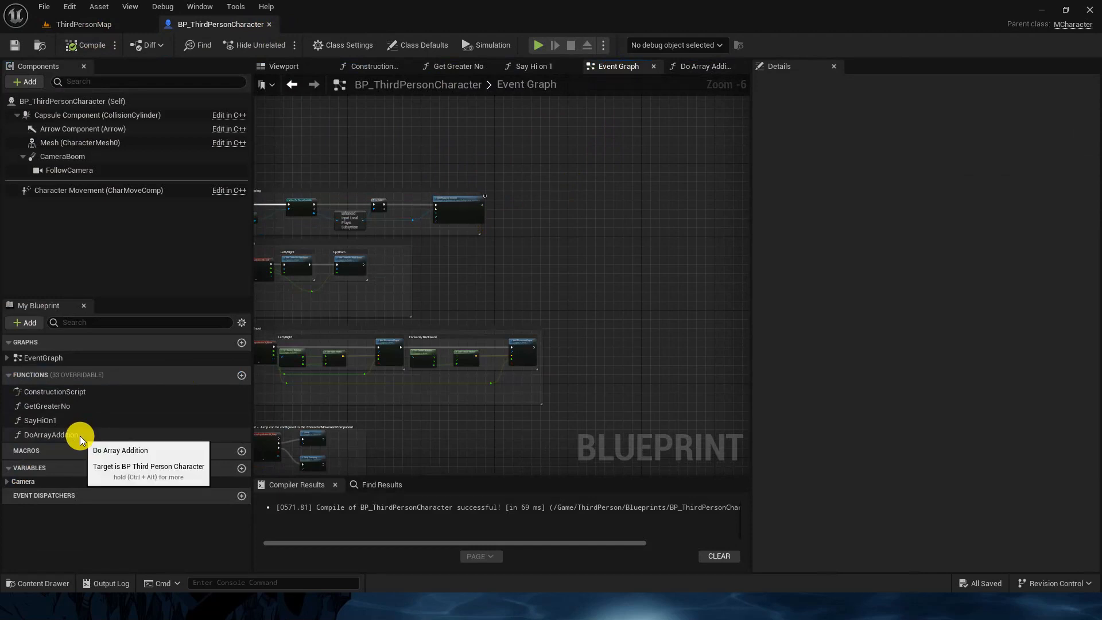
{"action": "left_click", "coordinate": [51, 435]}
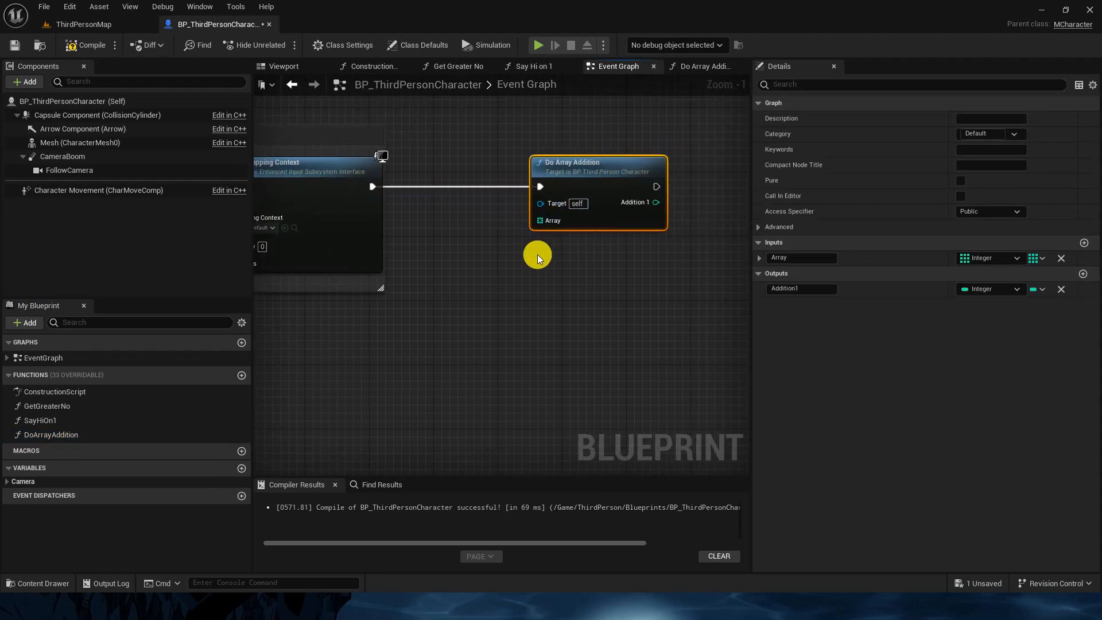
{"action": "mouse_move", "coordinate": [233, 472]}
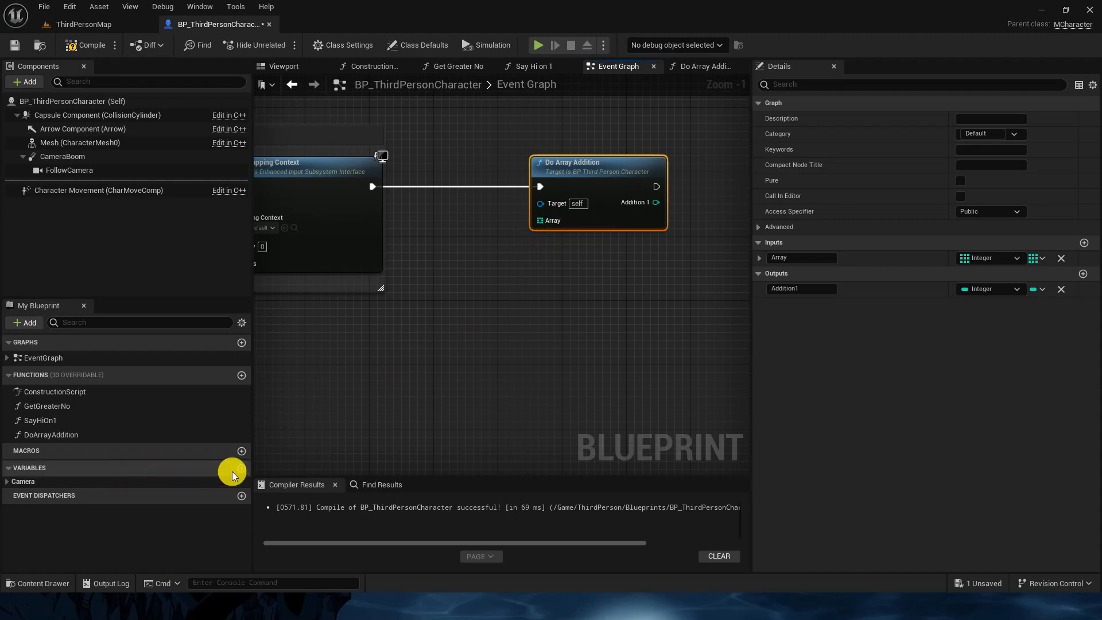
{"action": "mouse_move", "coordinate": [409, 436]}
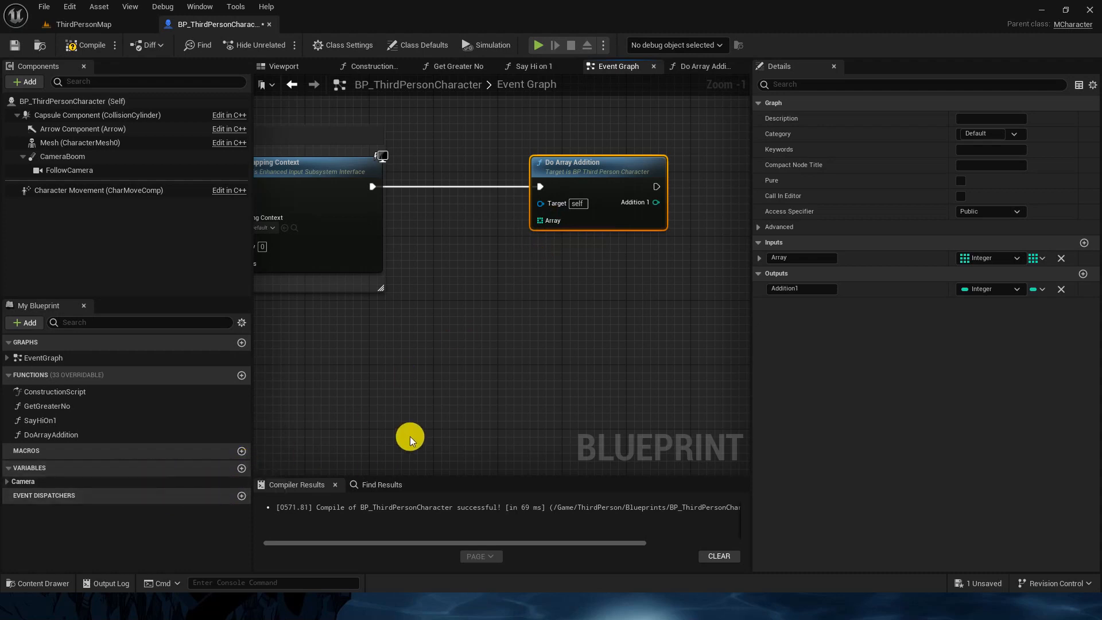
- Feed a Make Array of 10, 22 and 44 into Do Array Addition, print the result, and compile
{"action": "left_click_drag", "start_coordinate": [539, 220], "coordinate": [504, 282]}
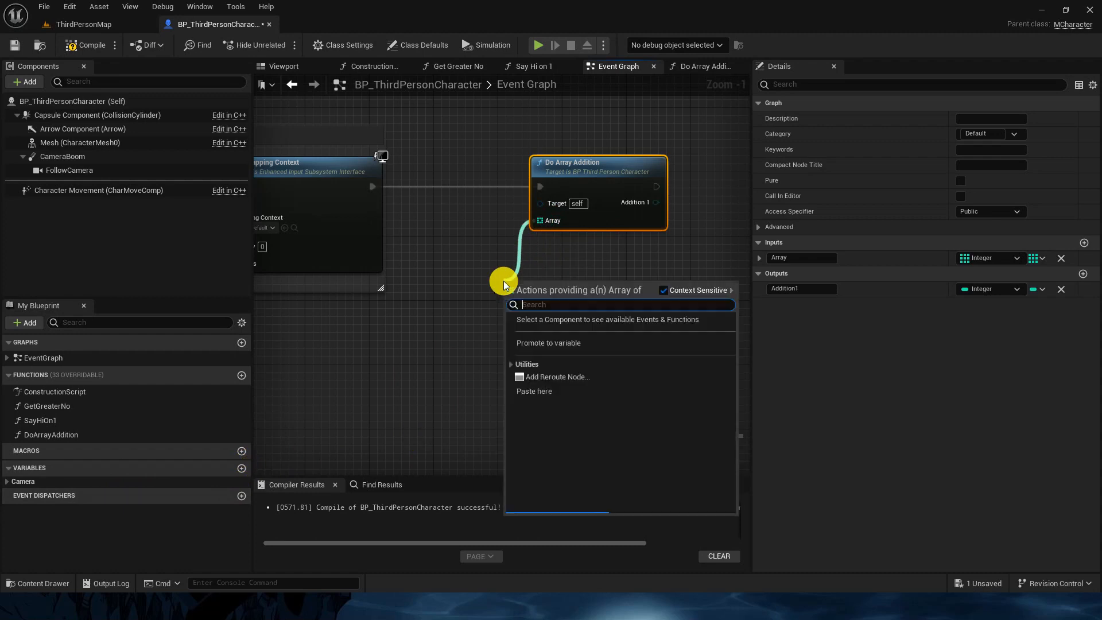
{"action": "type", "text": "make"}
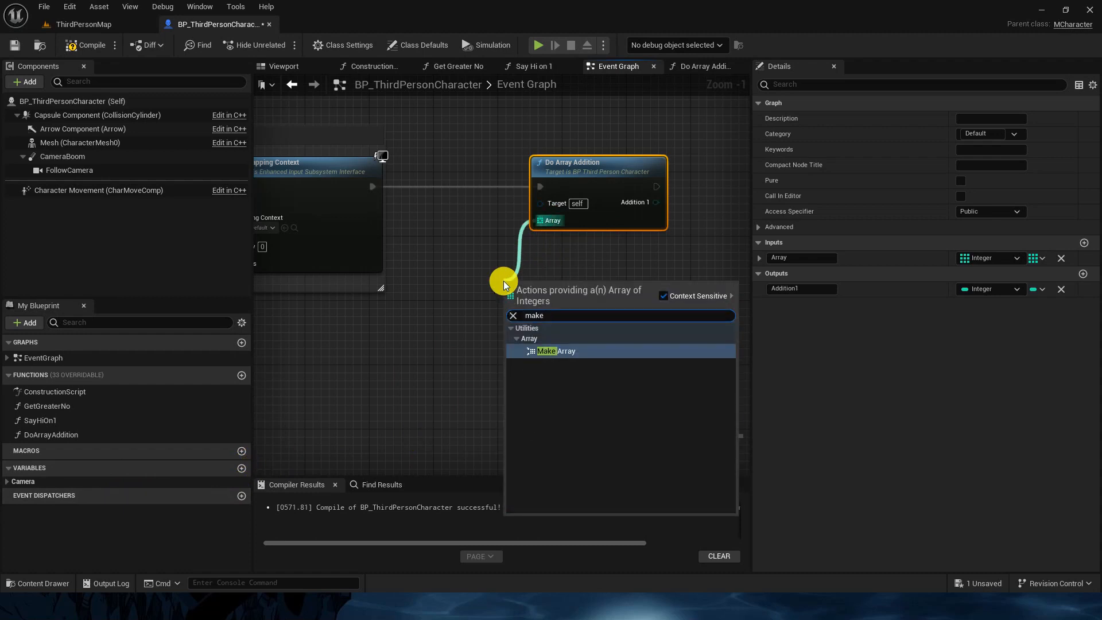
{"action": "left_click", "coordinate": [547, 351]}
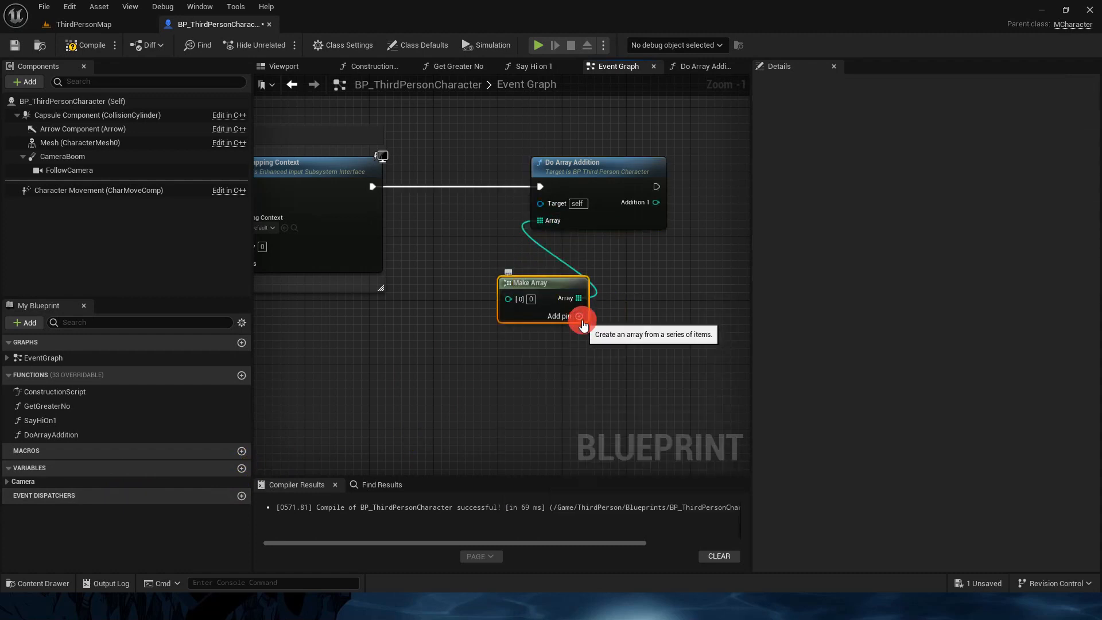
{"action": "left_click", "coordinate": [579, 317]}
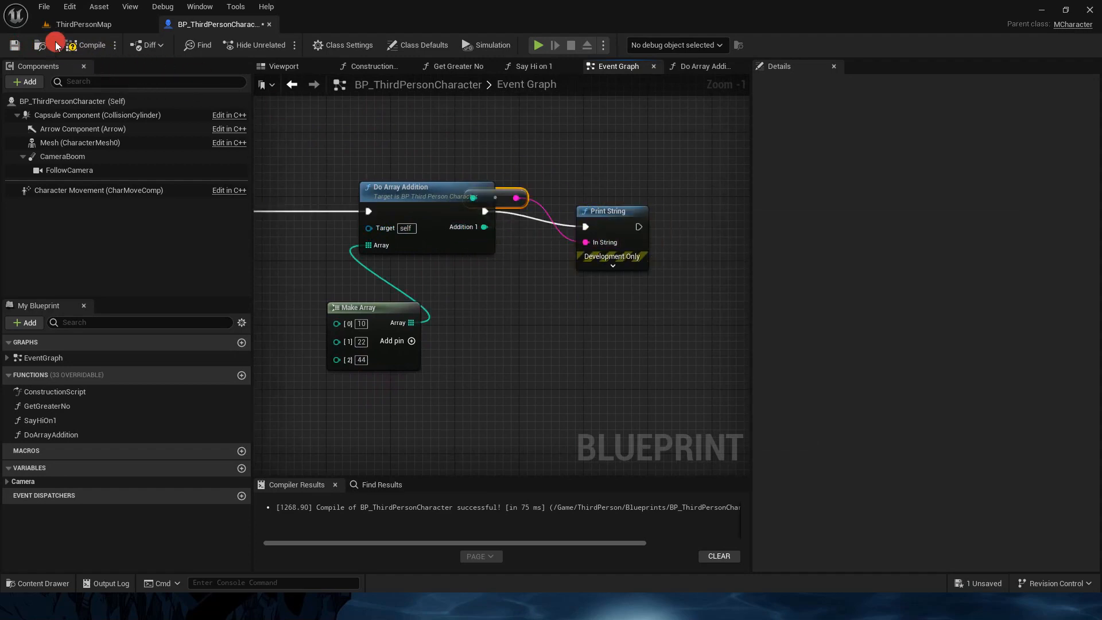
{"action": "left_click", "coordinate": [84, 24]}
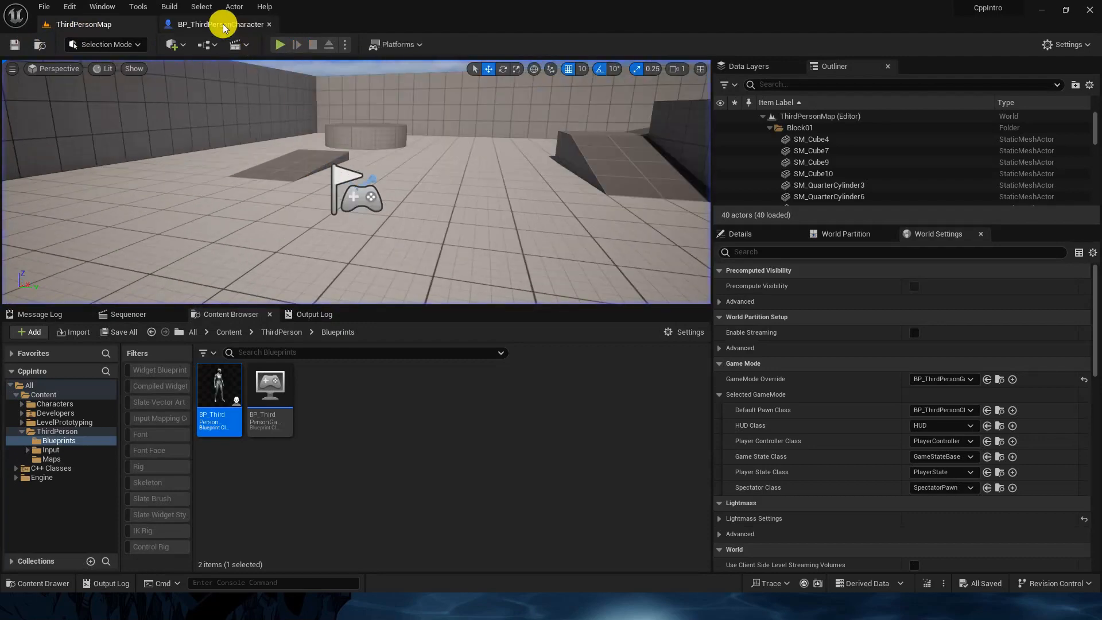
- Return to the BP_ThirdPersonCharacter blueprint editor, then switch over to the C++ source in Rider
{"action": "left_click", "coordinate": [217, 24]}
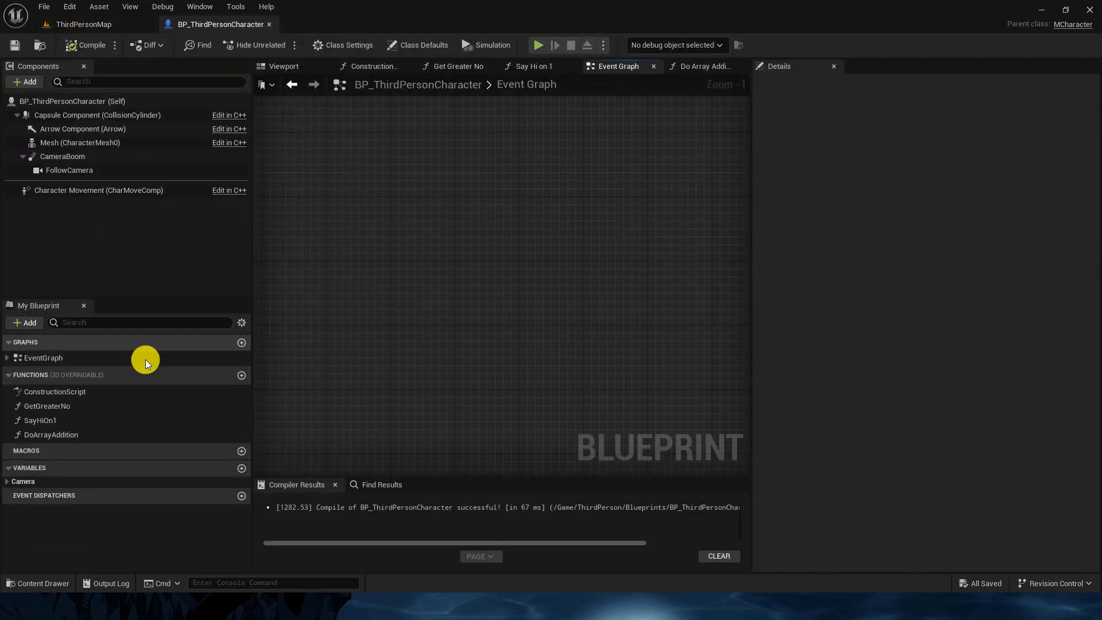
{"action": "mouse_move", "coordinate": [415, 120]}
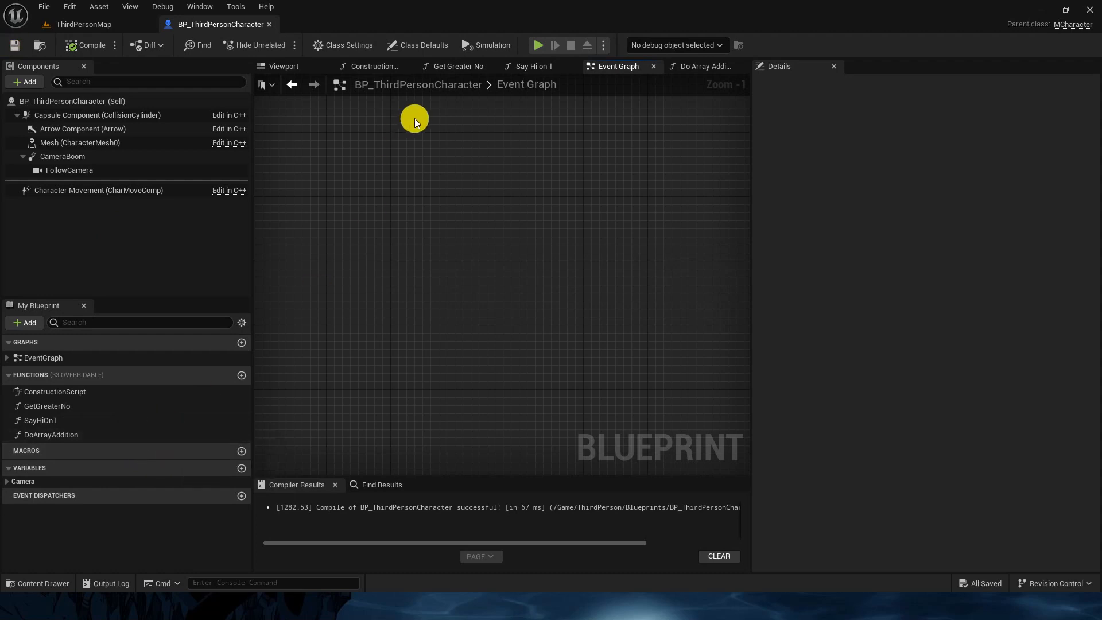
{"action": "key", "text": "alt+tab"}
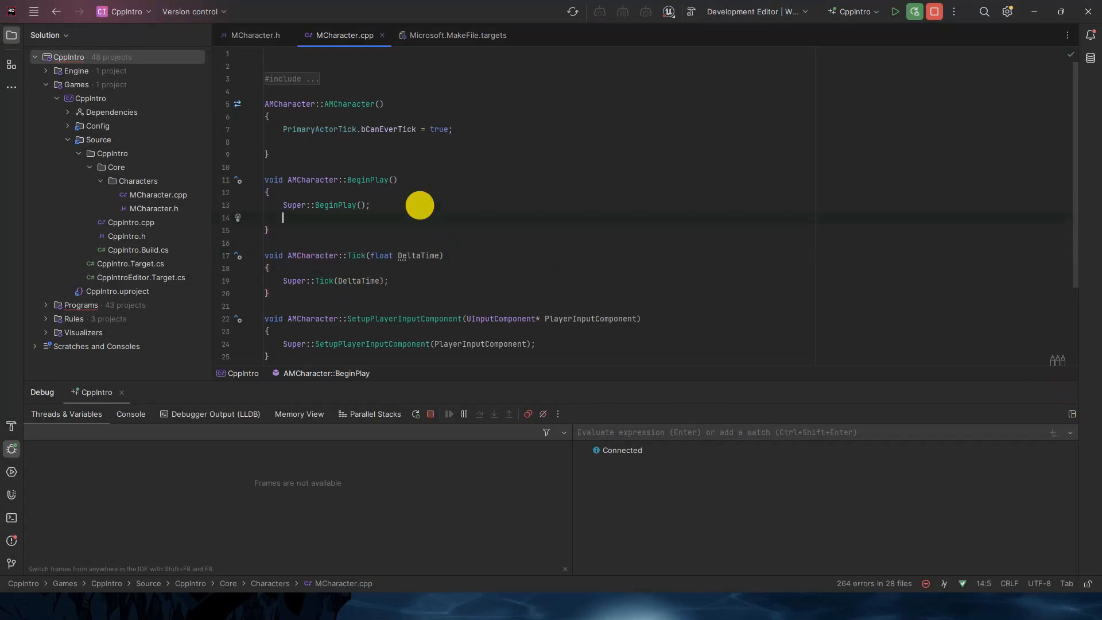
- In BeginPlay, declare SomeIntArray as a TArray<int> initialized with 10, 13 and 14
{"action": "type", "text": "T"}
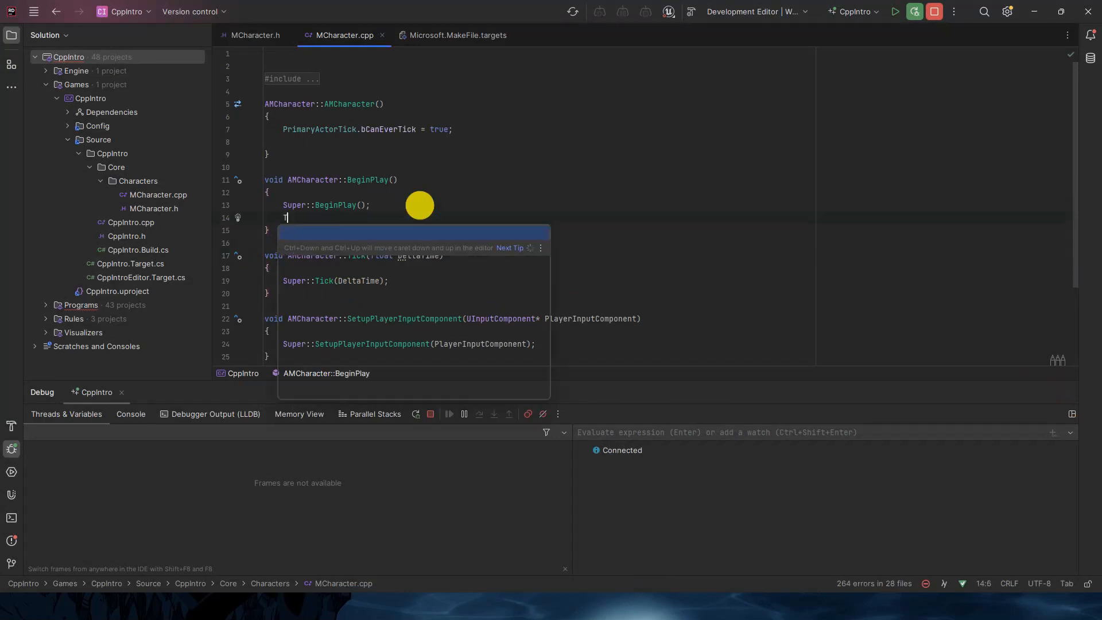
{"action": "type", "text": "TArray<>"}
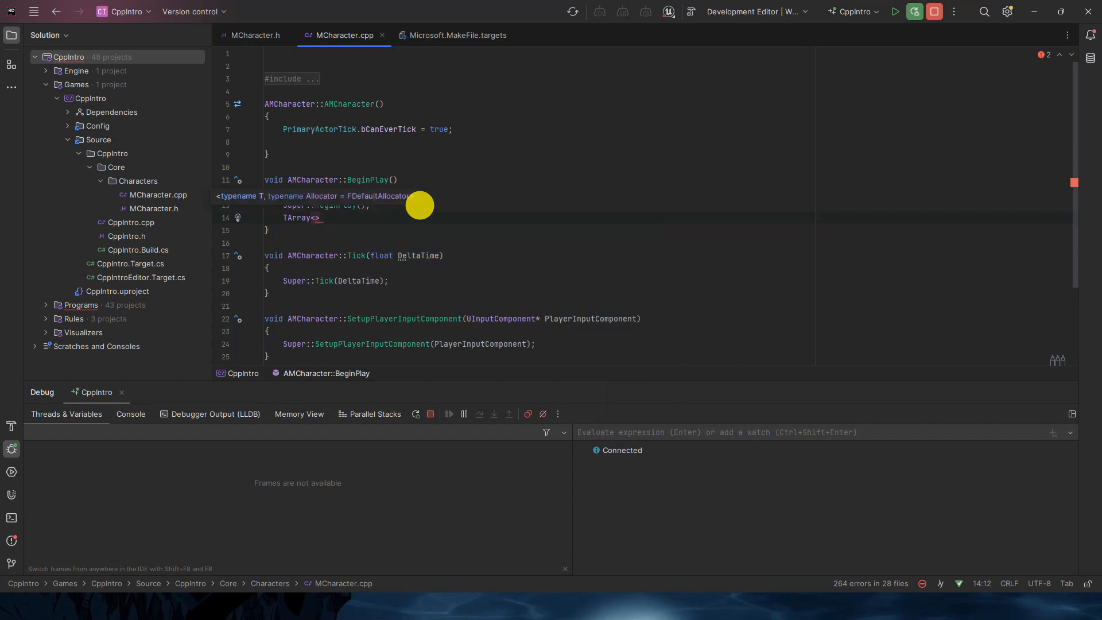
{"action": "type", "text": "int"}
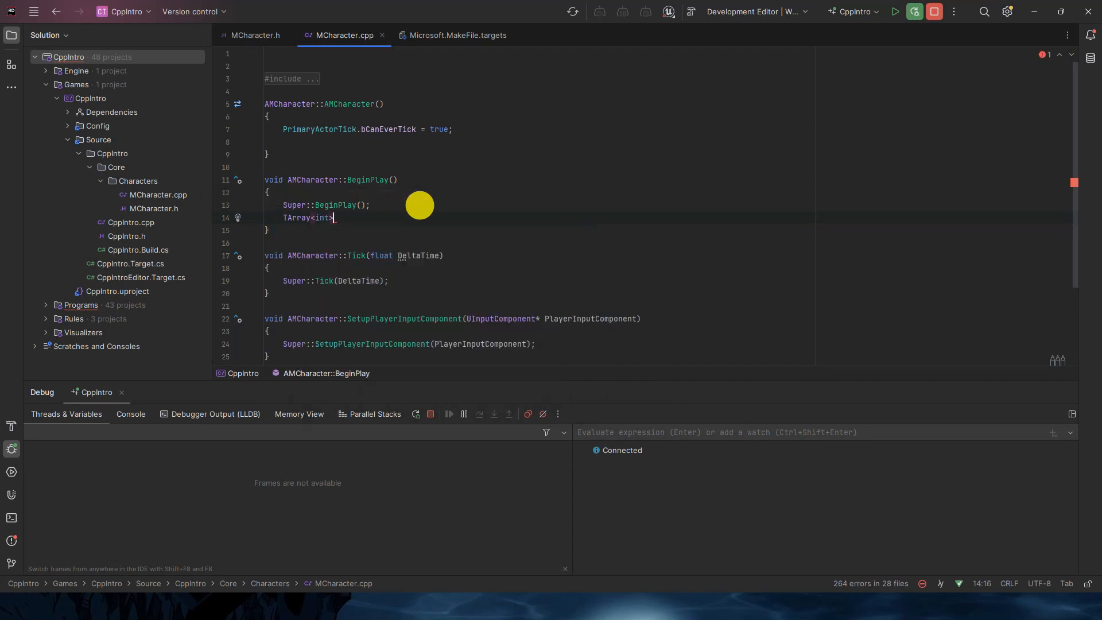
{"action": "type", "text": "SomeInt"}
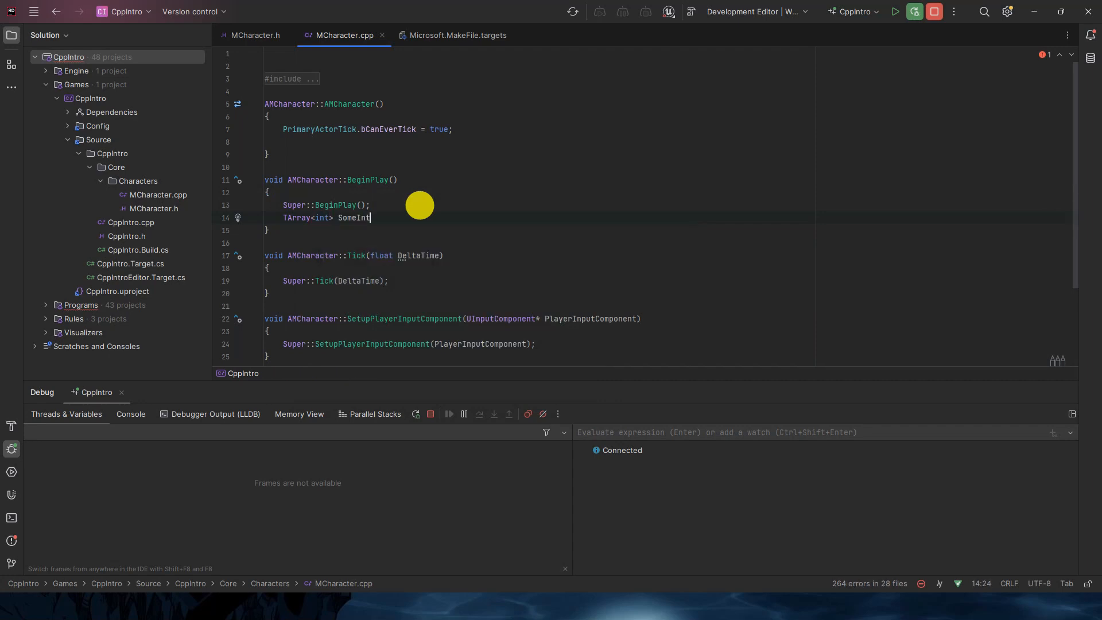
{"action": "type", "text": "Array;"}
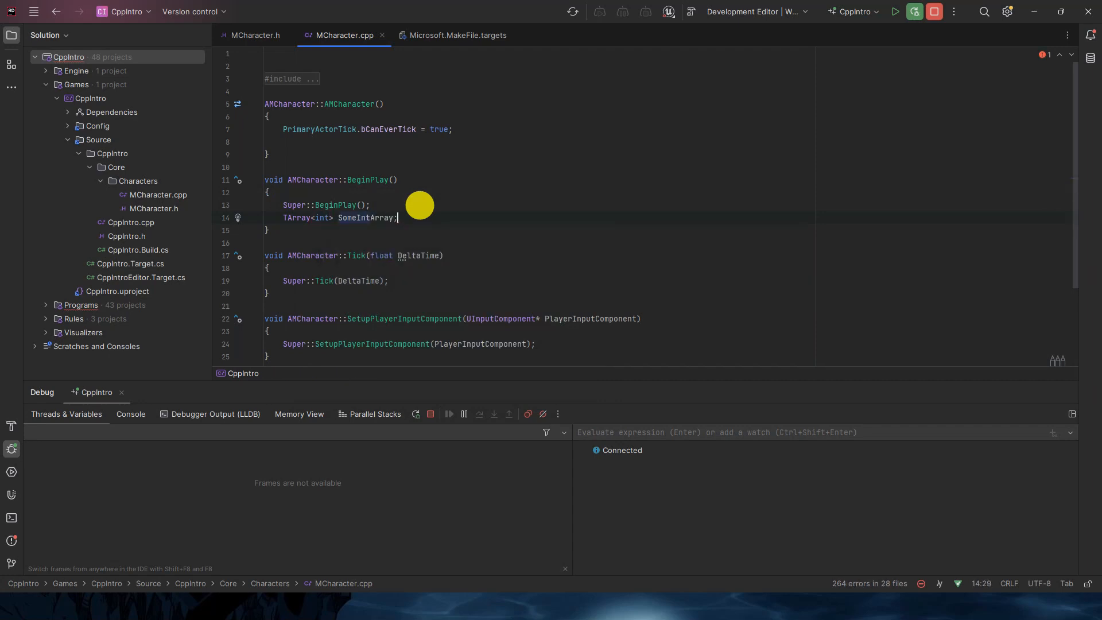
{"action": "type", "text": " = {10"}
{"action": "key", "text": "Enter"}
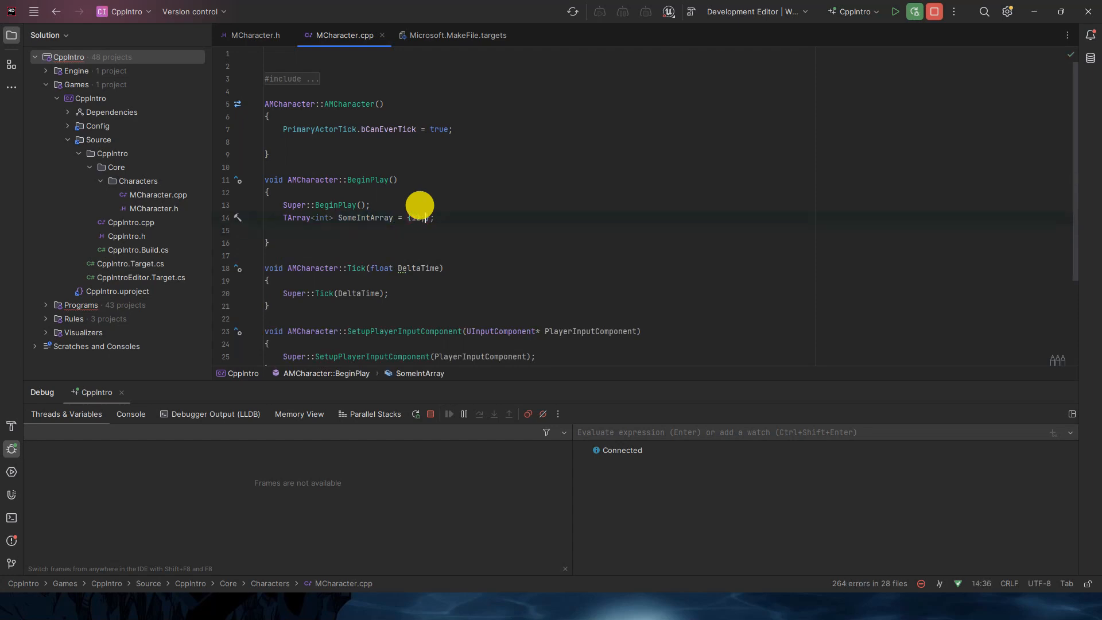
{"action": "type", "text": ", 14"}
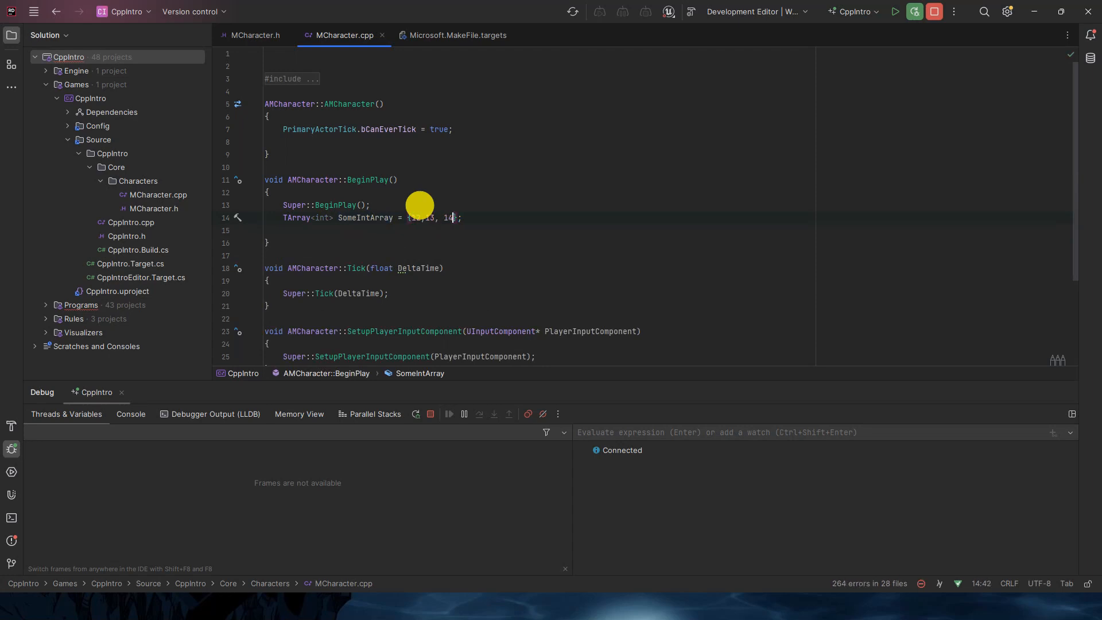
- Append 34 to SomeIntArray, then begin a RemoveAt call on it
{"action": "type", "text": "so"}
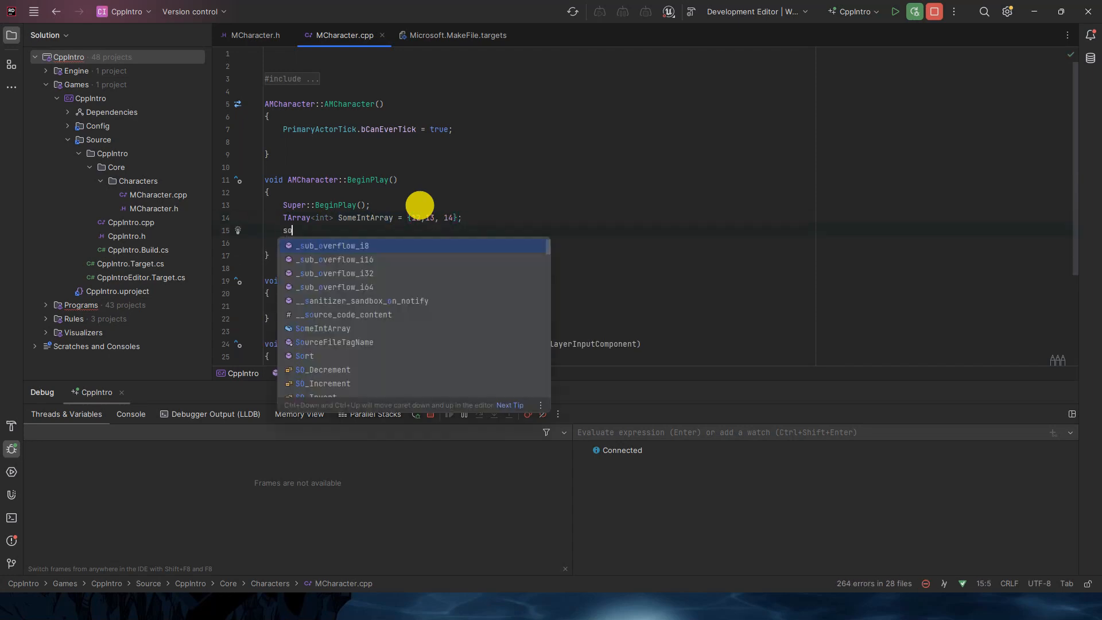
{"action": "type", "text": "omeIntArray.Add("}
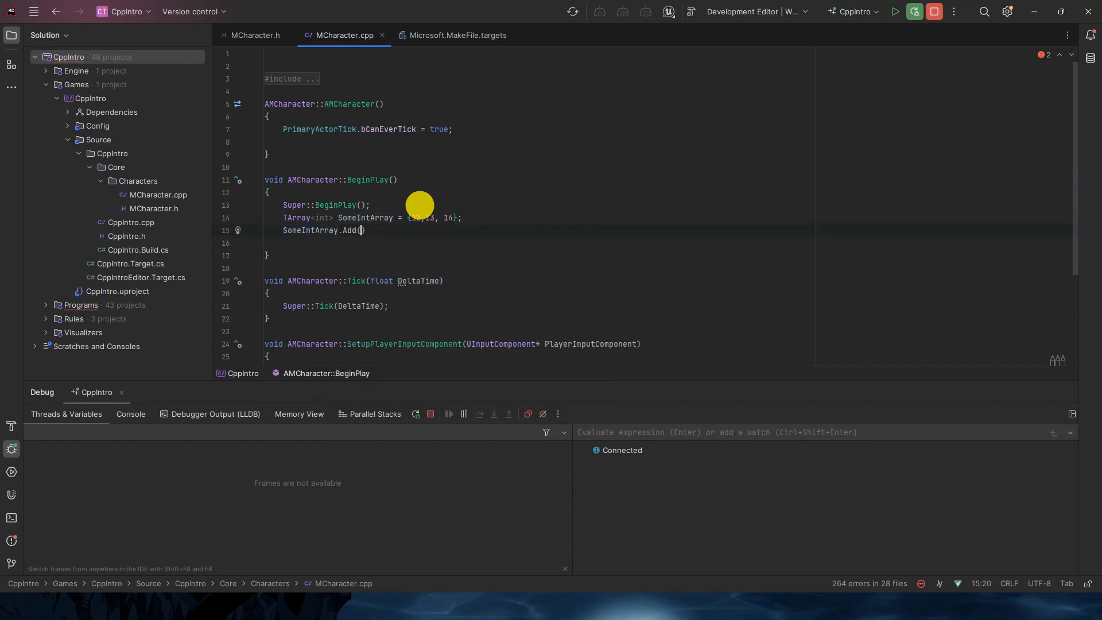
{"action": "type", "text": "34"}
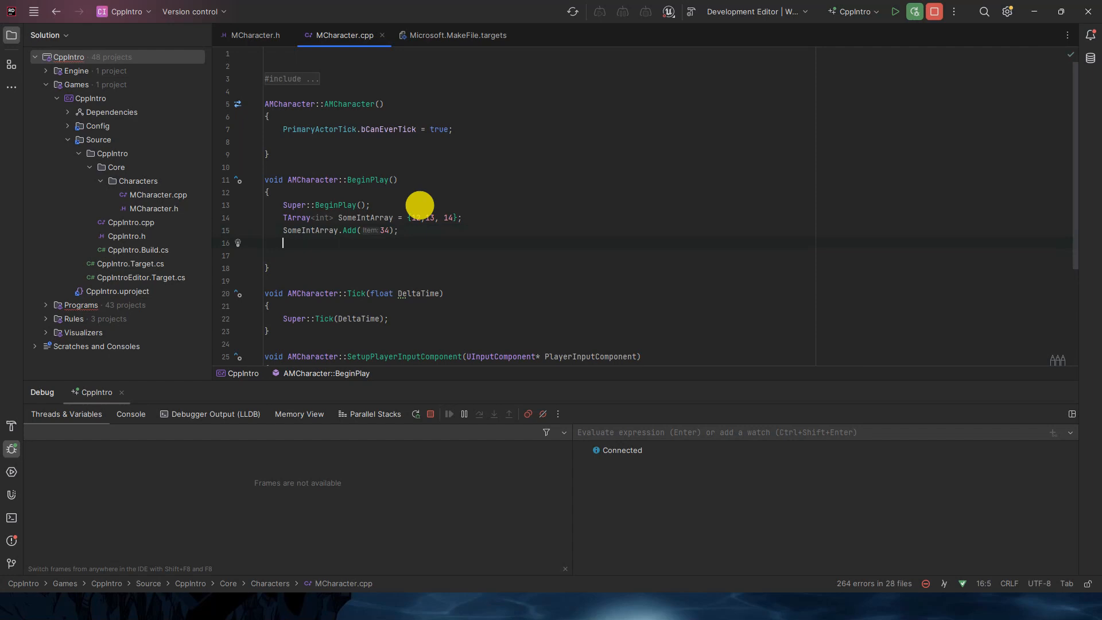
{"action": "type", "text": "SomeIntArray"}
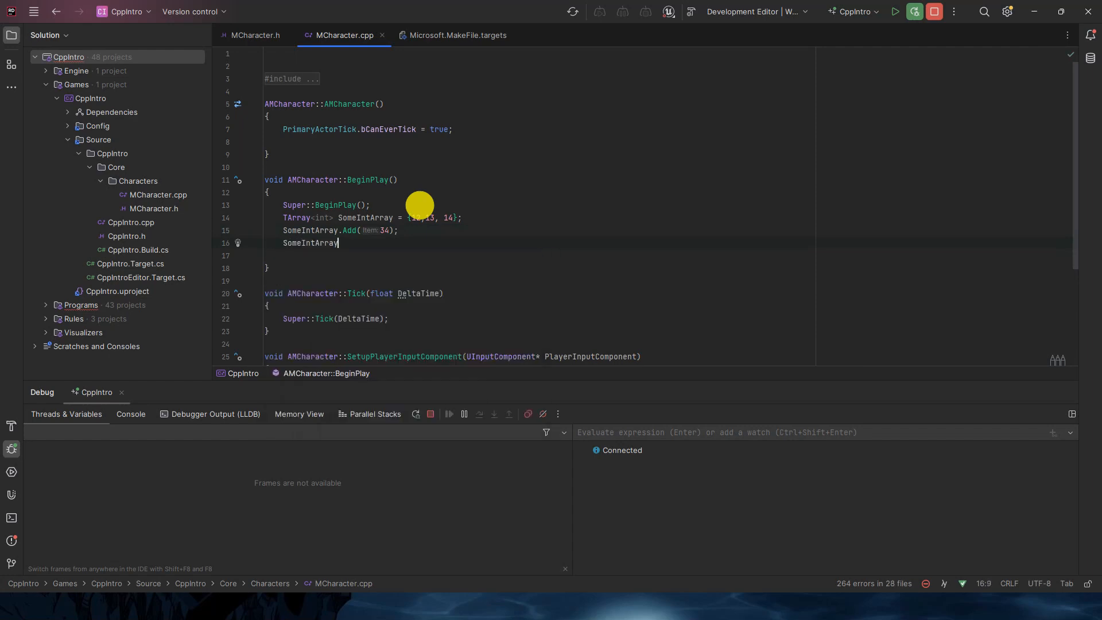
{"action": "type", "text": ".RemoveAt("}
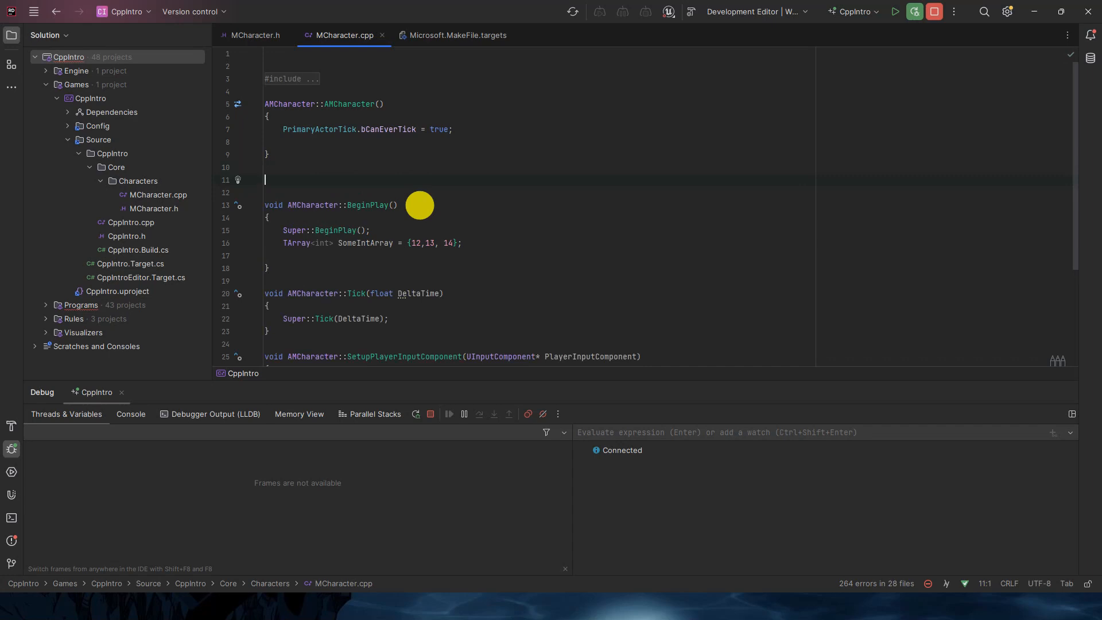
- Write int DoAdditionofArray(TArray<int> Array), with a for loop summing elements into AdditionValue
{"action": "type", "text": "ihnt"}
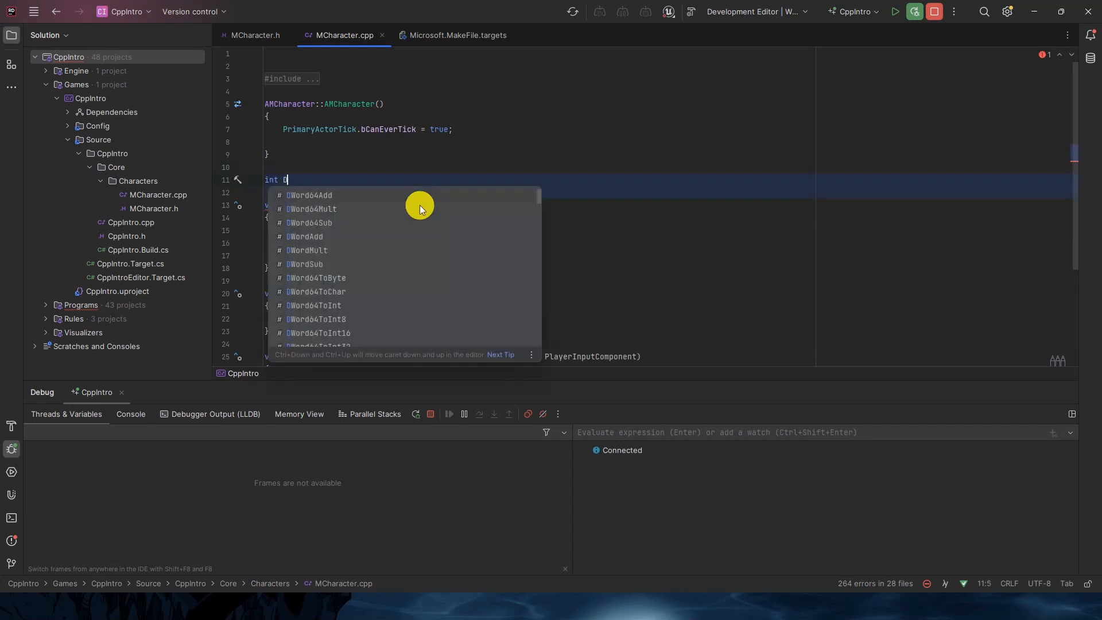
{"action": "type", "text": "oAddition"}
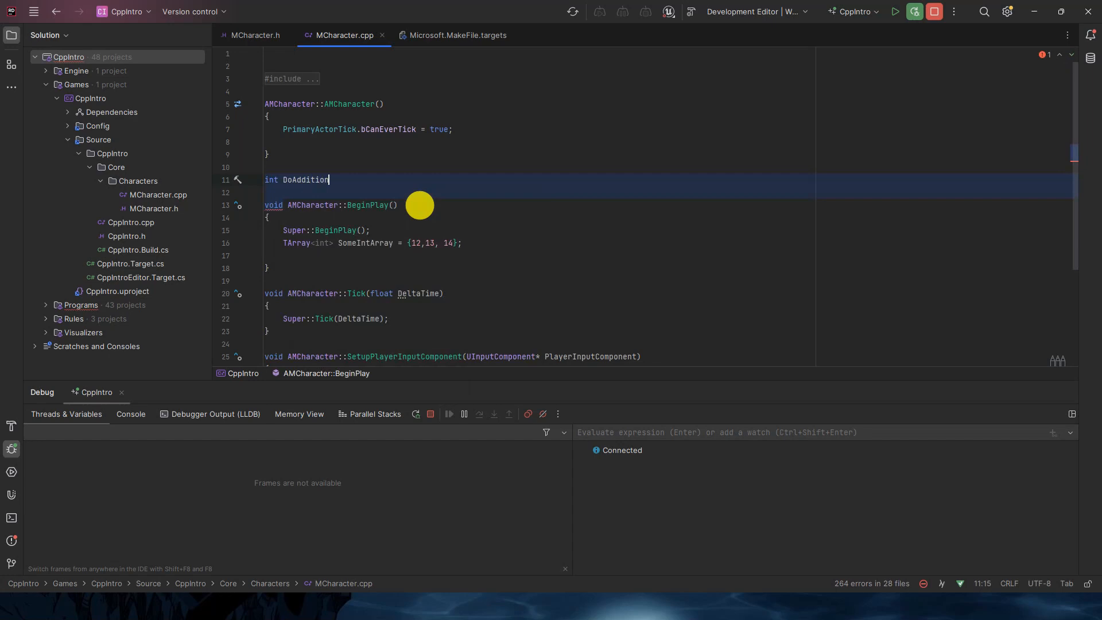
{"action": "type", "text": "of"}
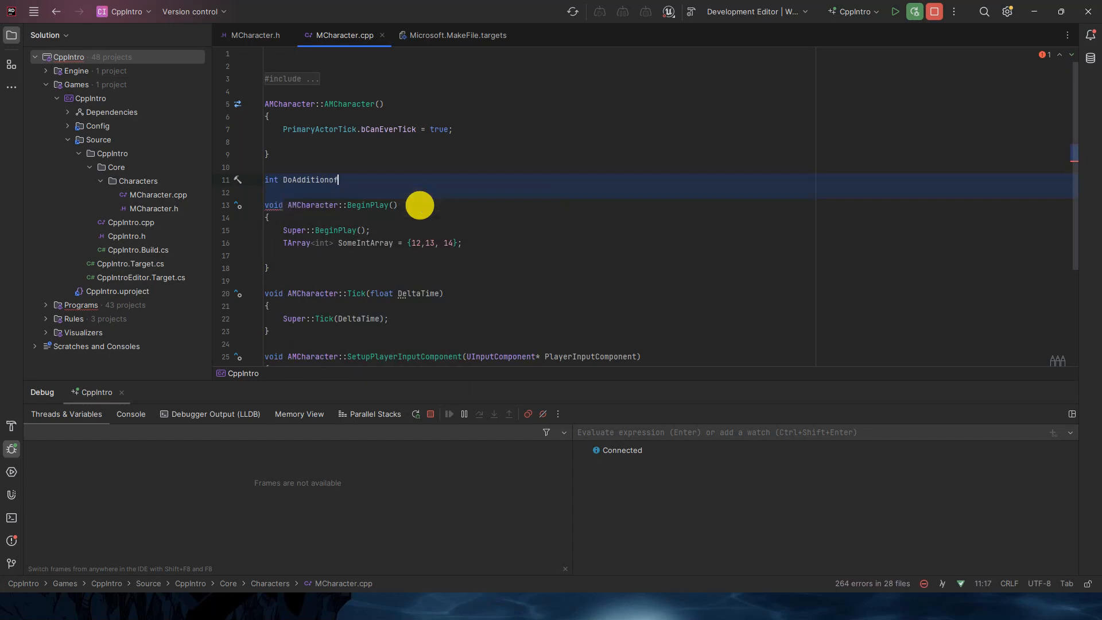
{"action": "type", "text": "Array()"}
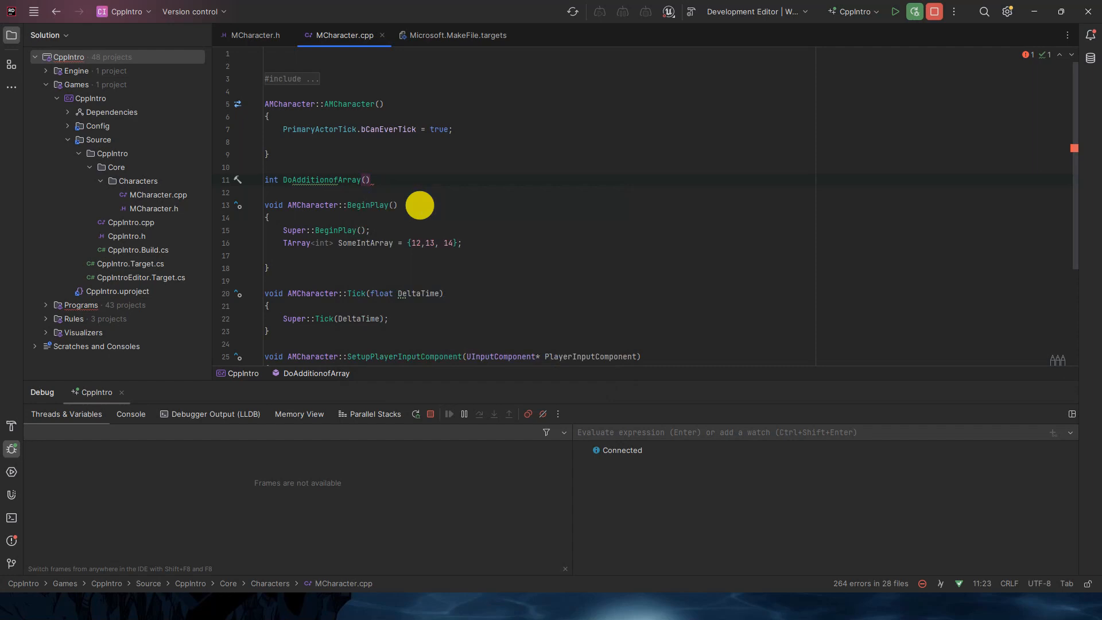
{"action": "type", "text": "TArray<int> Array"}
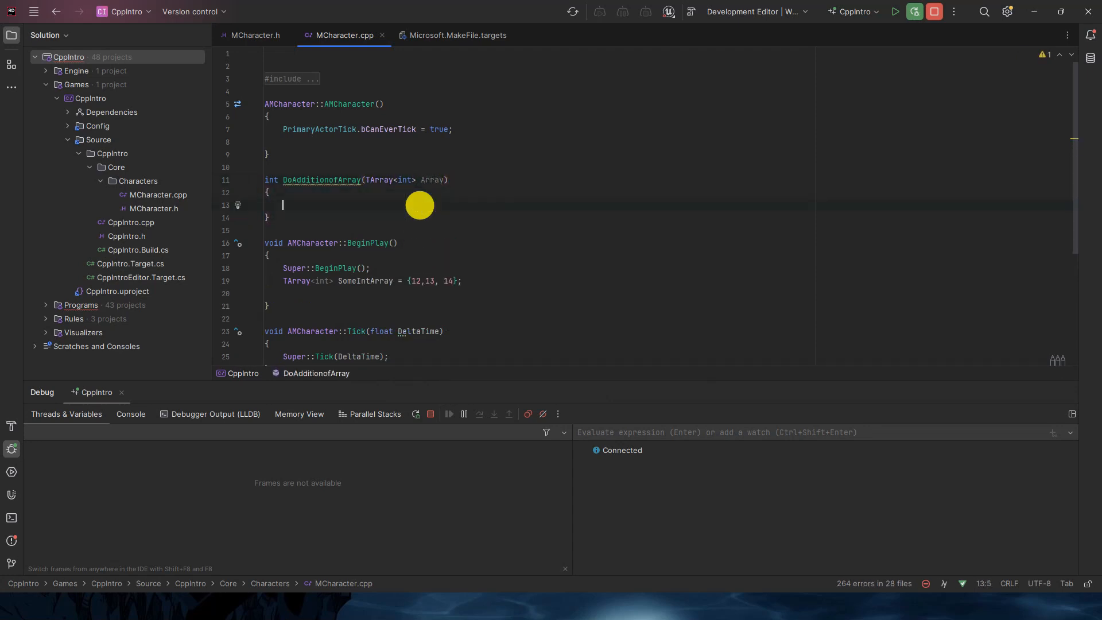
{"action": "type", "text": "for (auto Element : Array"}
{"action": "type", "text": "return AdditionValue;"}
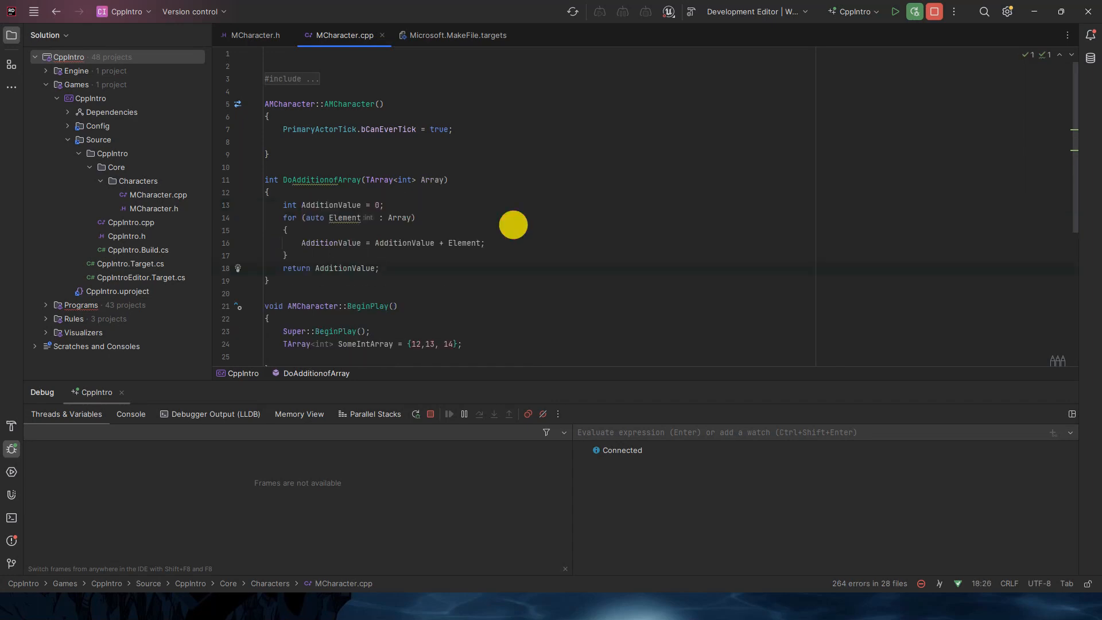
{"action": "mouse_move", "coordinate": [742, 88]}
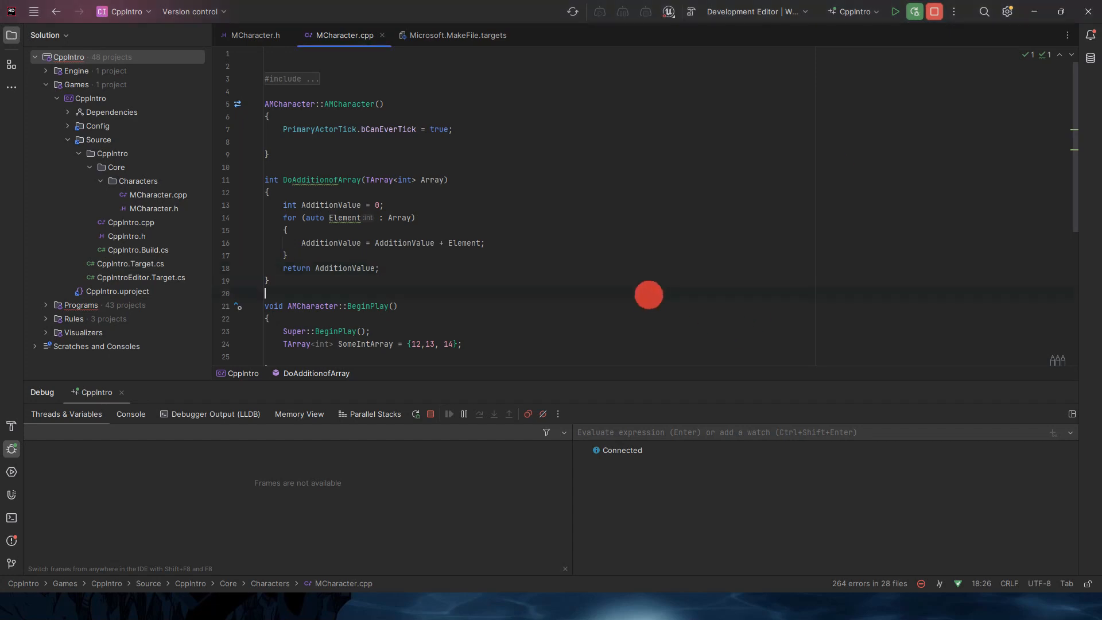
- In BeginPlay, store DoAdditionofArray(SomeIntArray) in int AdditionValue
{"action": "scroll", "scroll_direction": "down", "scroll_amount": 3}
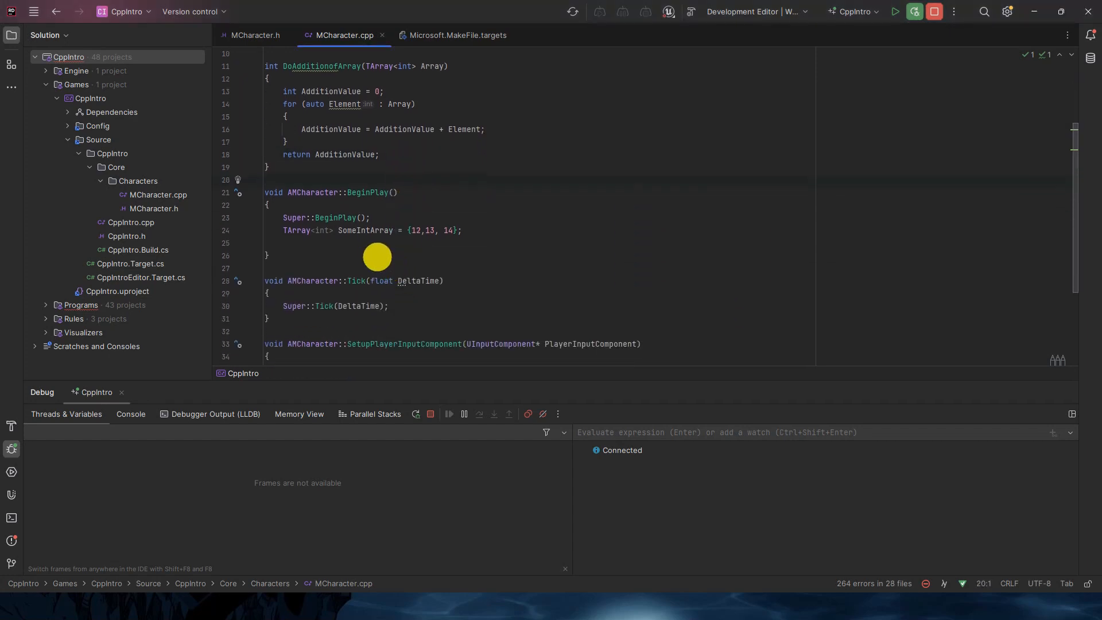
{"action": "type", "text": "do"}
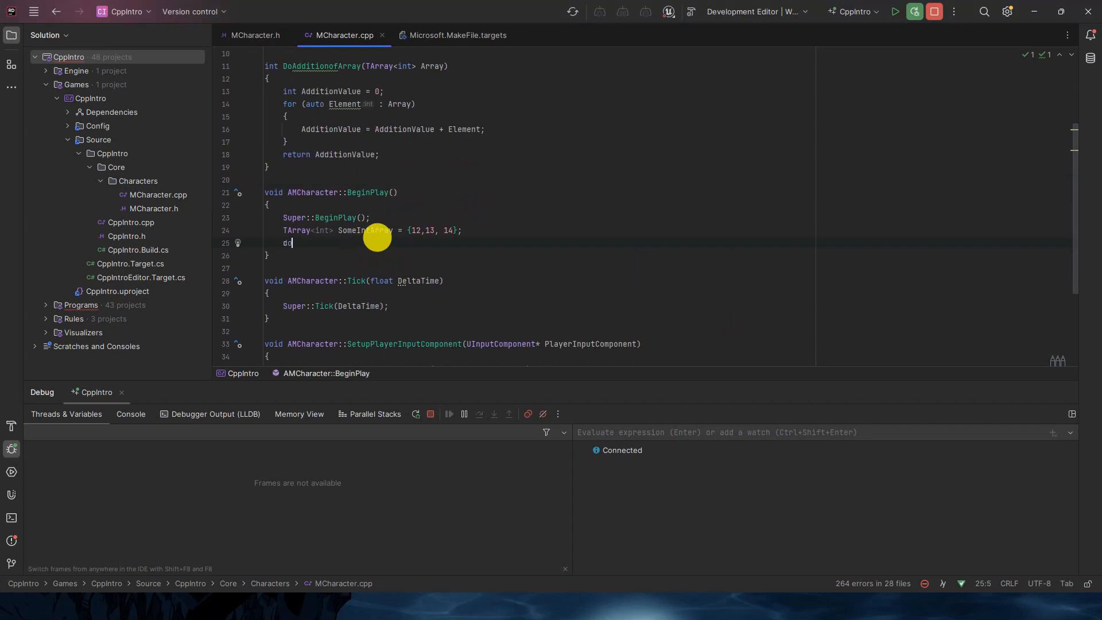
{"action": "type", "text": "DoAdditionofArray(SomeIntArray);"}
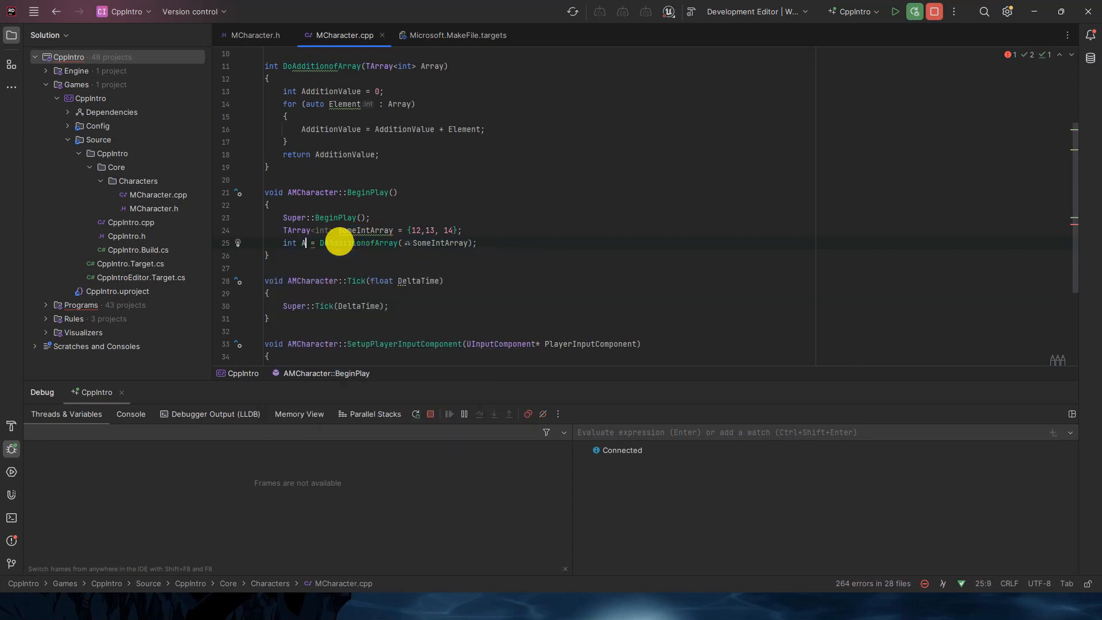
{"action": "type", "text": "AdditionValue"}
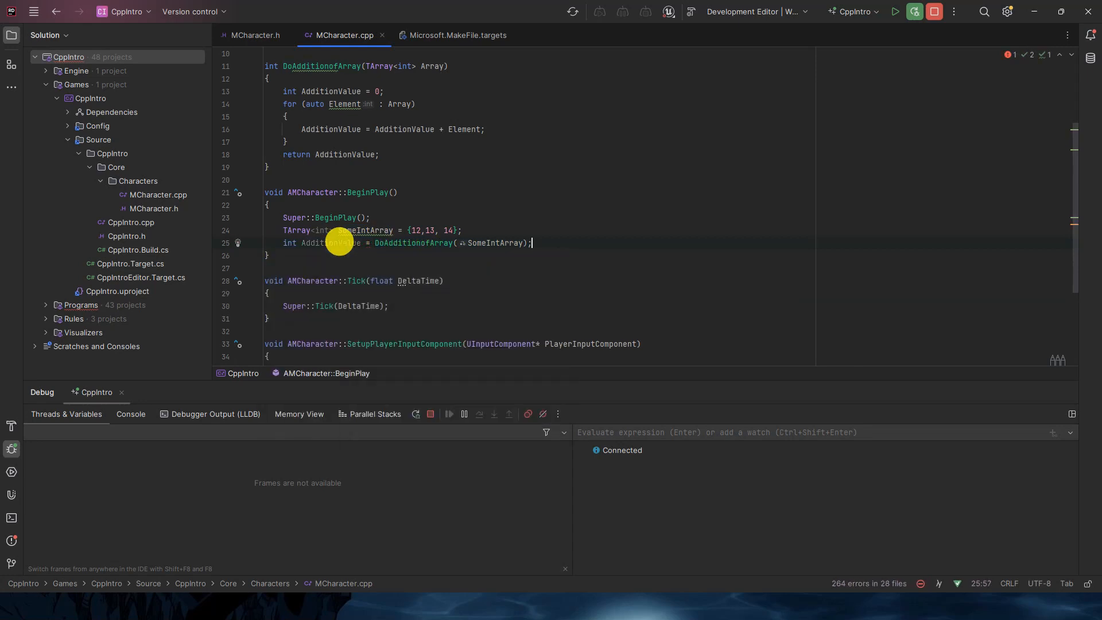
{"action": "key", "text": "Enter"}
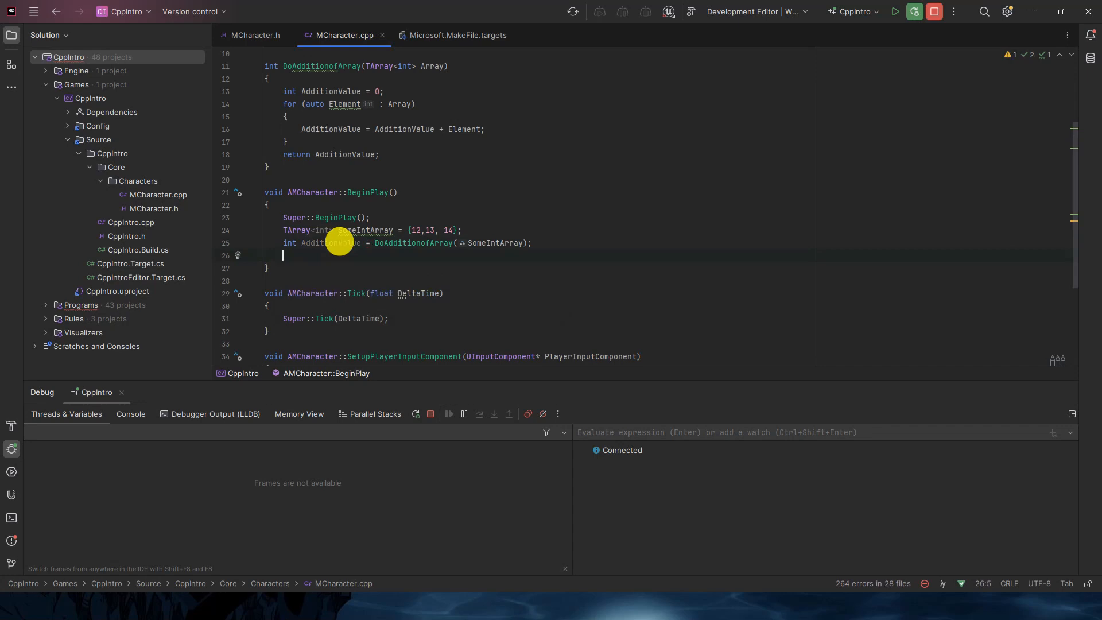
- Log AdditionValue with UE_LOG(LogTemp, Warning, TEXT("%d"), AdditionValue)
{"action": "type", "text": "UE_LOG()"}
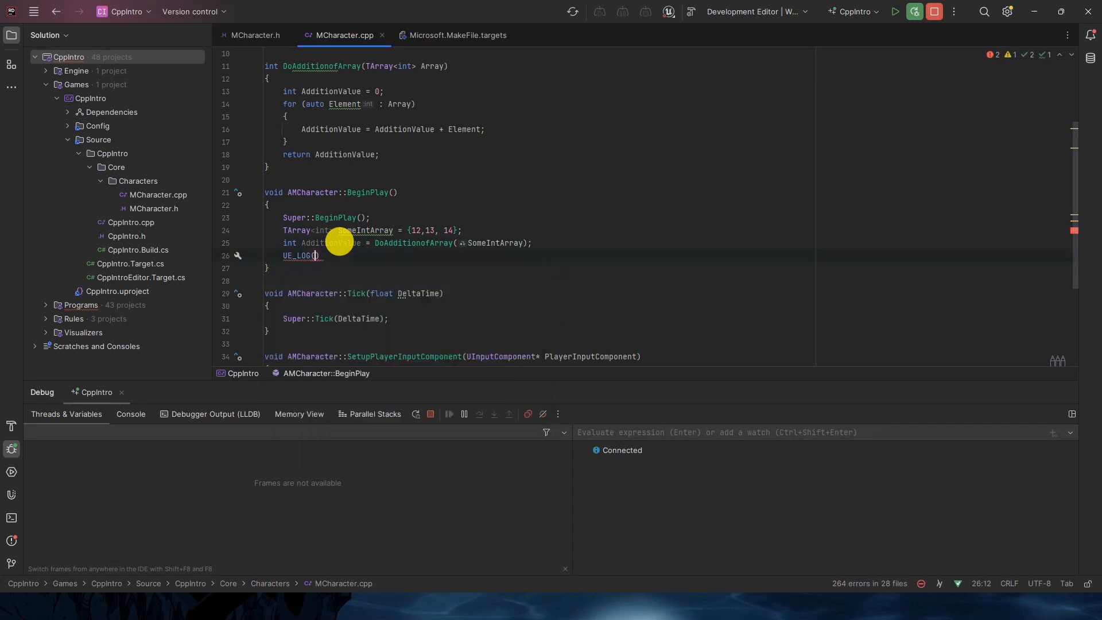
{"action": "type", "text": "LogTemp, Warning, TEXT(\"%"}
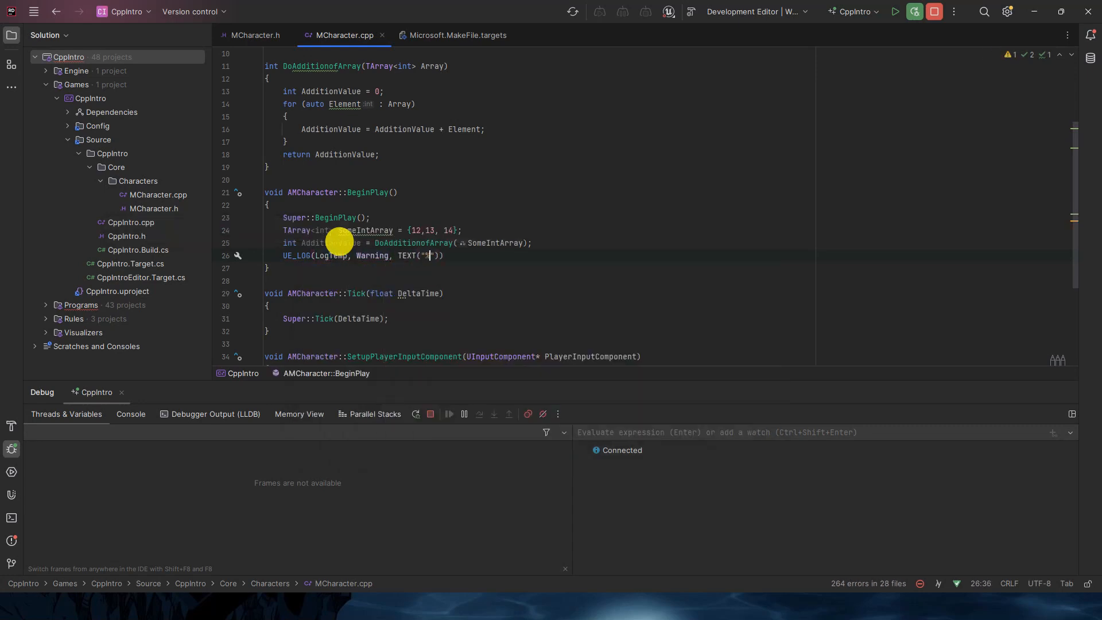
{"action": "type", "text": "d"}
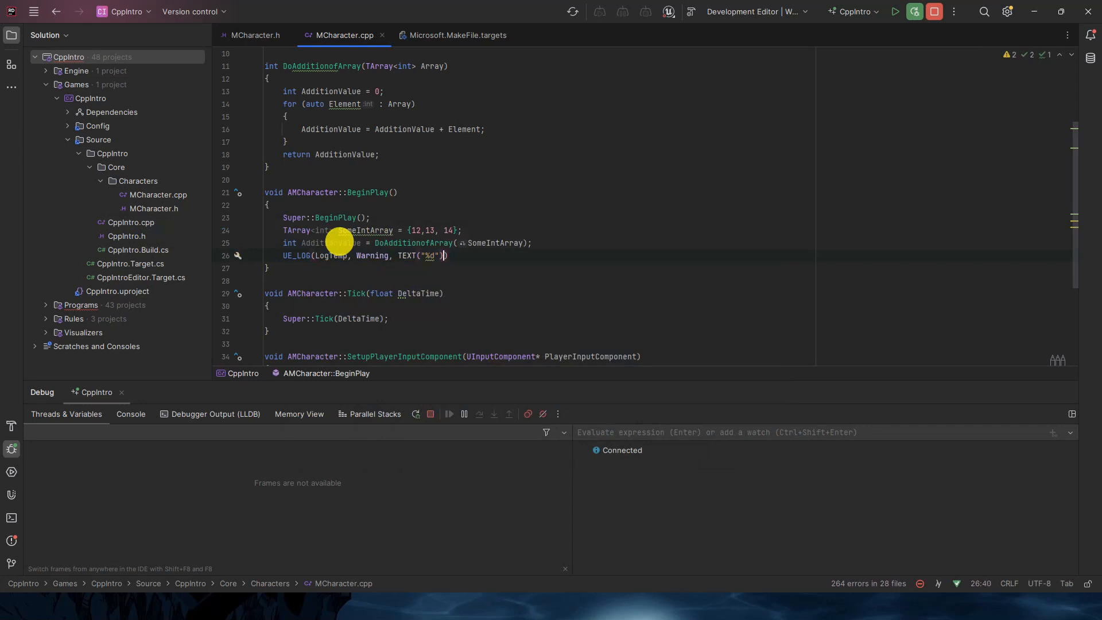
{"action": "type", "text": ", ad"}
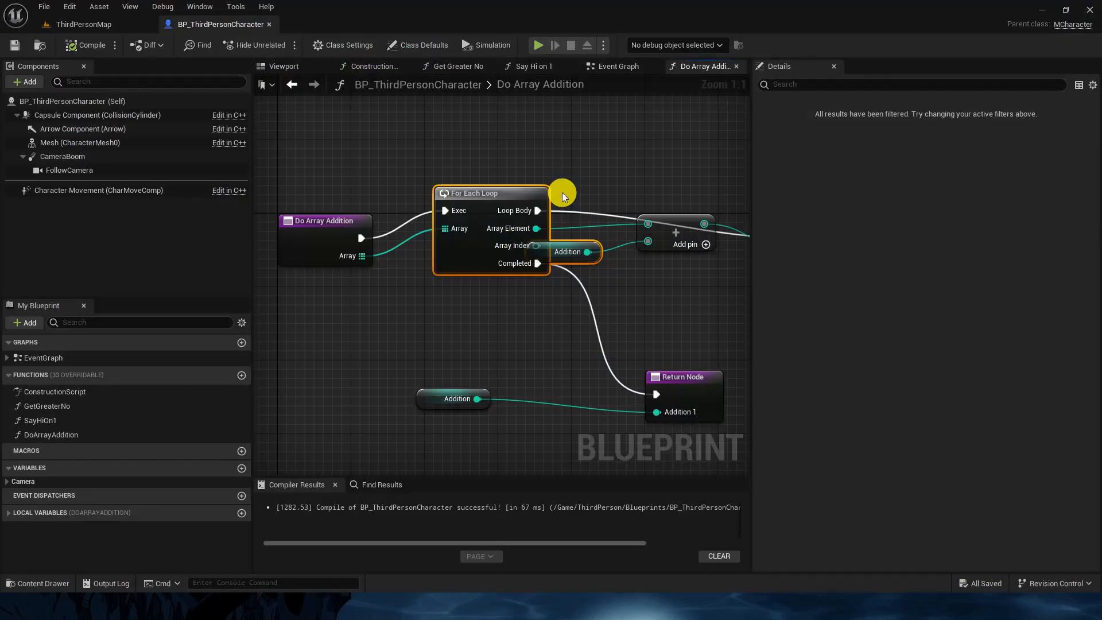
- Return to the ThirdPersonMap level editor and let Live Coding compile the C++ changes
{"action": "left_click", "coordinate": [83, 24]}
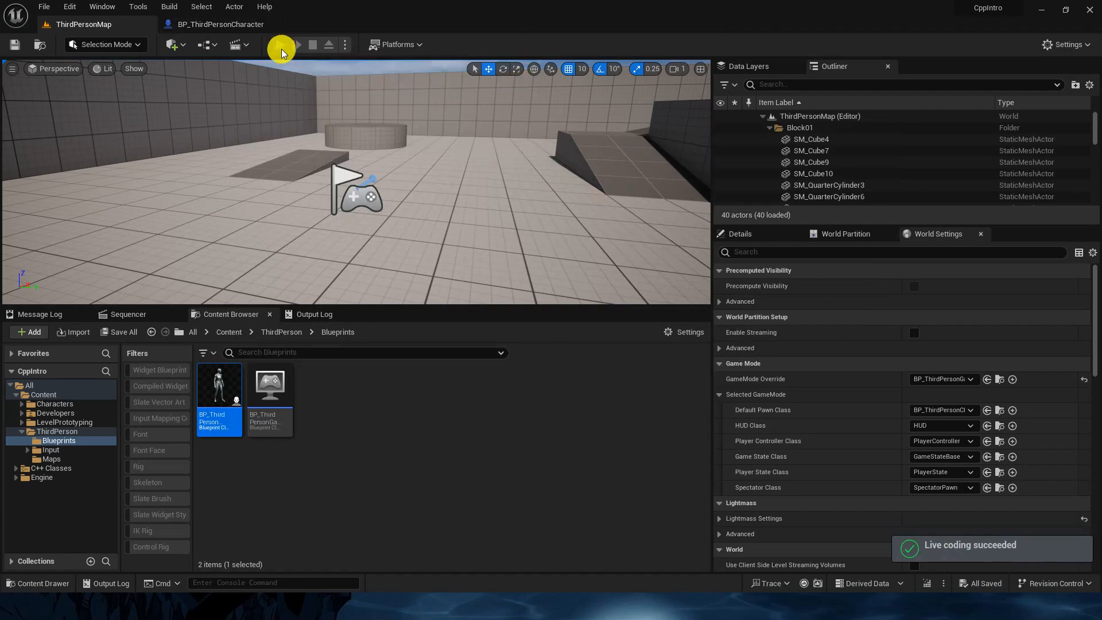
{"action": "left_click", "coordinate": [297, 44]}
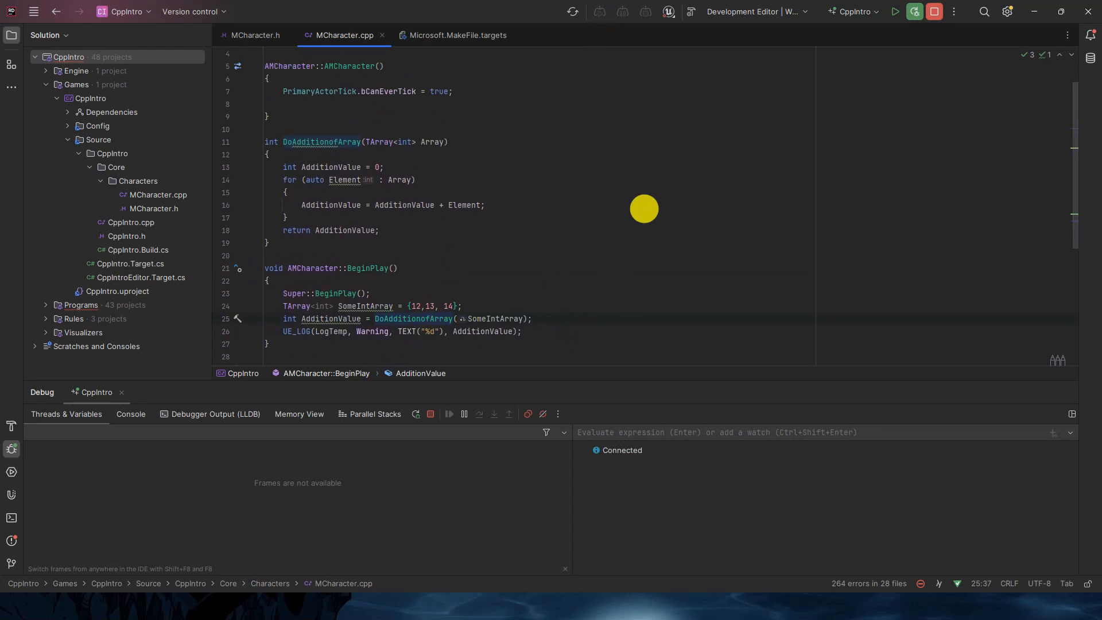
{"action": "mouse_move", "coordinate": [384, 147]}
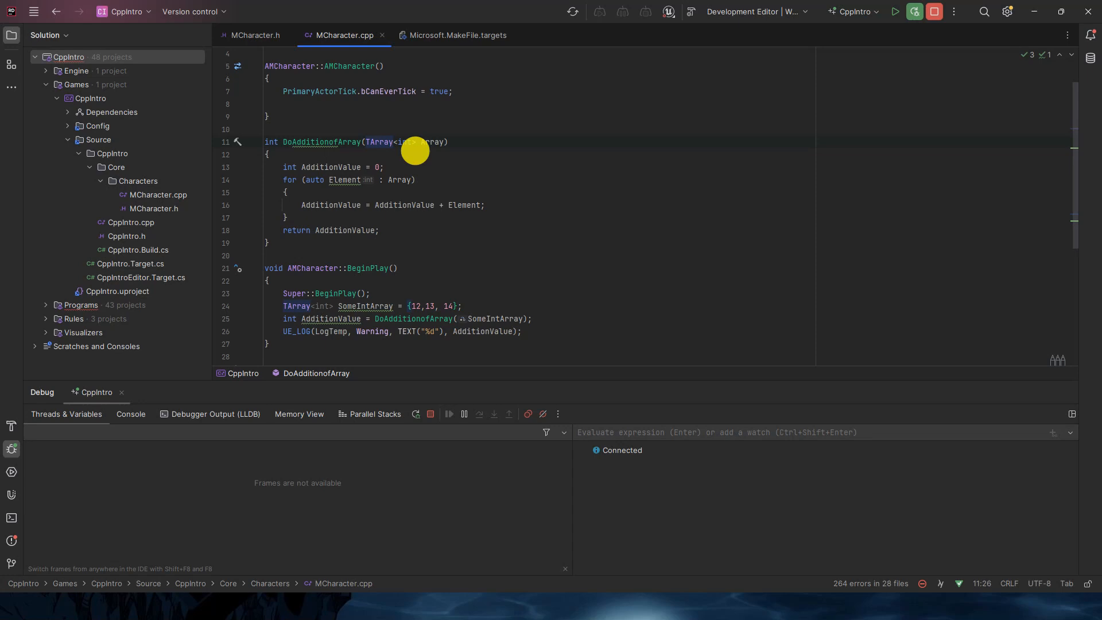
{"action": "mouse_move", "coordinate": [594, 242]}
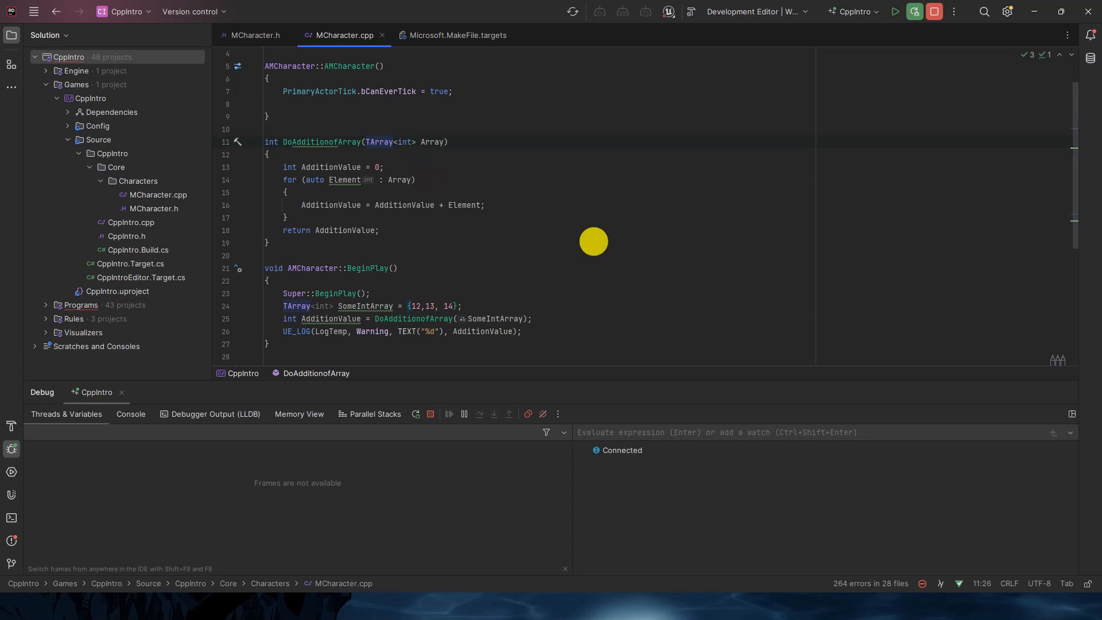
{"action": "mouse_move", "coordinate": [580, 216]}
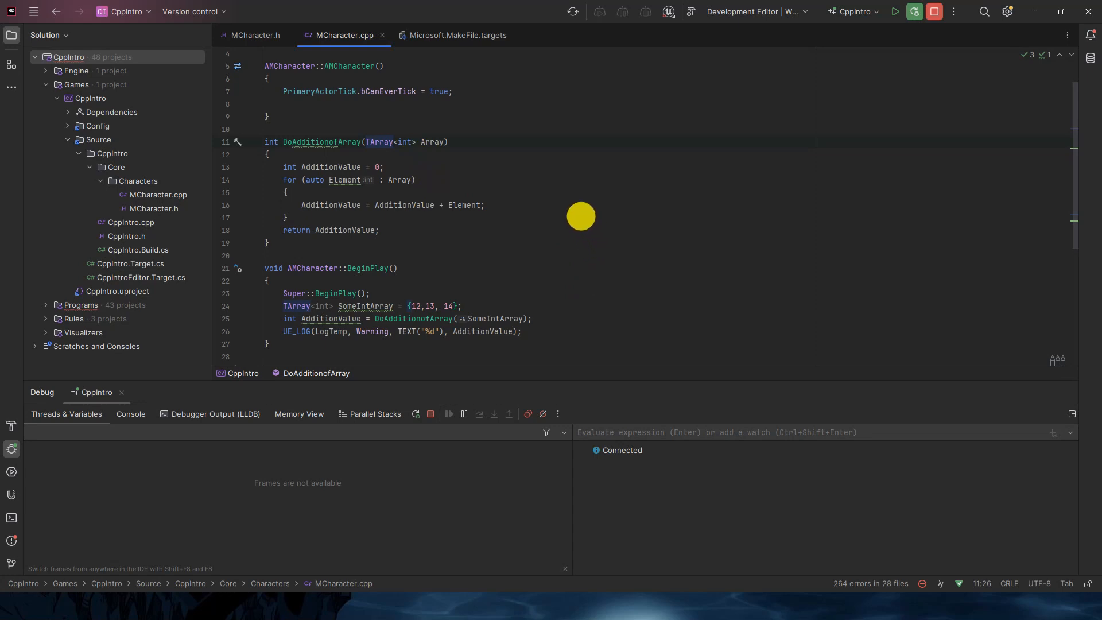
{"action": "mouse_move", "coordinate": [665, 166]}
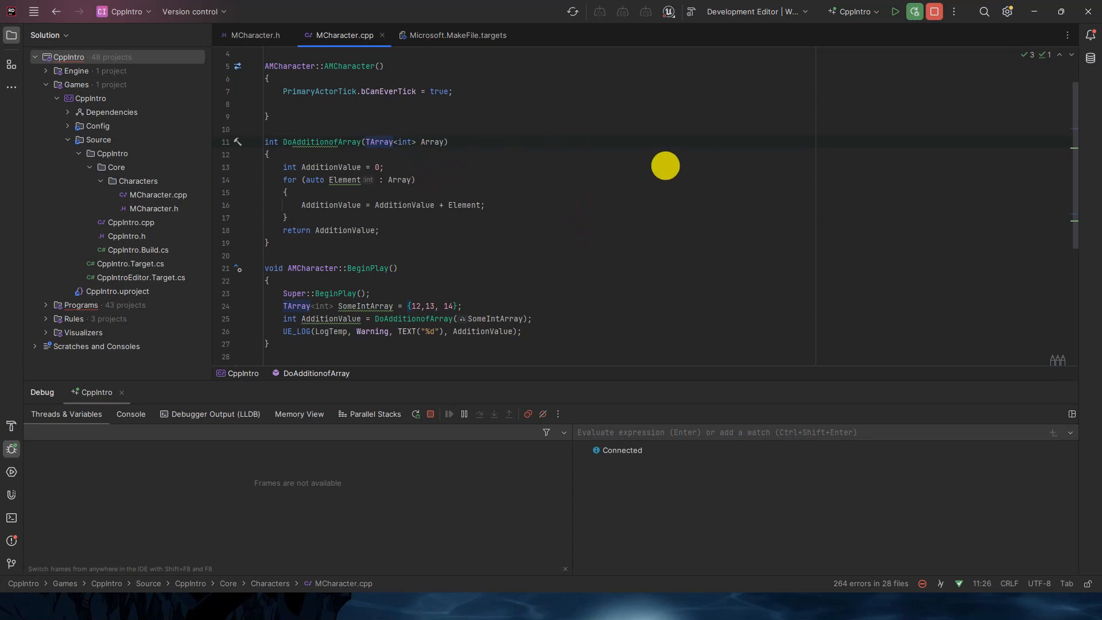
{"action": "mouse_move", "coordinate": [551, 166]}
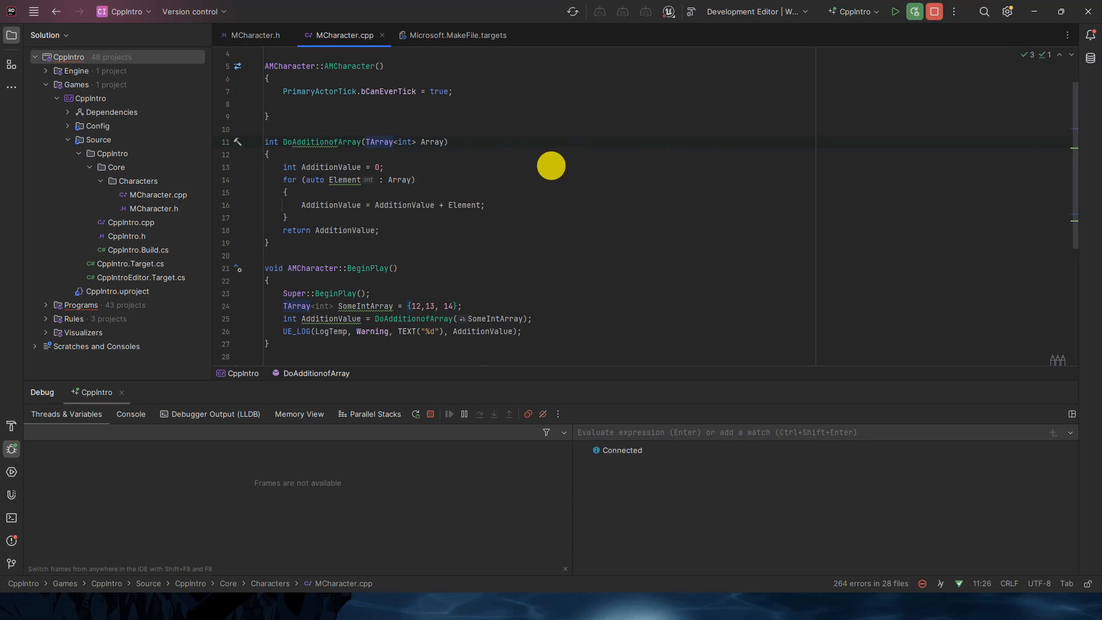
{"action": "mouse_move", "coordinate": [637, 216]}
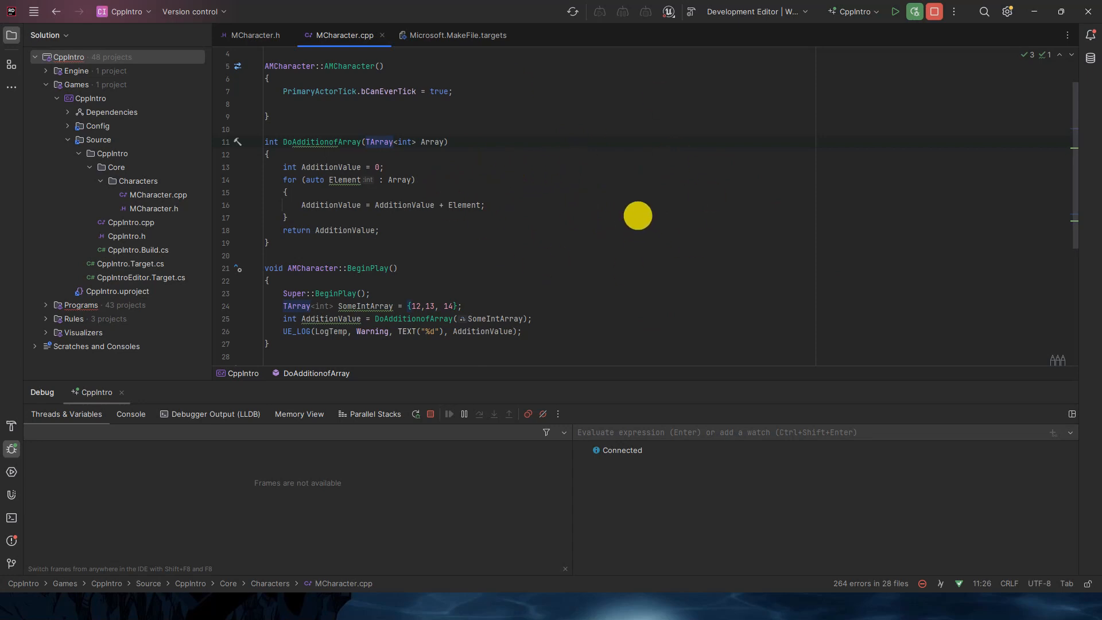
{"action": "mouse_move", "coordinate": [621, 272]}
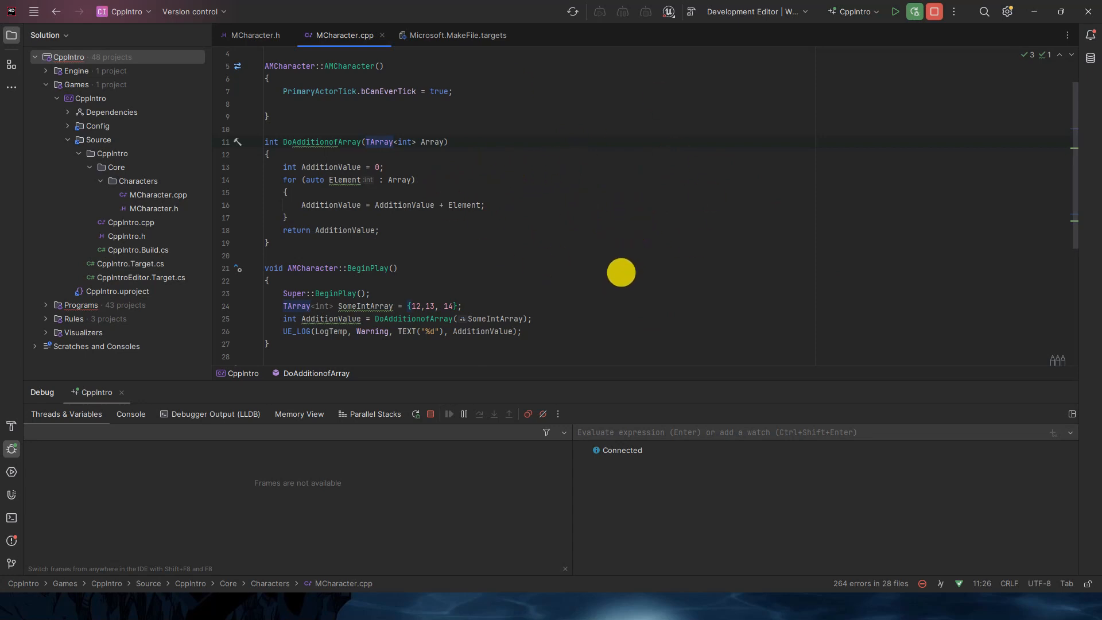
{"action": "mouse_move", "coordinate": [780, 252]}
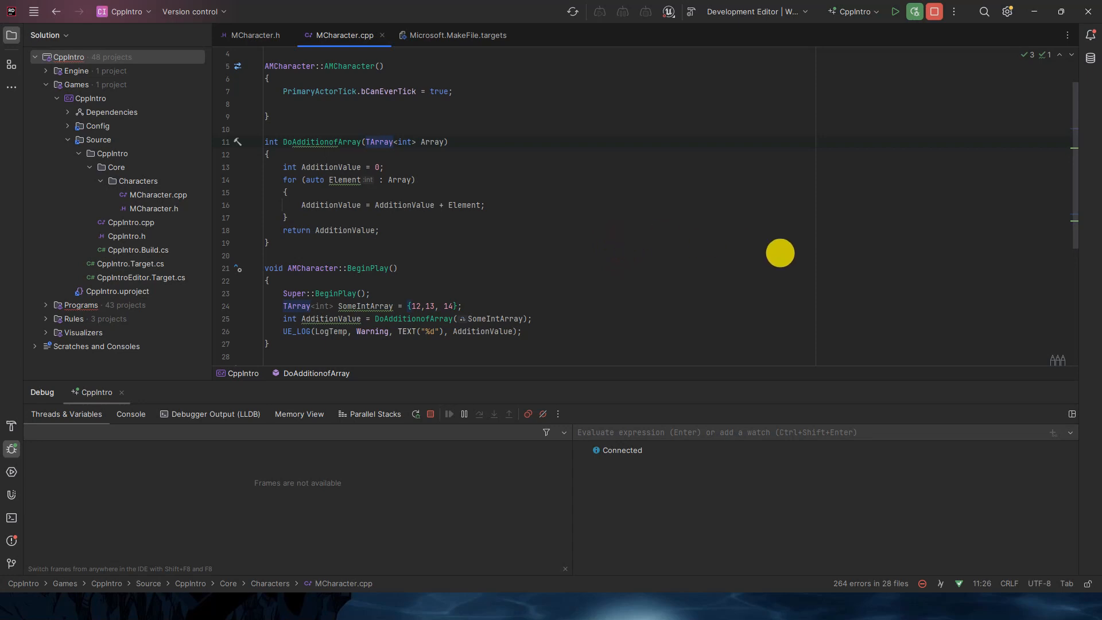
{"action": "mouse_move", "coordinate": [950, 98]}
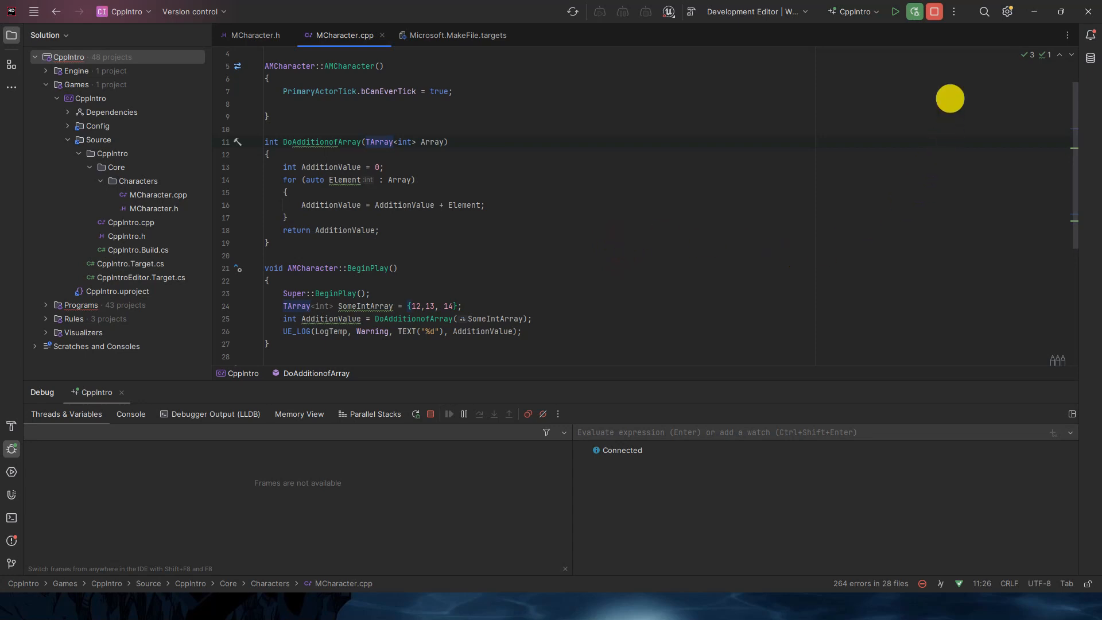